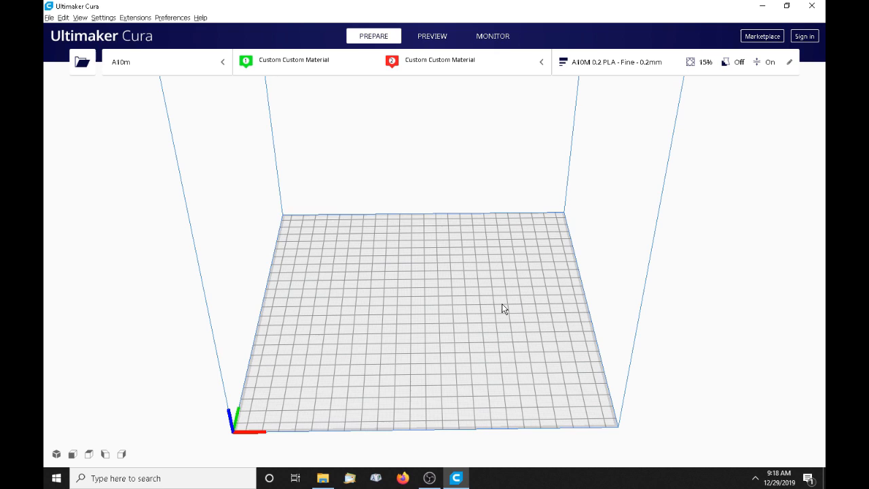
mouse_move(441, 177)
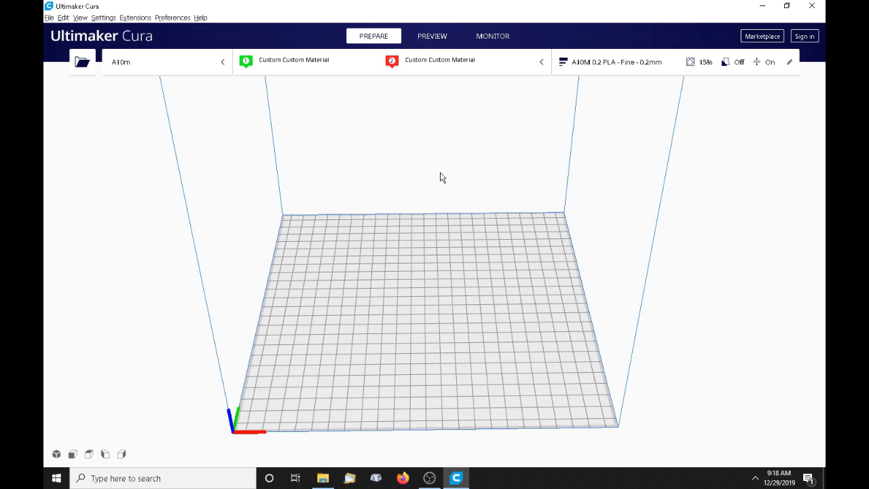
mouse_move(166, 87)
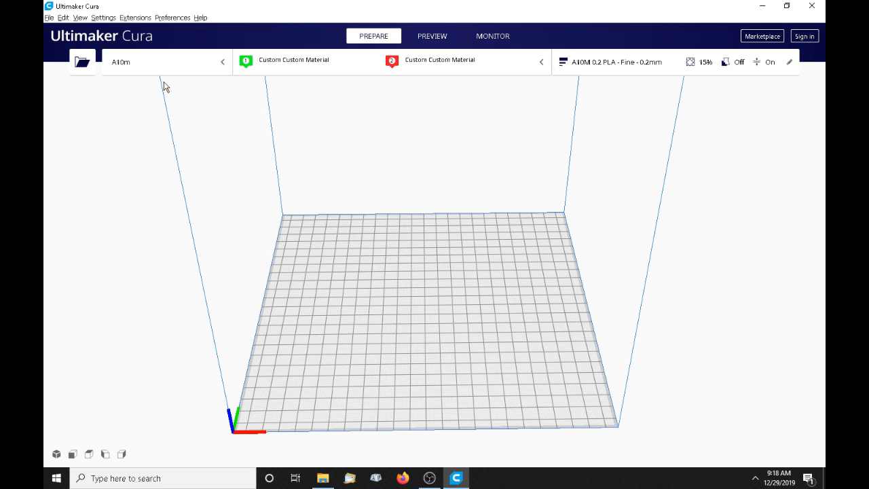
mouse_move(152, 63)
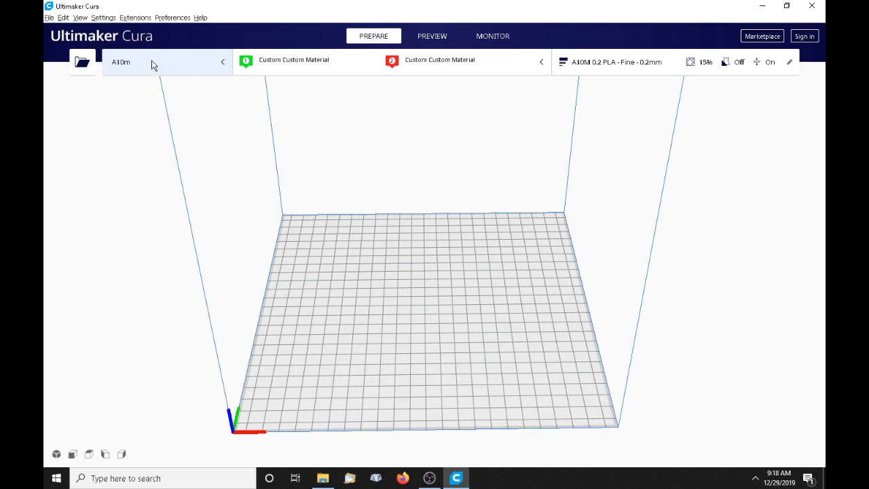
mouse_move(466, 101)
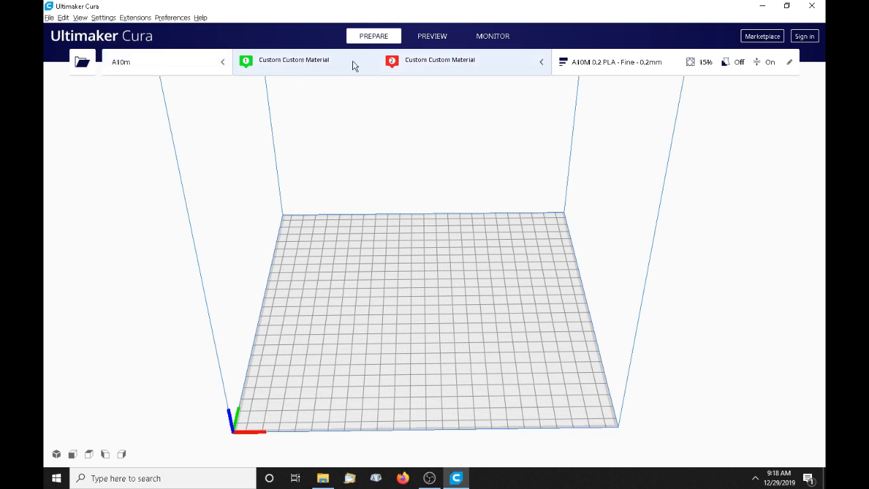
mouse_move(269, 93)
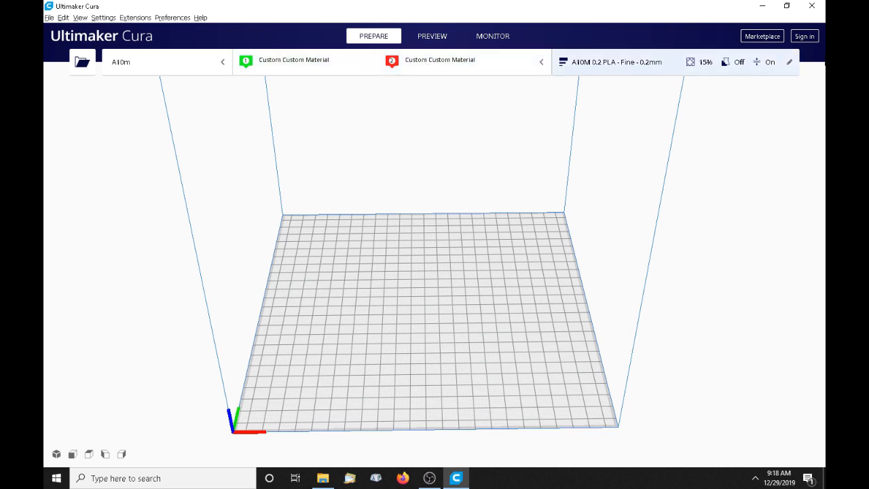
- Show the custom print settings with 0.2 mm layer height and 0.44 mm line width
left_click(788, 62)
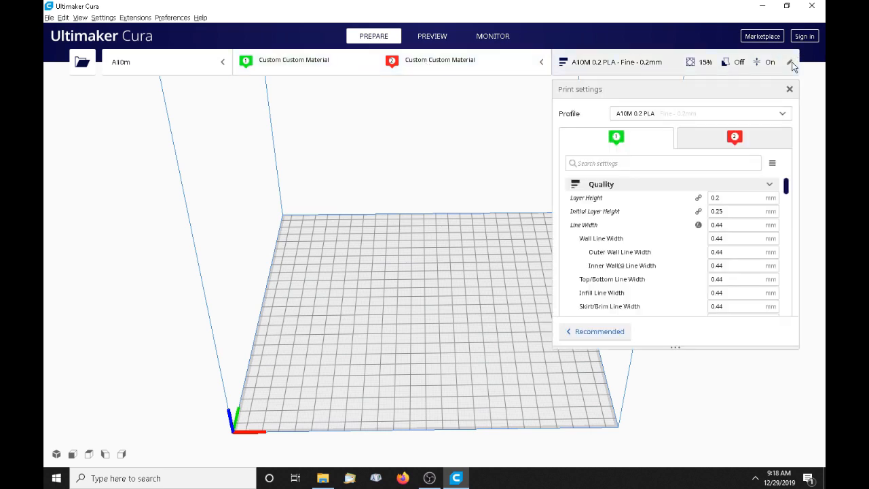
left_click(741, 197)
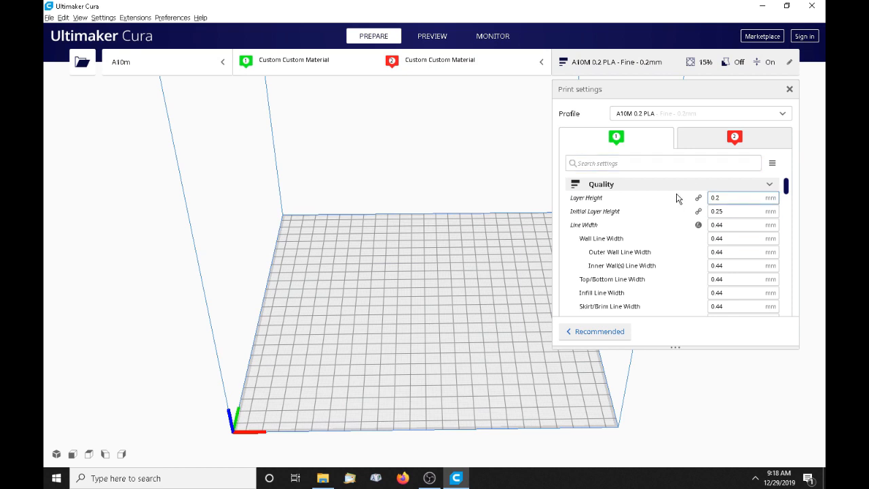
mouse_move(683, 197)
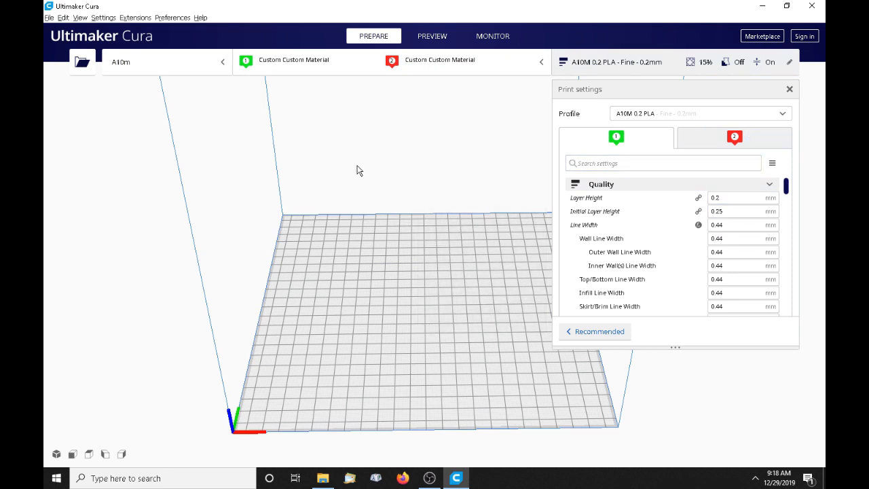
mouse_move(81, 61)
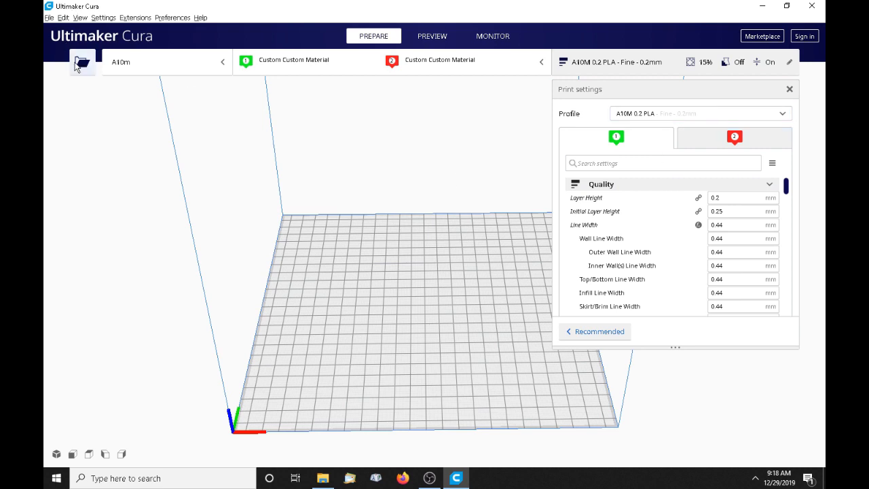
- Load 3C_Lizard_1.stl, 3C_Lizard_2.stl and 3C_Lizard_3.stl from the Lizard files folder
left_click(83, 61)
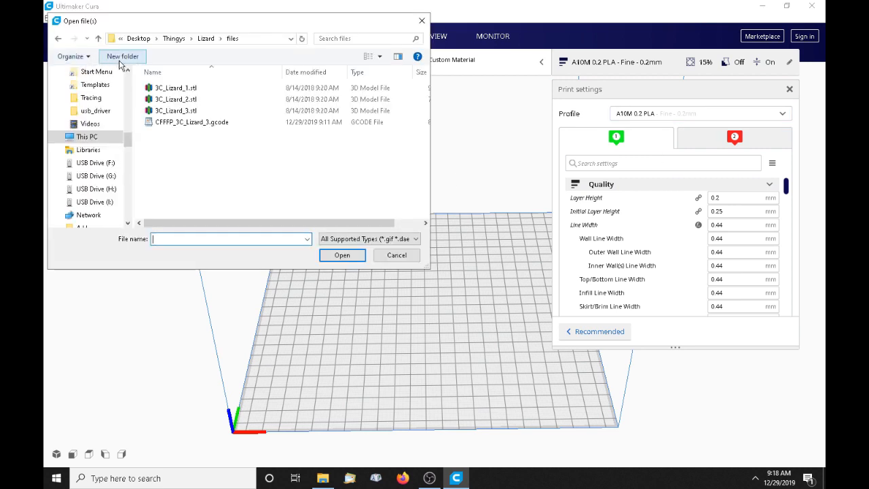
left_click(178, 87)
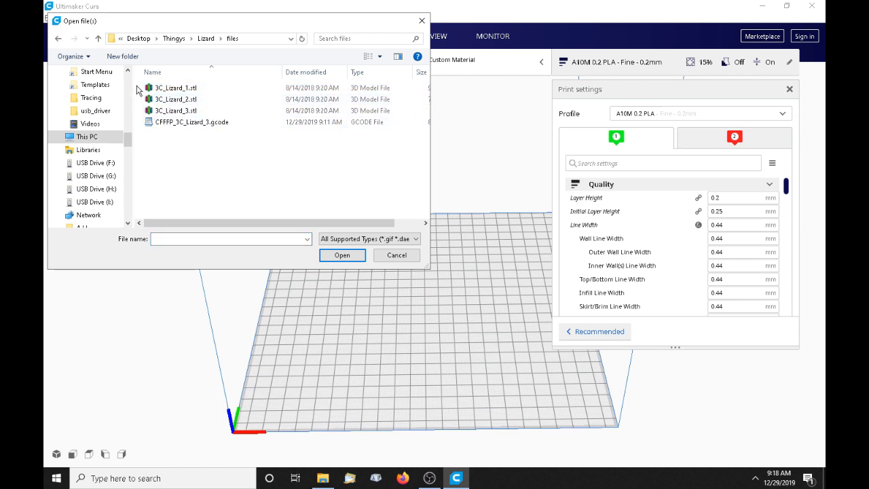
left_click(176, 109)
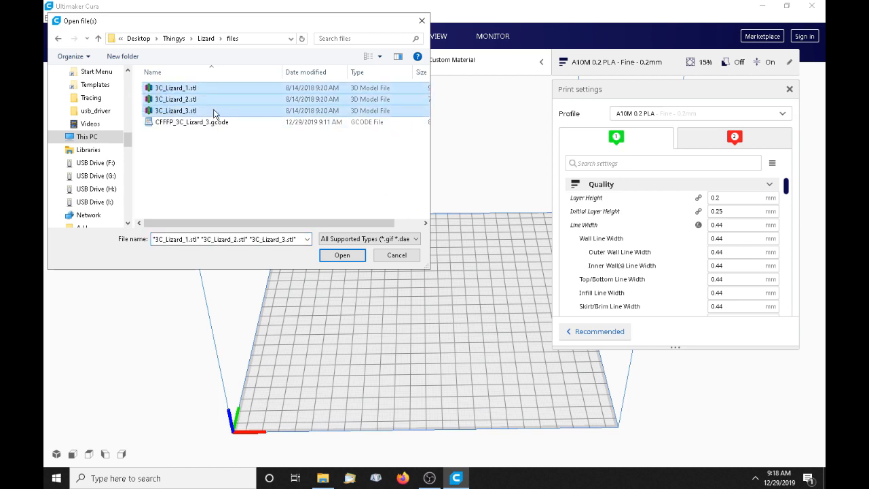
mouse_move(247, 106)
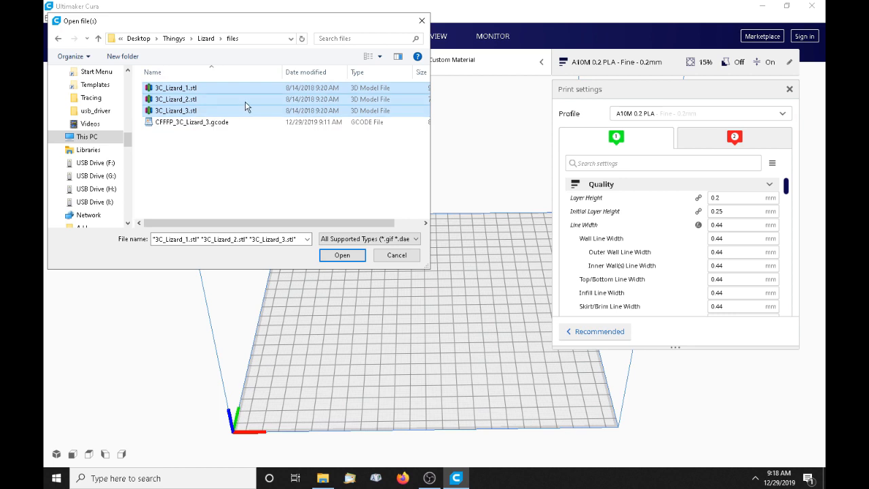
mouse_move(281, 93)
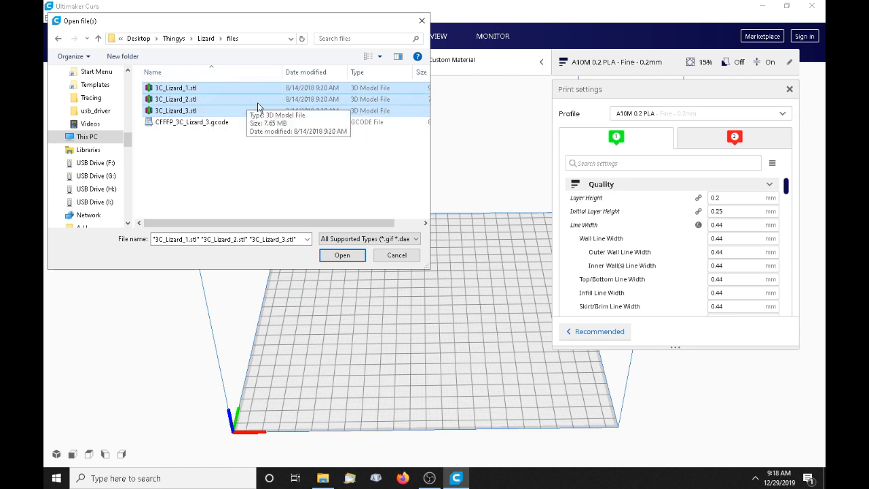
mouse_move(209, 157)
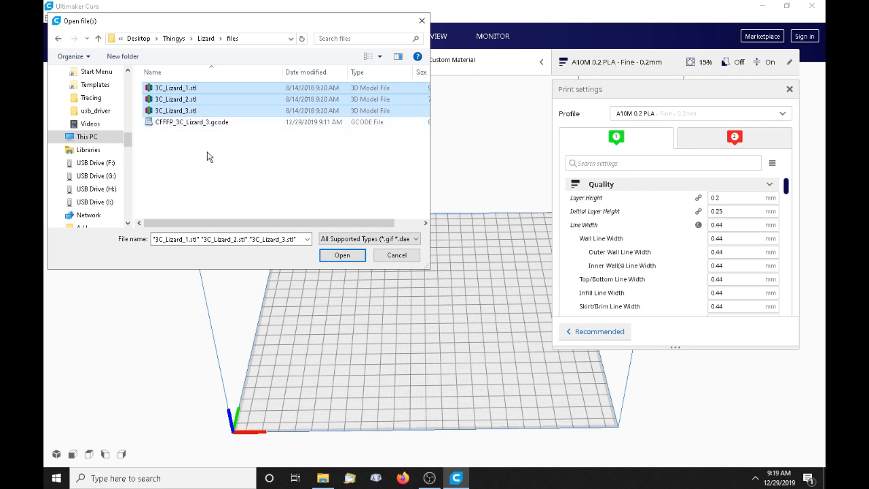
mouse_move(188, 116)
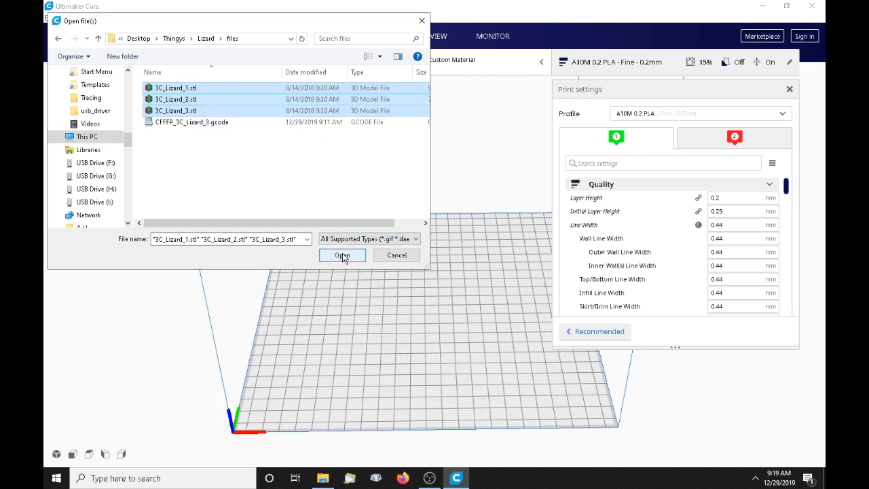
left_click(342, 254)
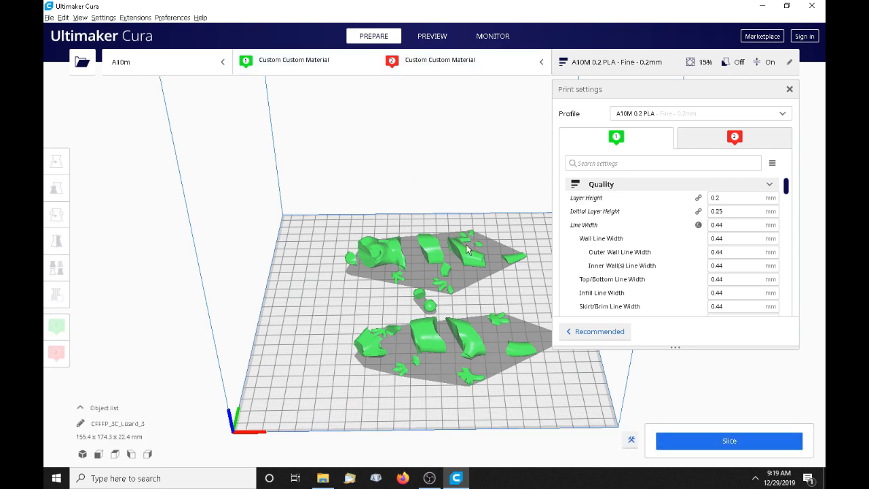
mouse_move(372, 232)
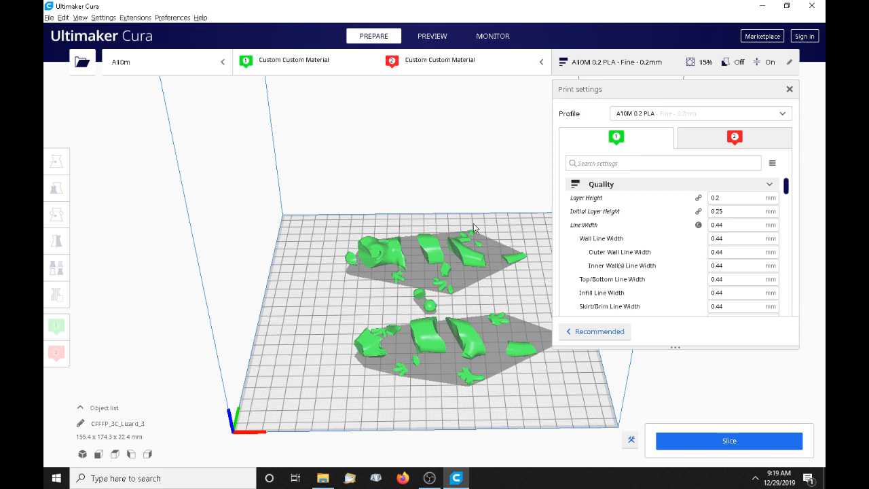
mouse_move(530, 334)
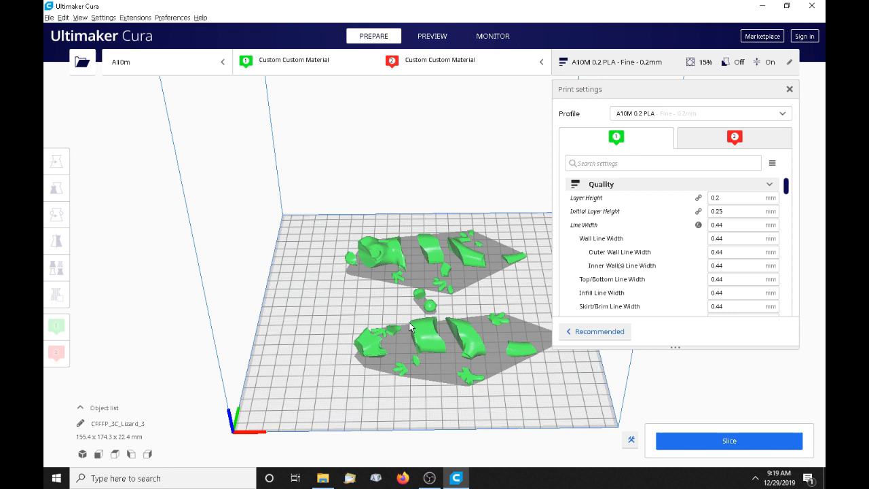
mouse_move(412, 307)
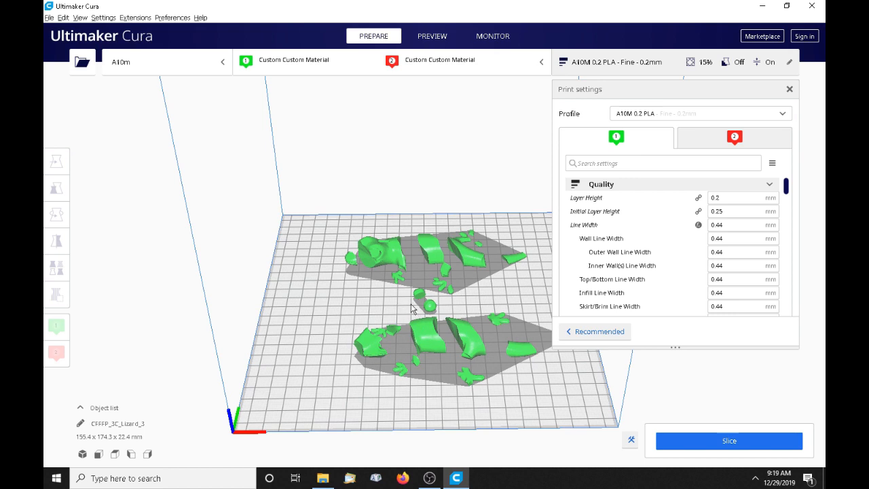
mouse_move(452, 312)
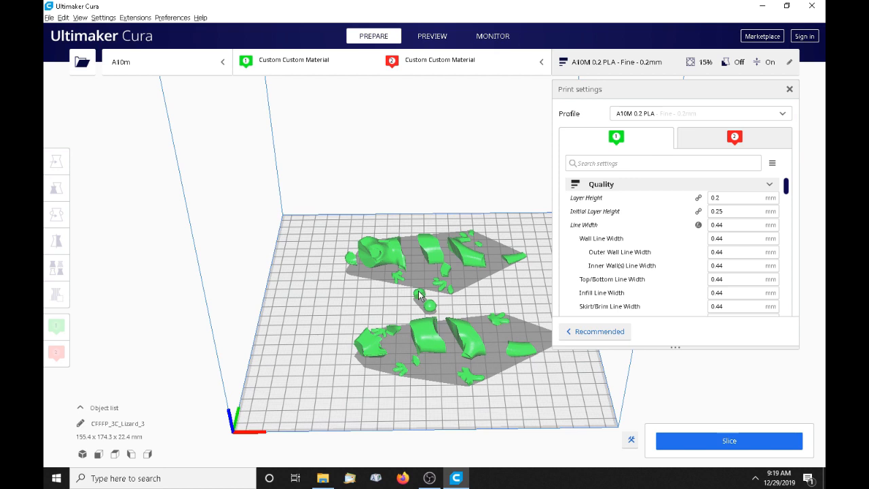
mouse_move(422, 296)
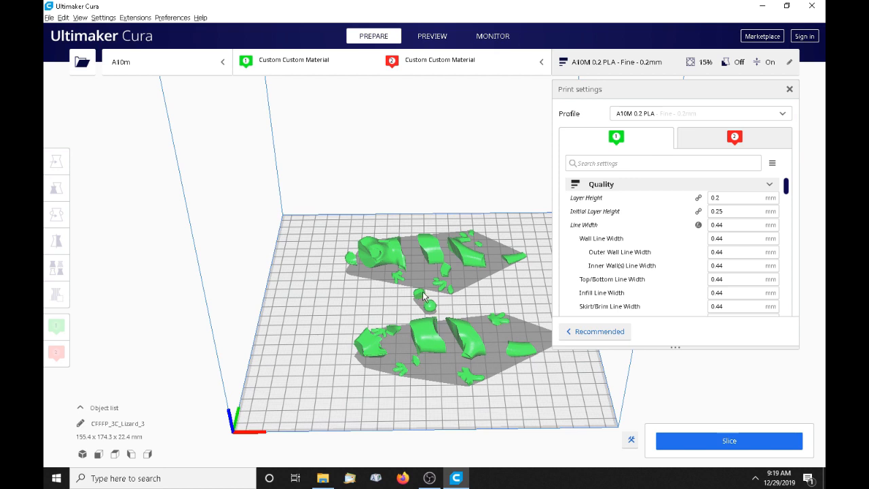
mouse_move(448, 248)
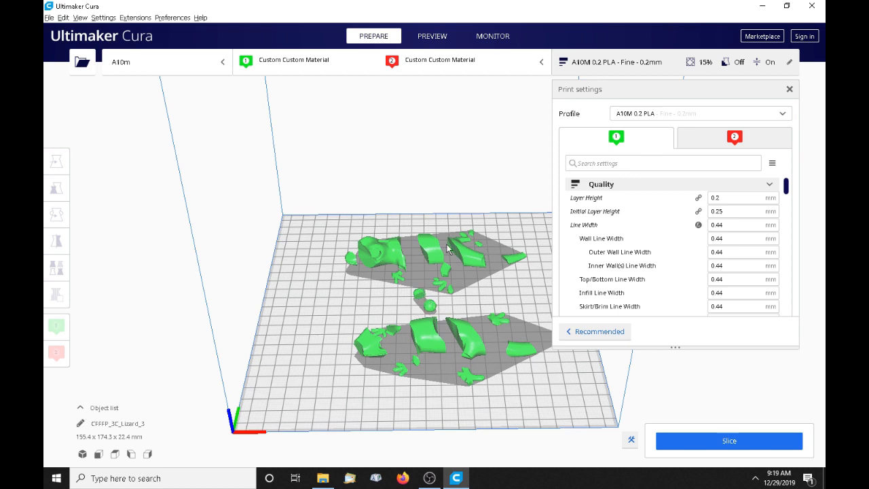
mouse_move(447, 293)
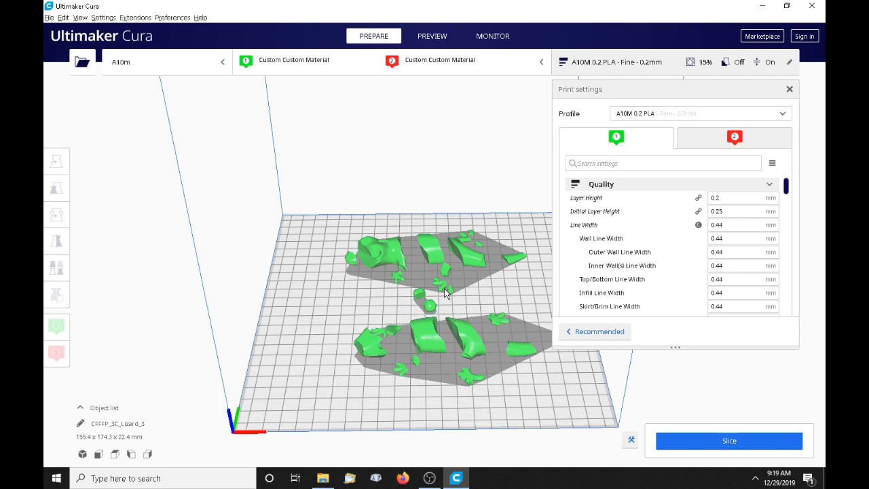
mouse_move(411, 226)
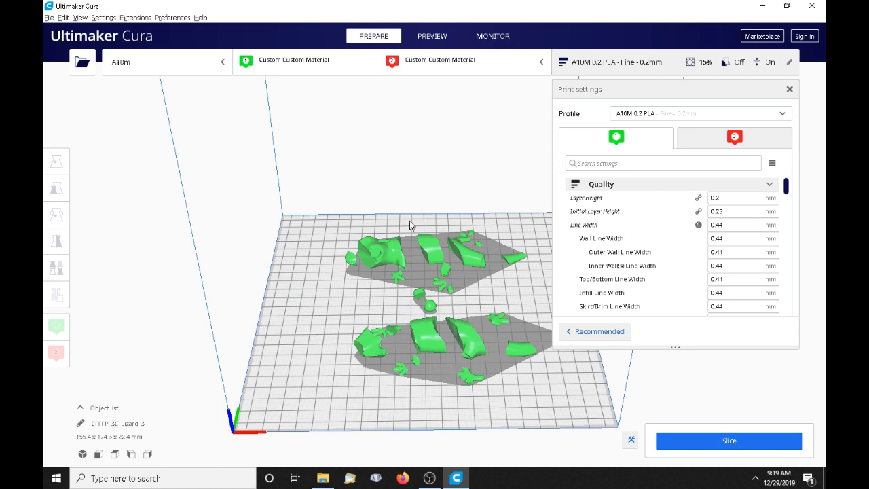
mouse_move(423, 226)
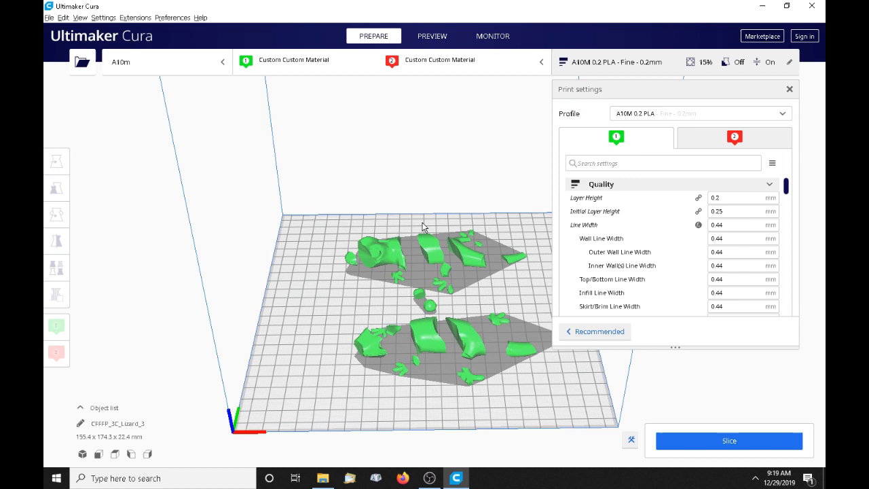
mouse_move(475, 258)
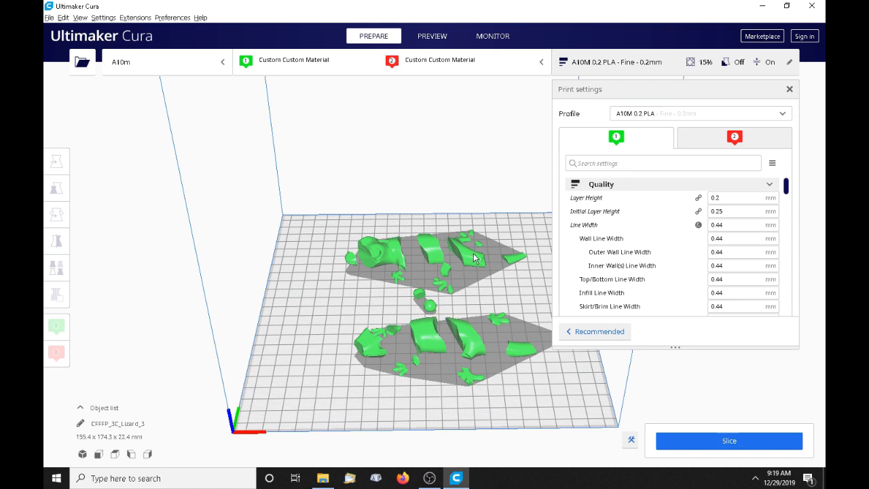
mouse_move(422, 301)
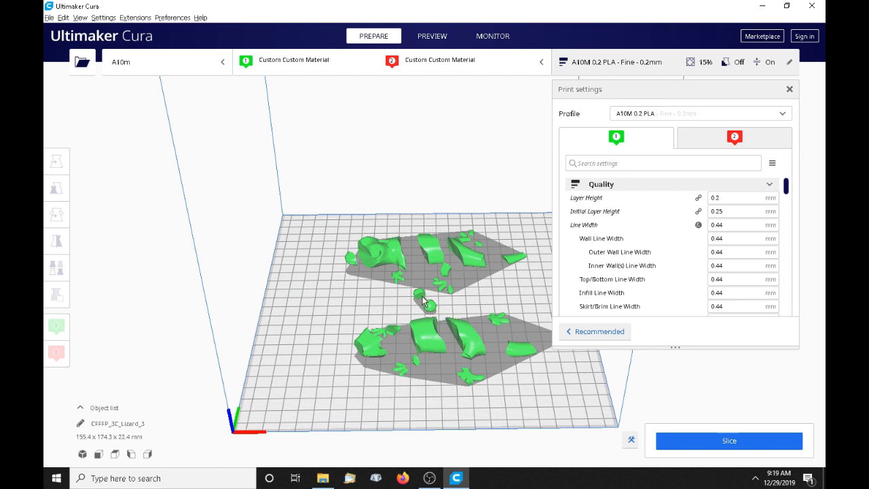
mouse_move(492, 245)
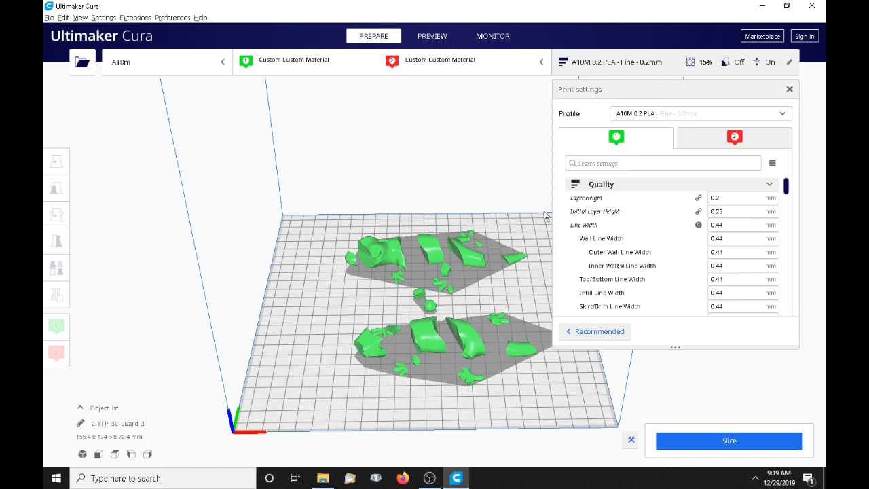
mouse_move(420, 127)
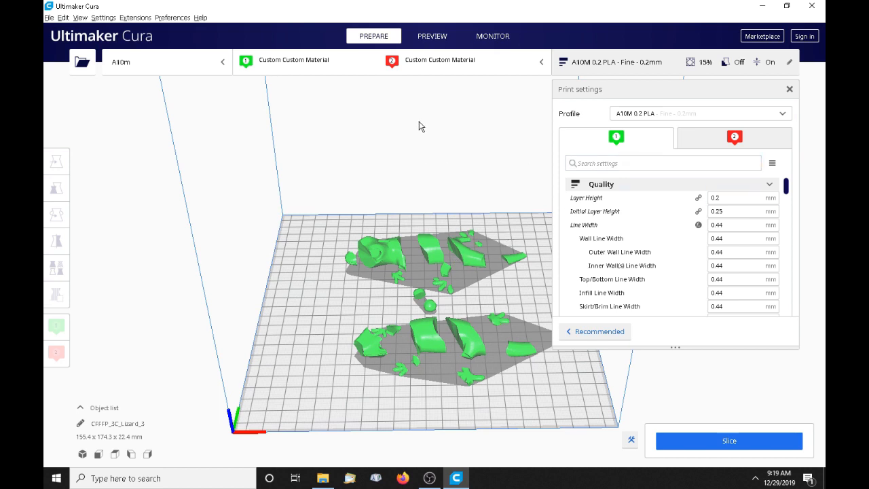
mouse_move(389, 259)
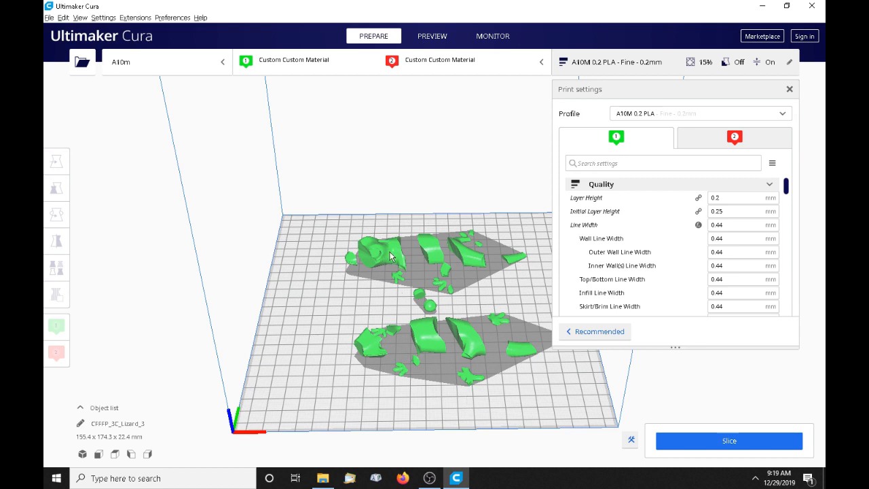
mouse_move(395, 254)
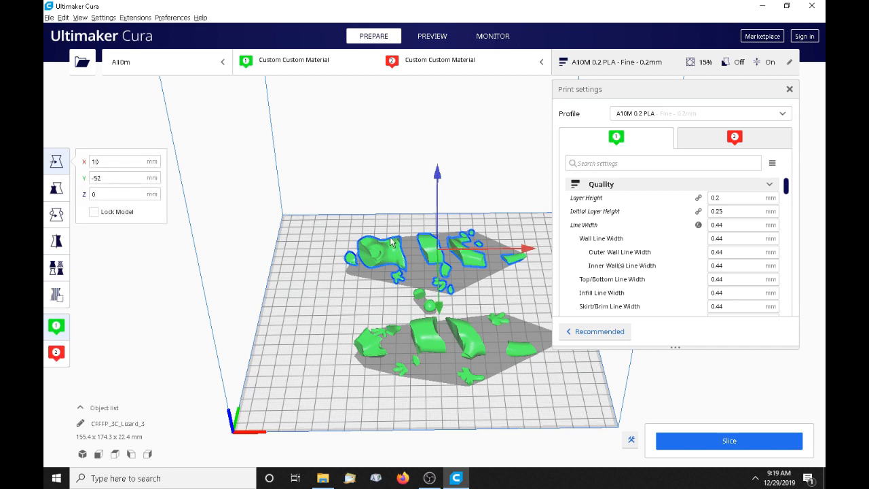
mouse_move(352, 252)
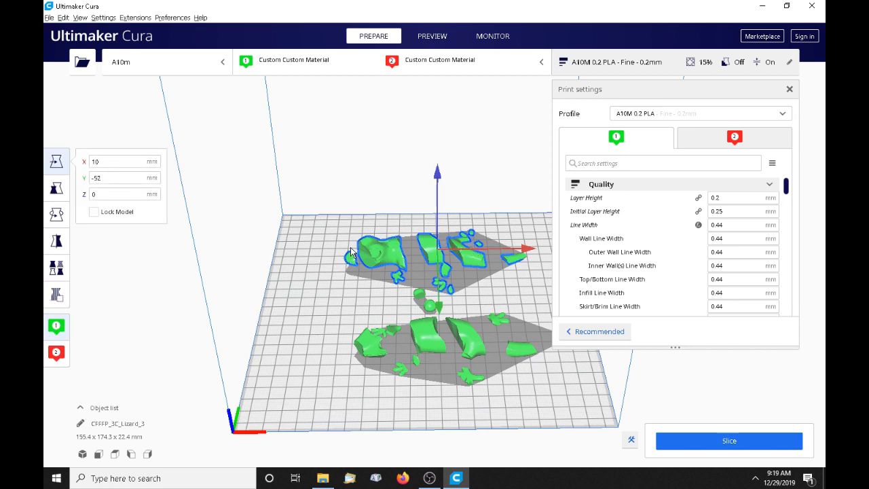
mouse_move(56, 327)
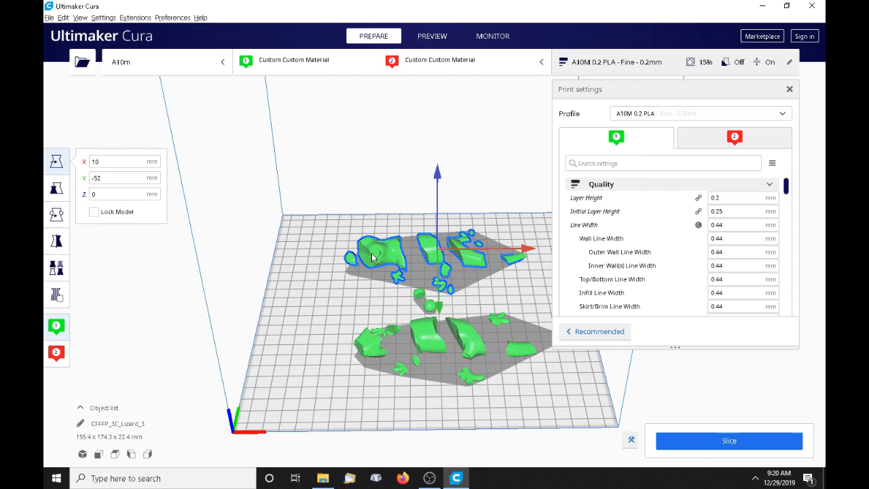
mouse_move(295, 88)
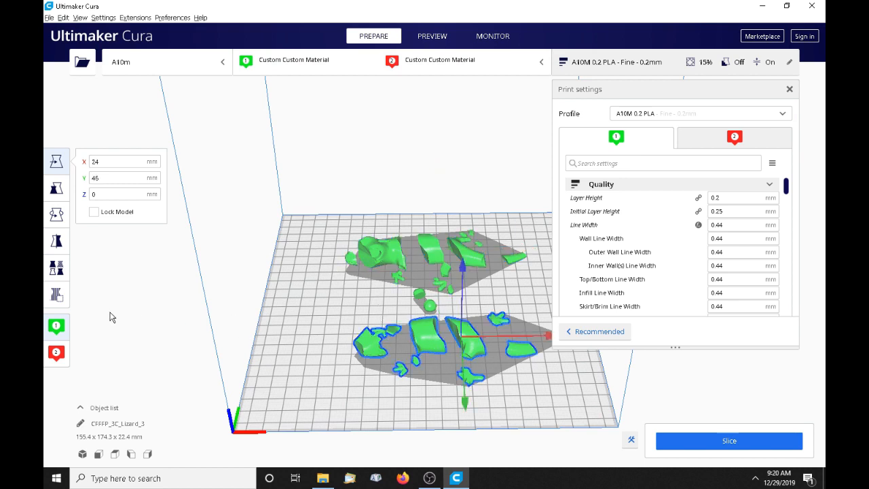
mouse_move(57, 353)
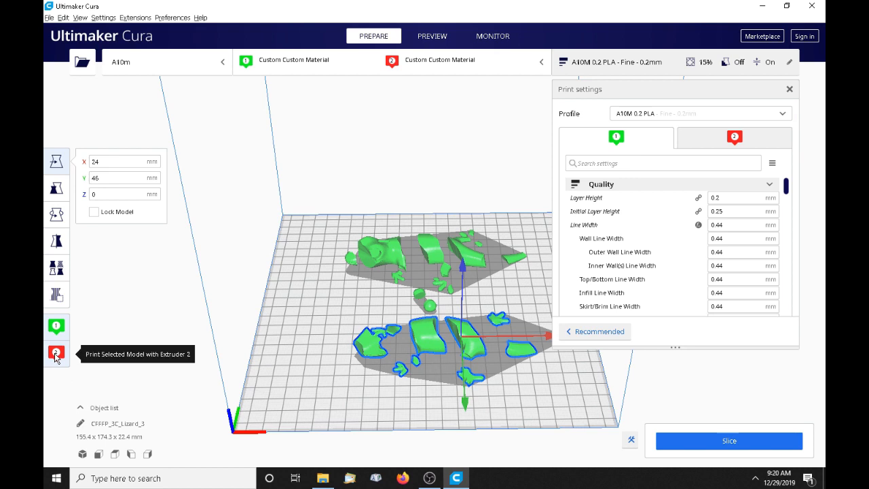
- Assign the lower lizard pieces to Extruder 2 (red), then select the small sphere piece
left_click(57, 353)
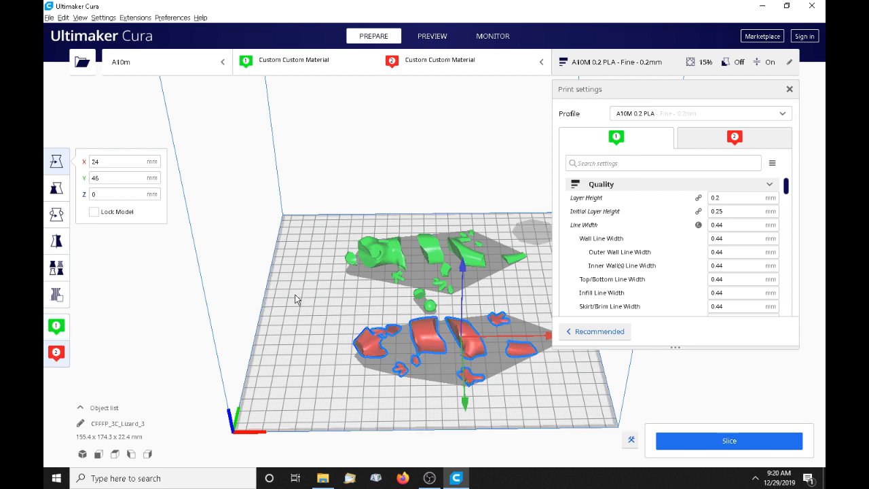
left_click(396, 87)
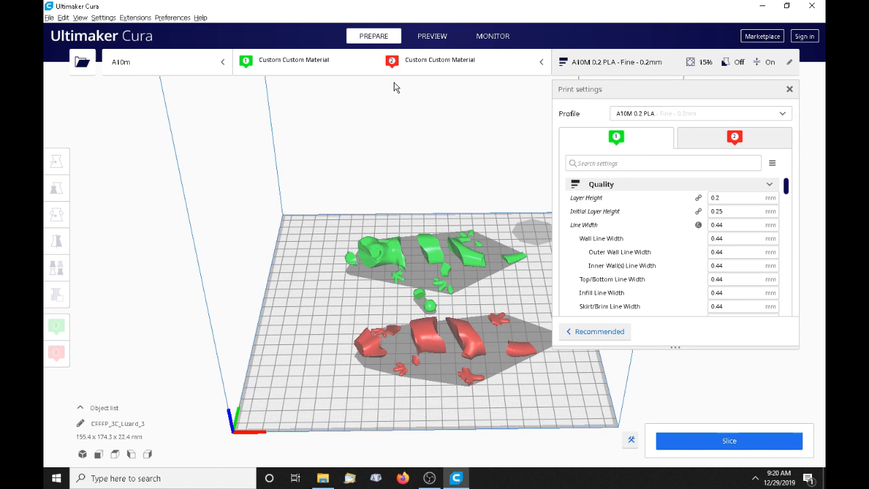
mouse_move(393, 233)
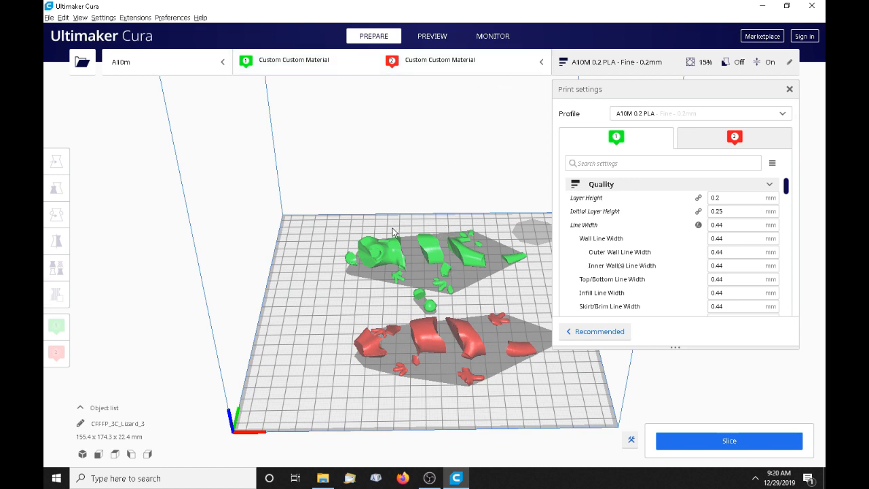
mouse_move(414, 237)
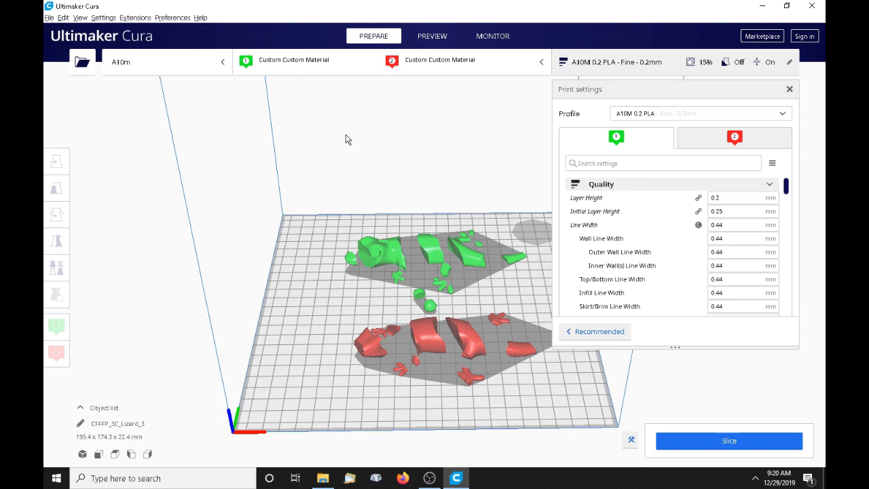
mouse_move(427, 251)
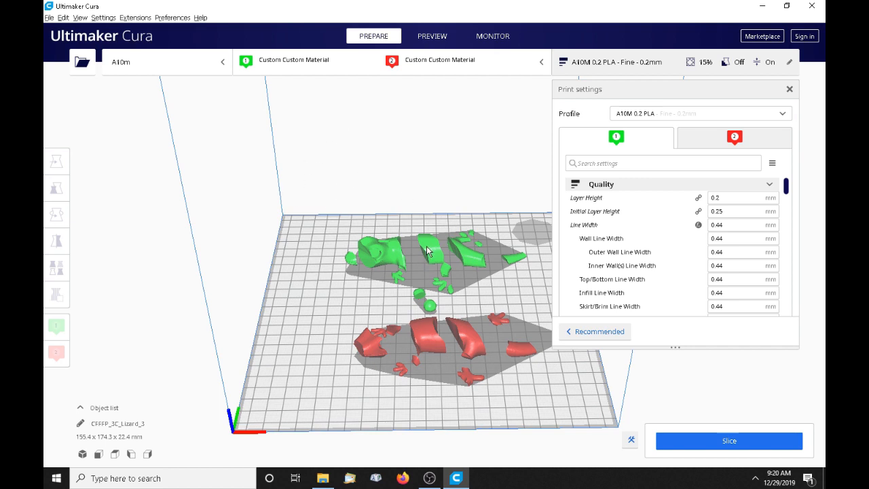
mouse_move(445, 261)
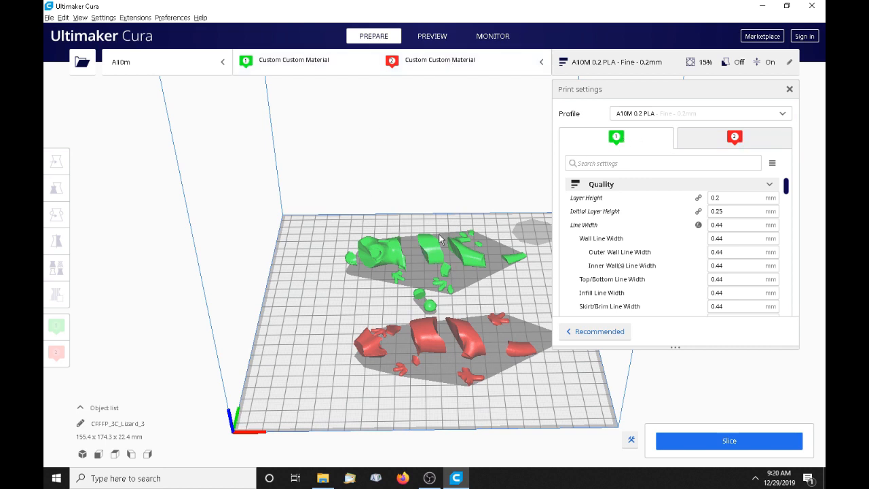
mouse_move(370, 356)
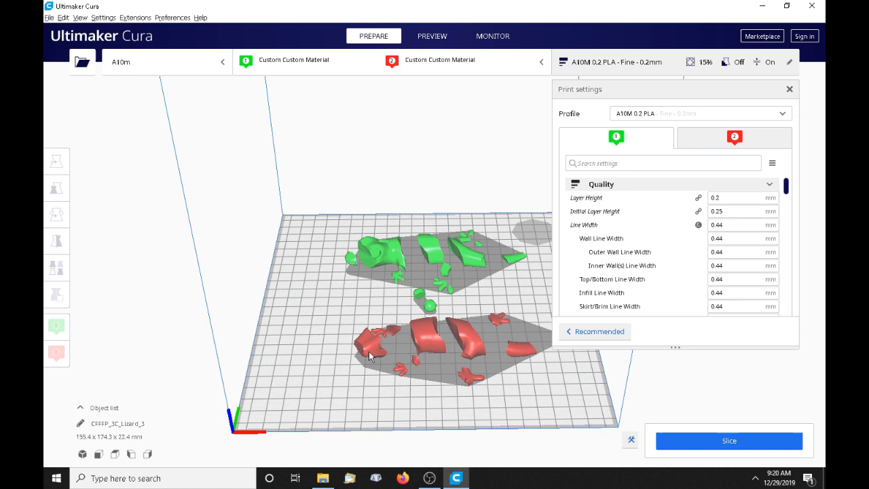
mouse_move(364, 286)
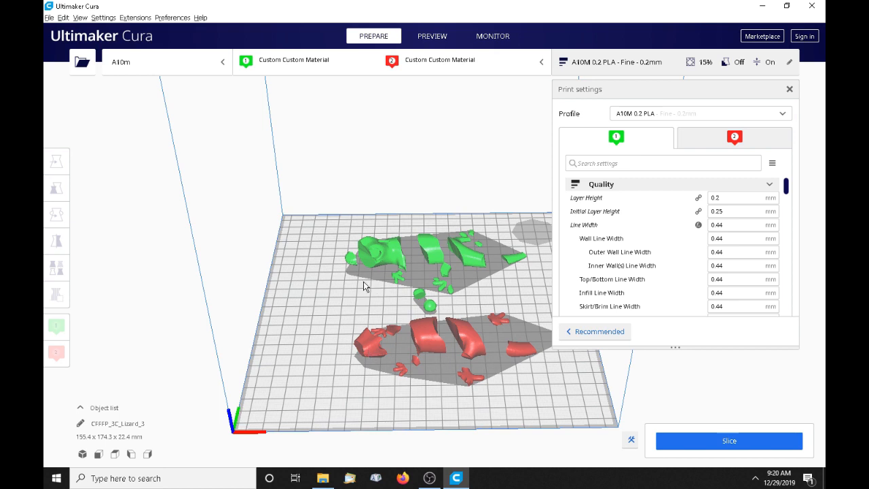
mouse_move(429, 344)
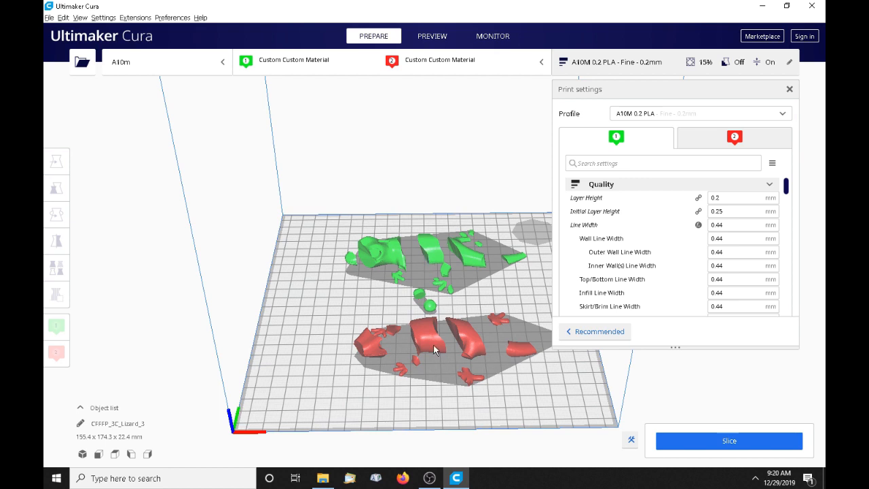
mouse_move(427, 347)
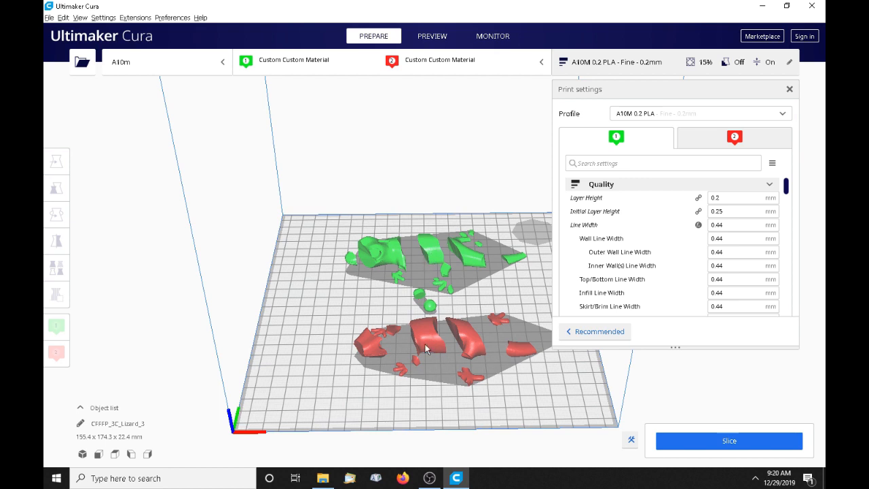
left_click(56, 161)
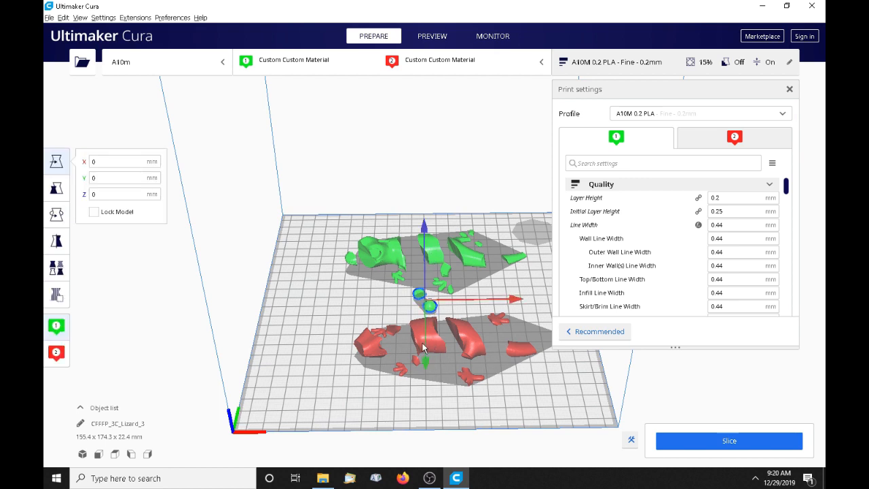
mouse_move(56, 353)
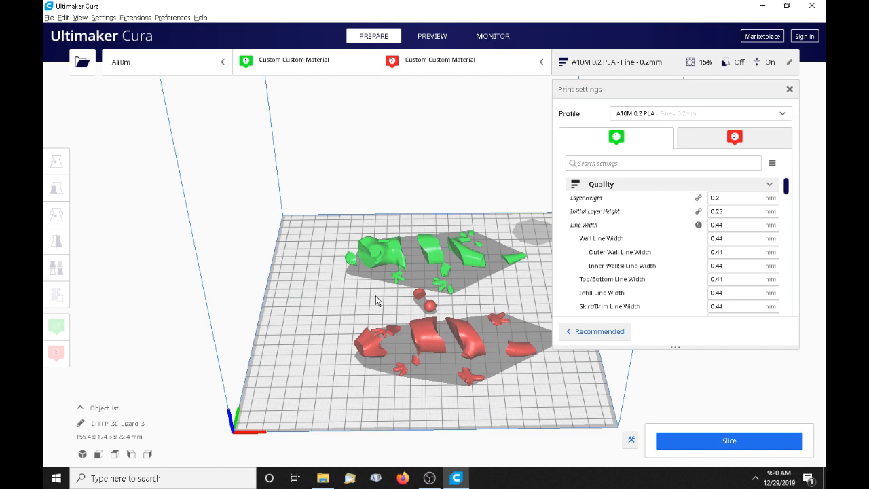
mouse_move(424, 339)
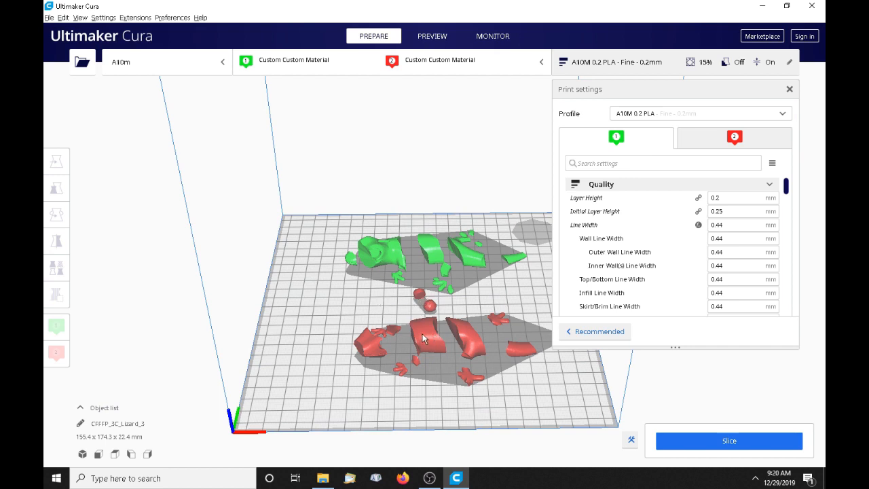
mouse_move(390, 301)
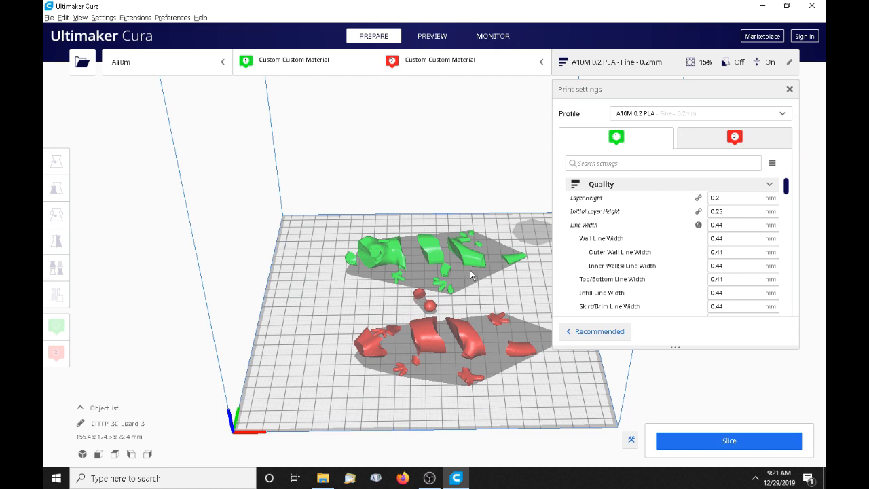
mouse_move(479, 249)
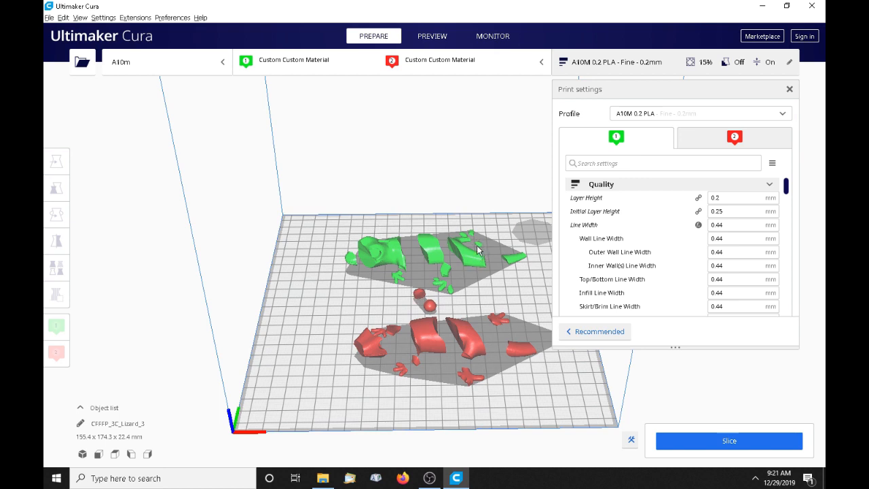
mouse_move(463, 125)
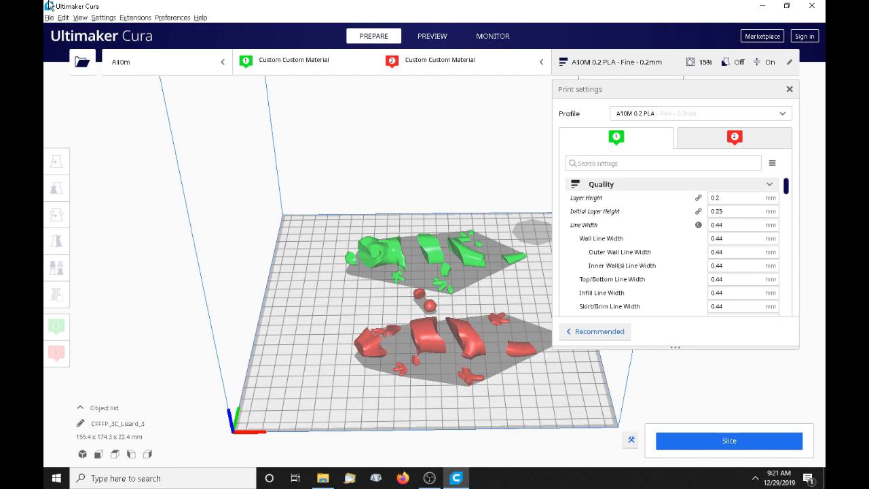
- Bring up the Edit menu's model commands after making the sphere pieces red
left_click(64, 17)
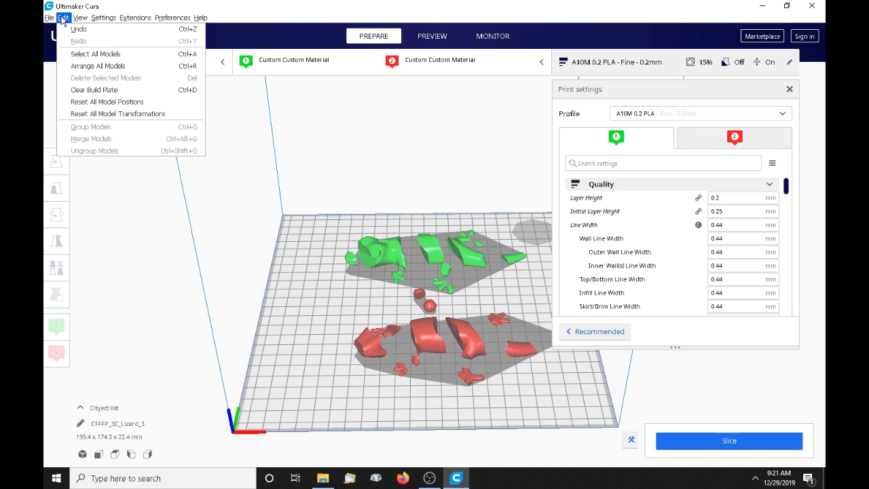
- Select all pieces and merge them into one 145.0 x 81.2 x 22.4 mm lizard
left_click(80, 17)
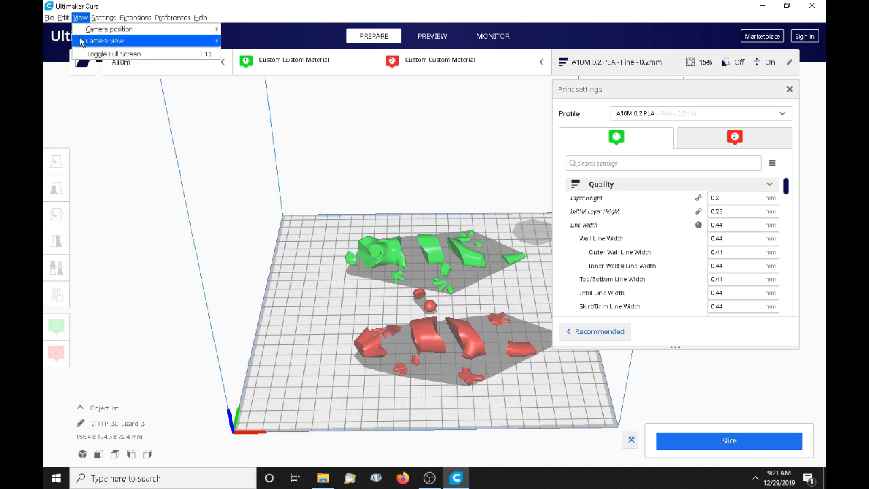
left_click(62, 17)
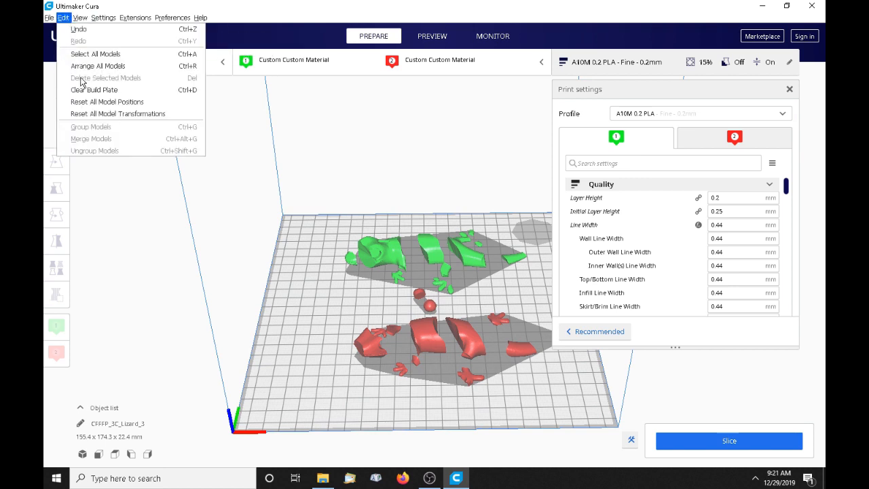
mouse_move(95, 53)
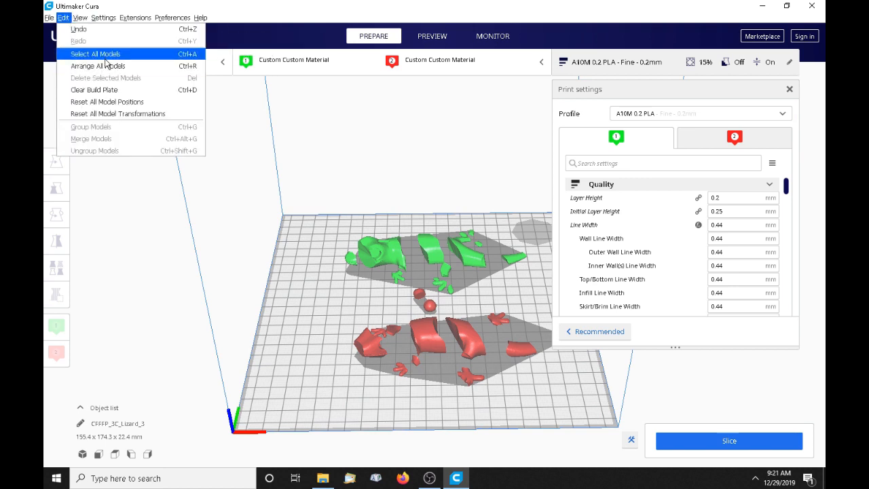
left_click(95, 54)
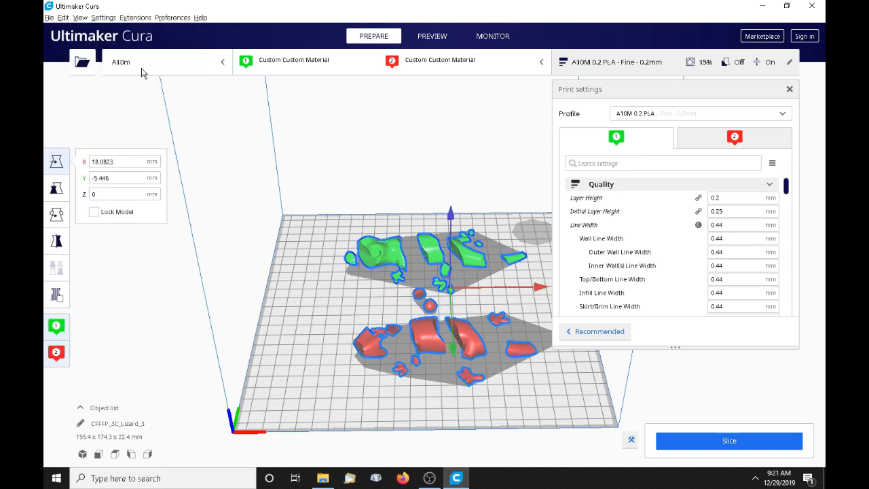
left_click(62, 17)
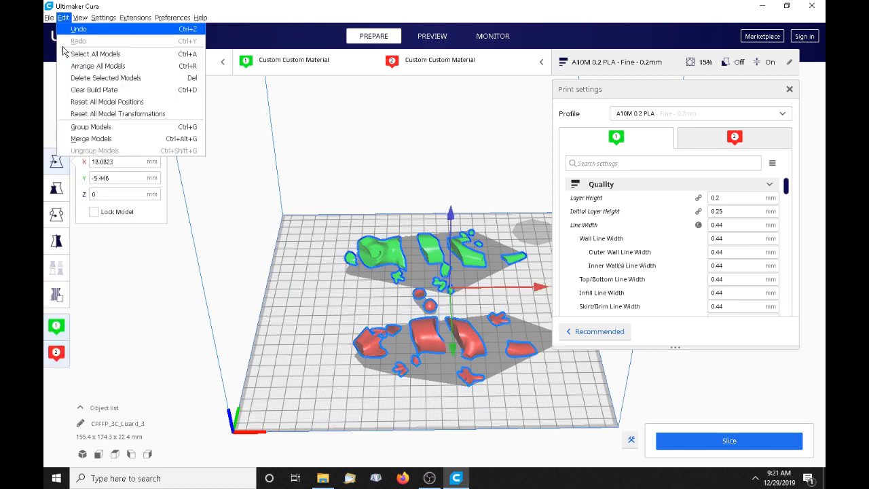
mouse_move(91, 139)
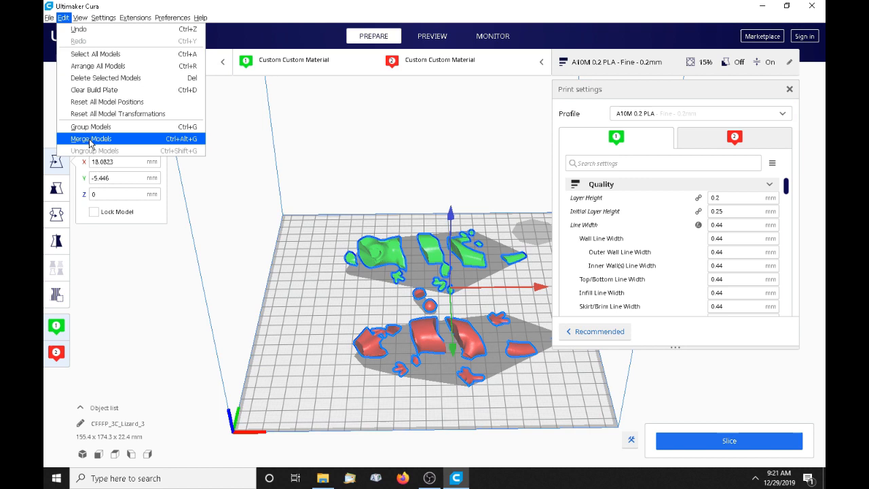
left_click(90, 138)
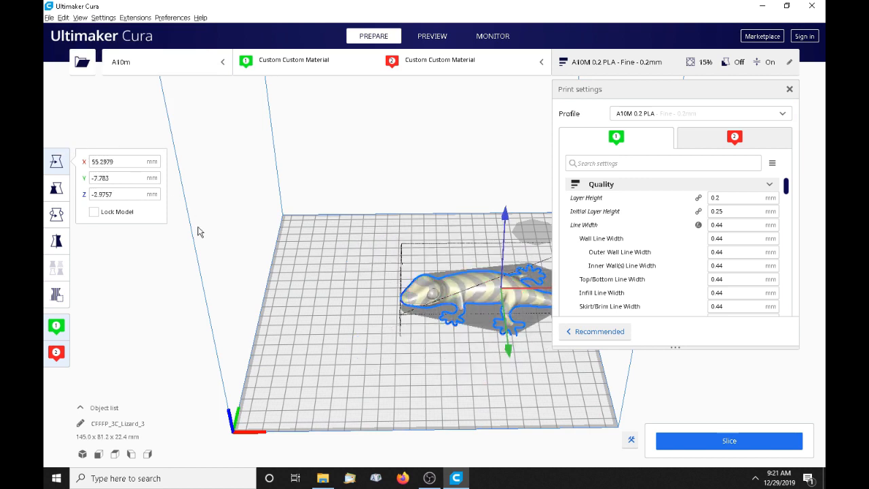
mouse_move(477, 291)
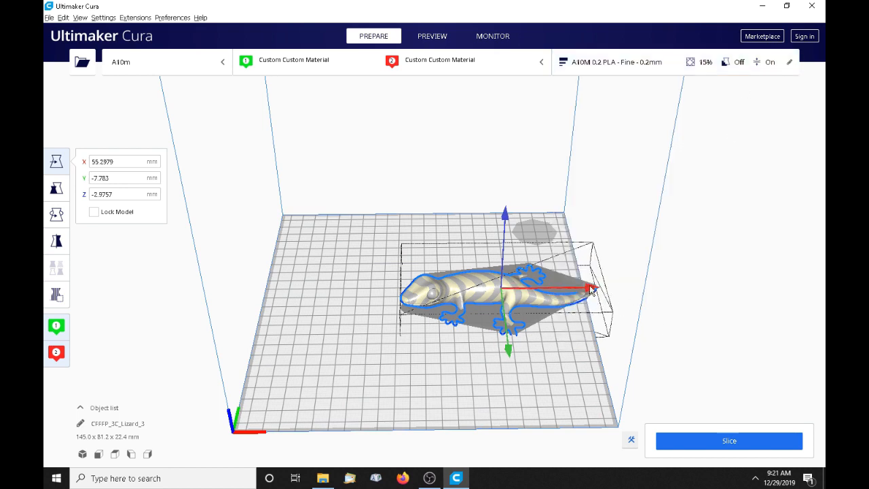
left_click_drag(589, 289, 547, 292)
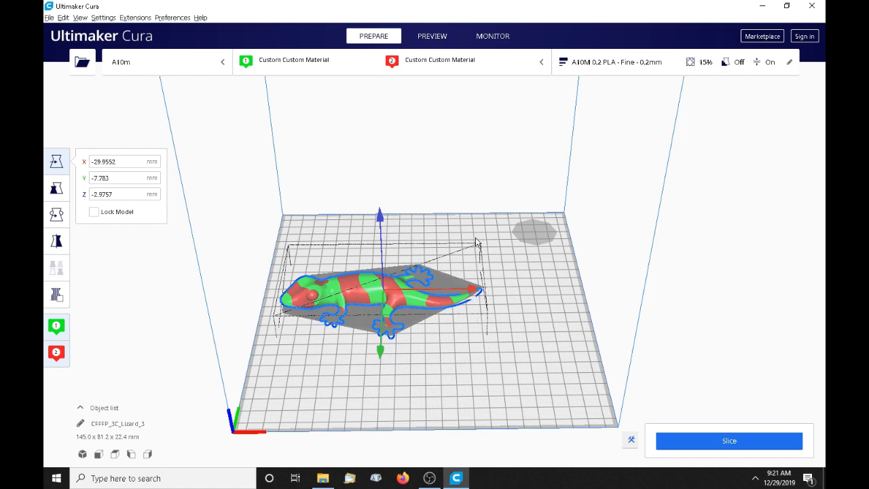
left_click_drag(475, 245, 454, 376)
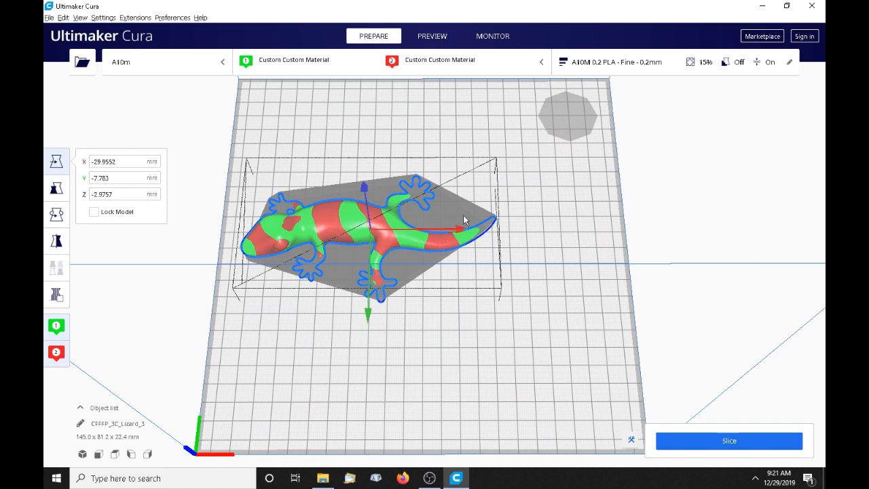
left_click(398, 91)
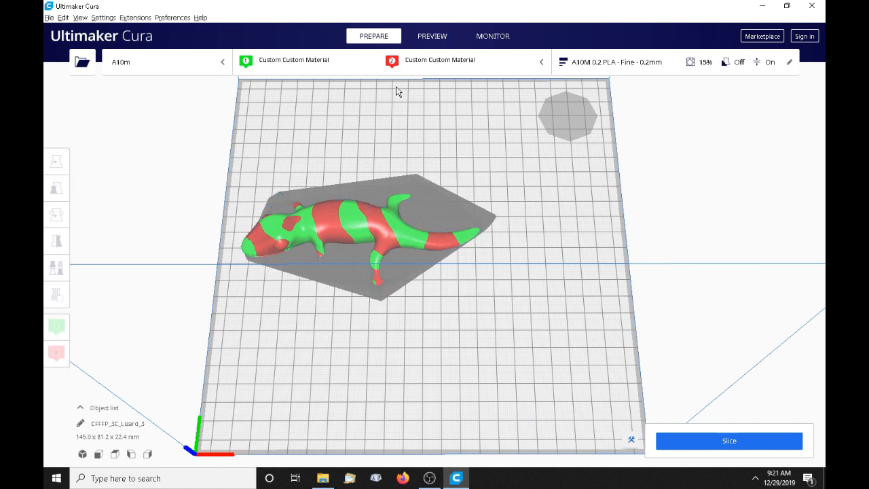
mouse_move(419, 199)
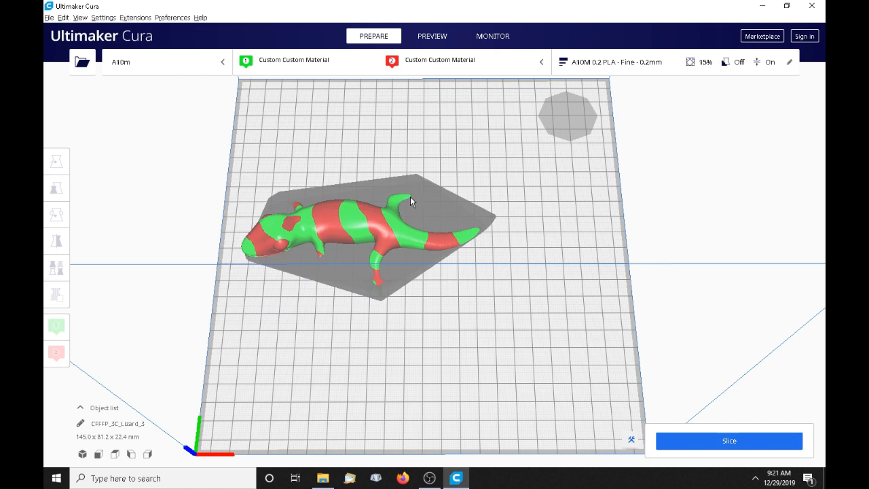
mouse_move(383, 291)
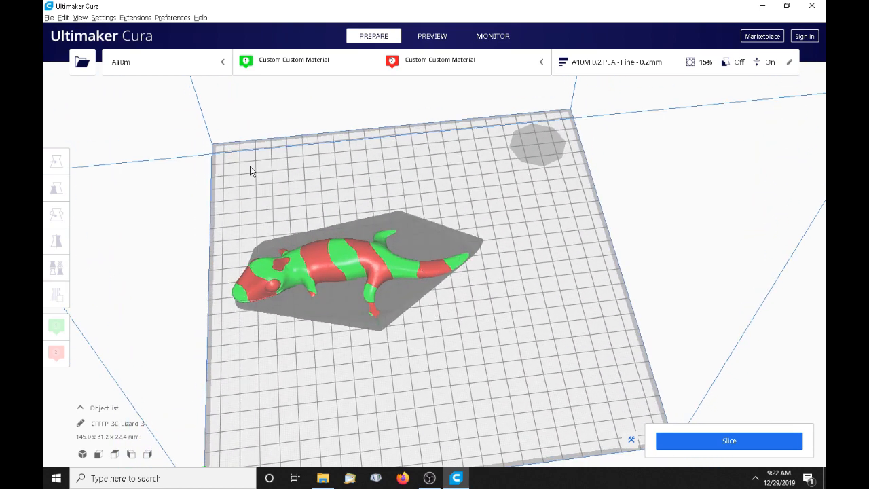
- Auto-arrange the lizard, then drag it left along X to -26.49 mm
left_click(63, 17)
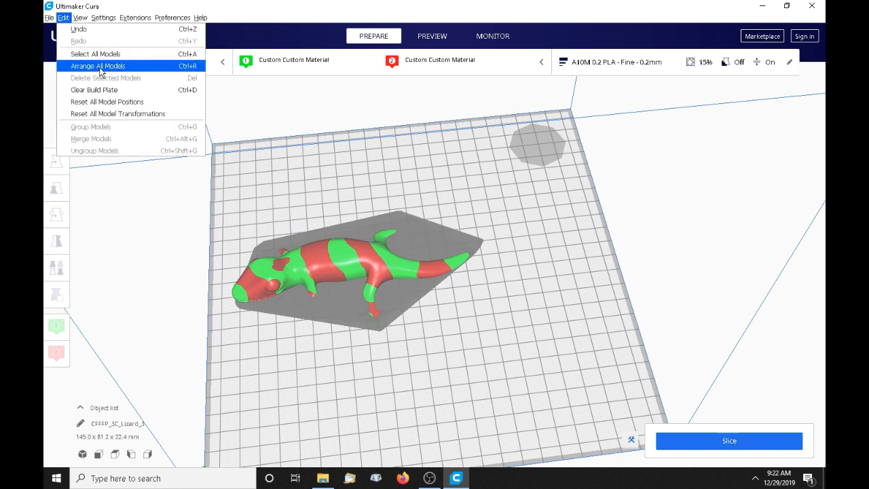
left_click(97, 66)
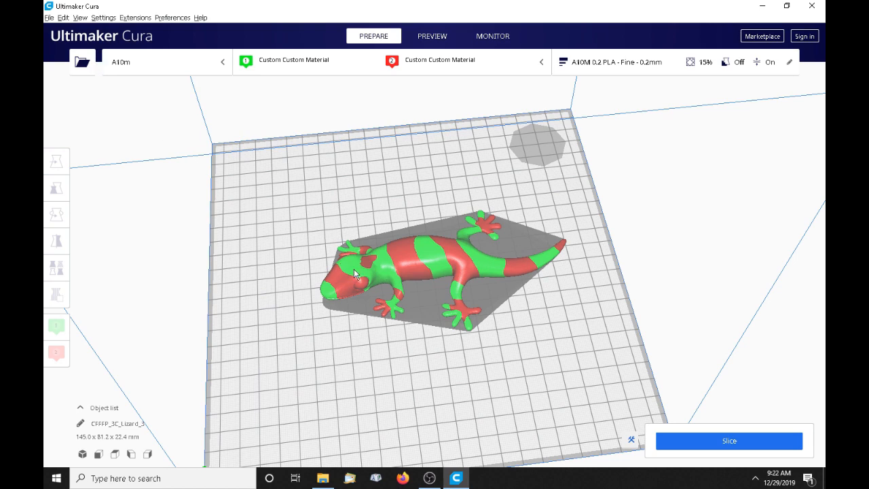
mouse_move(543, 274)
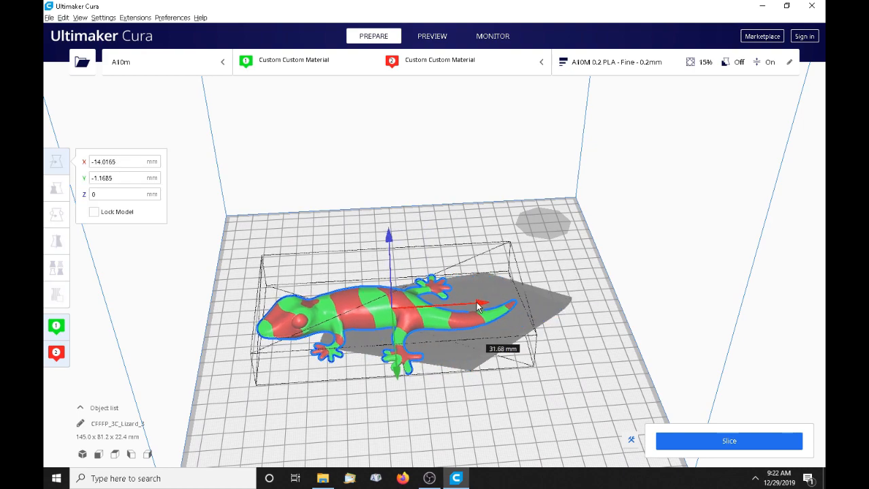
left_click_drag(476, 304, 461, 312)
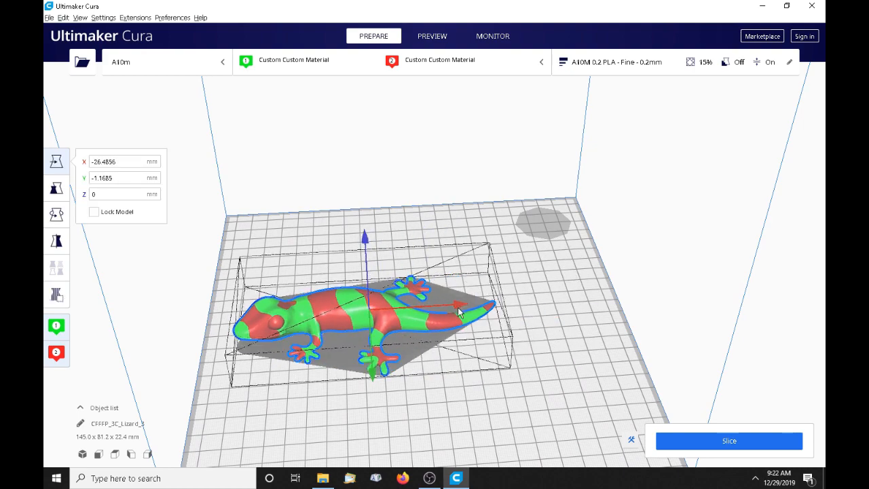
left_click(462, 404)
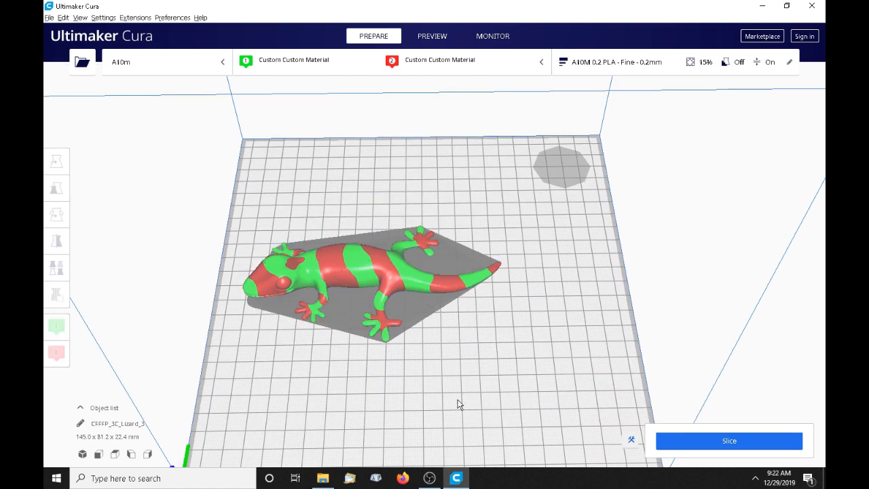
mouse_move(302, 84)
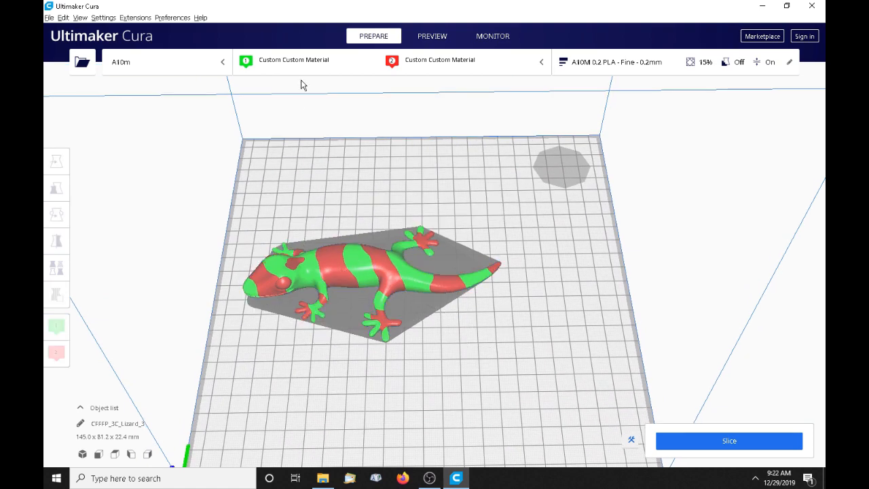
mouse_move(475, 156)
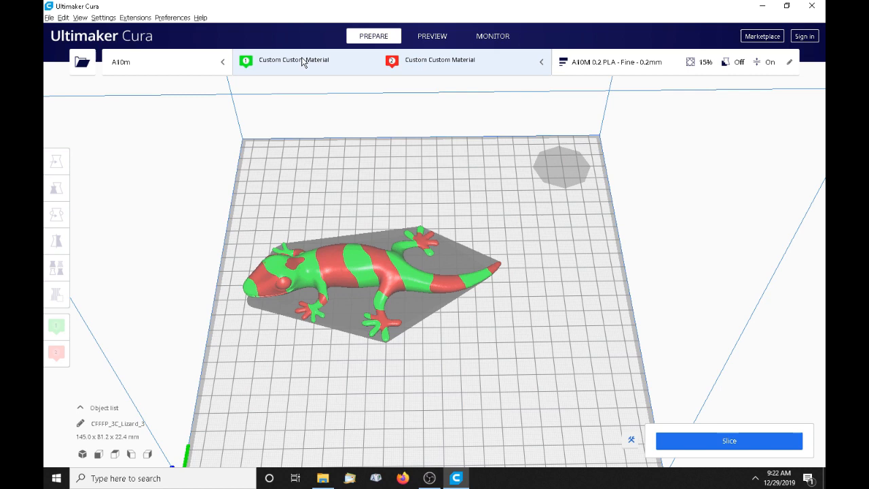
mouse_move(417, 319)
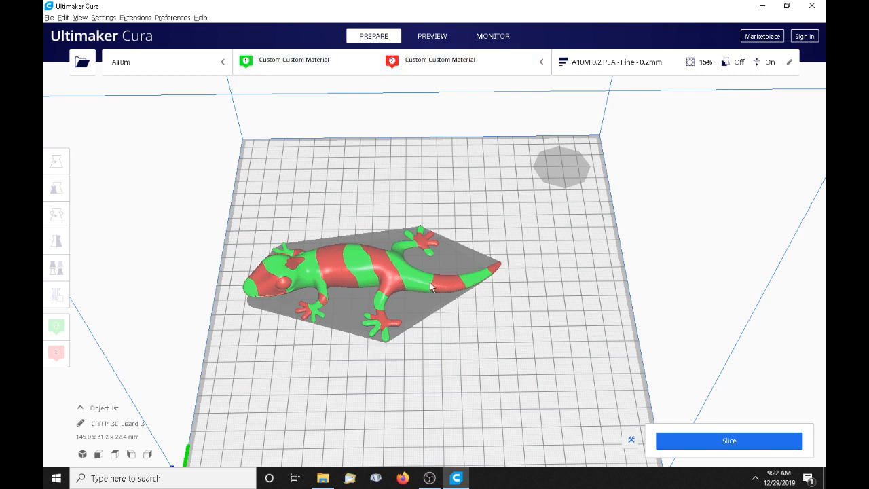
mouse_move(281, 282)
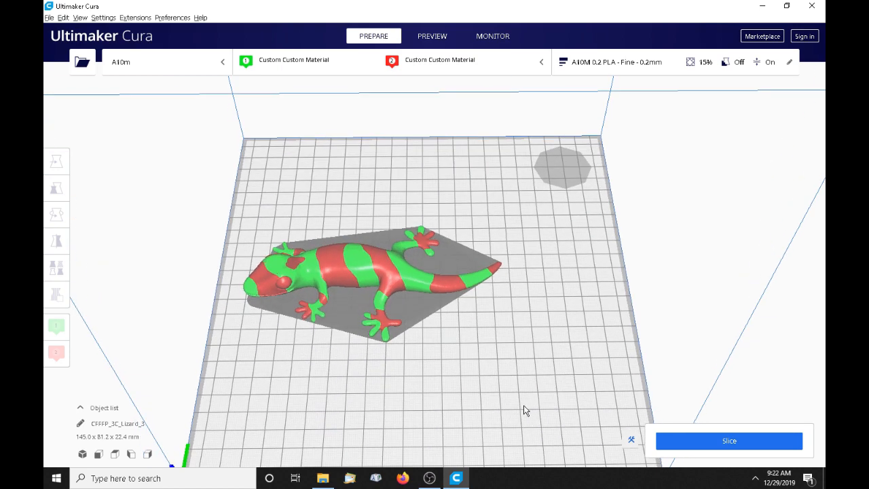
mouse_move(543, 178)
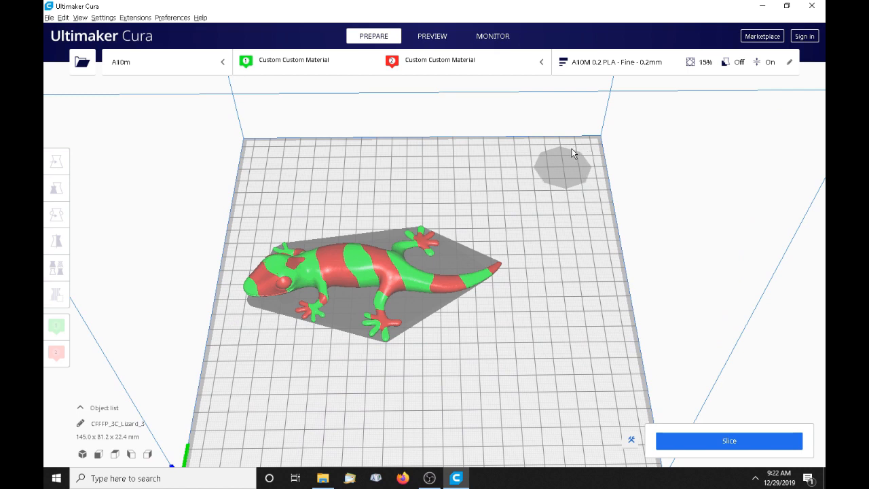
mouse_move(559, 182)
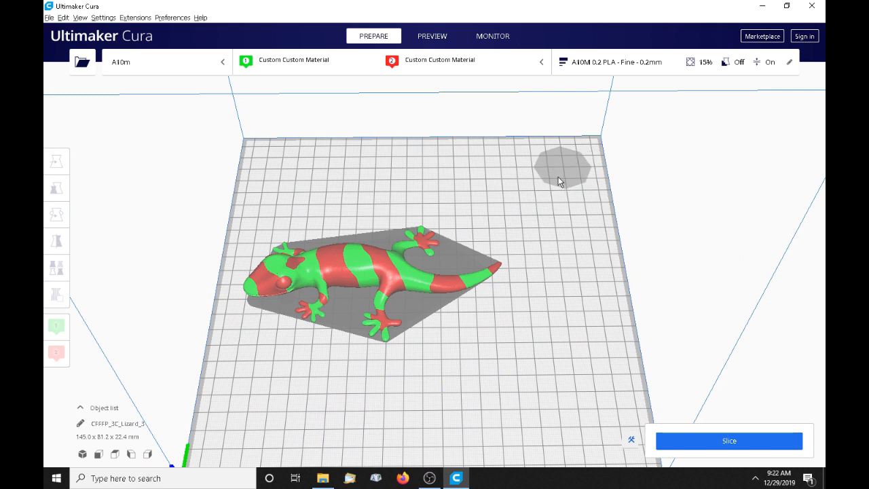
mouse_move(577, 144)
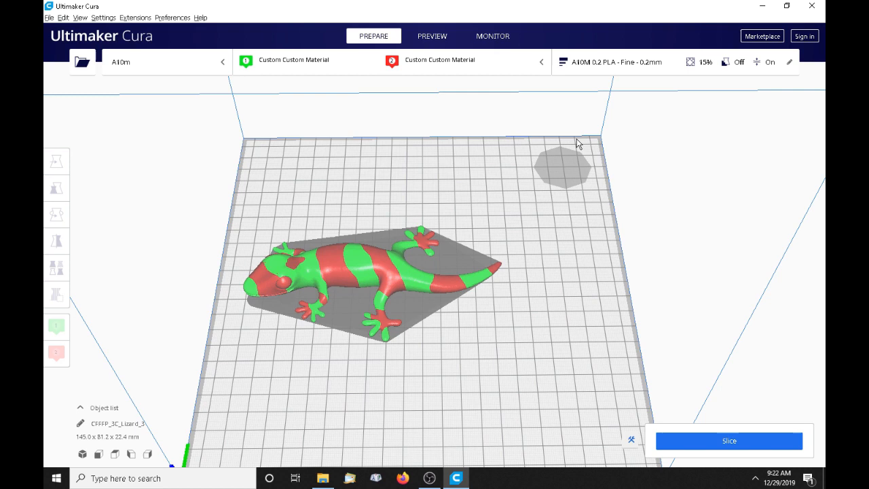
mouse_move(509, 299)
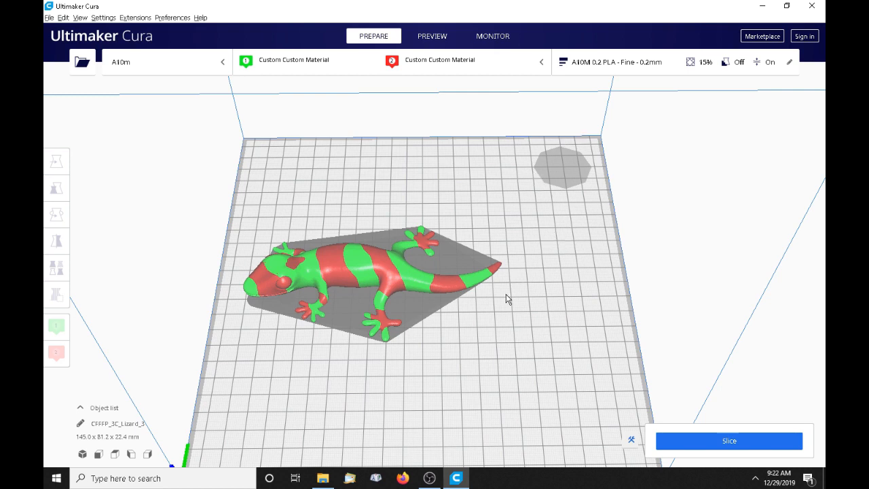
mouse_move(536, 241)
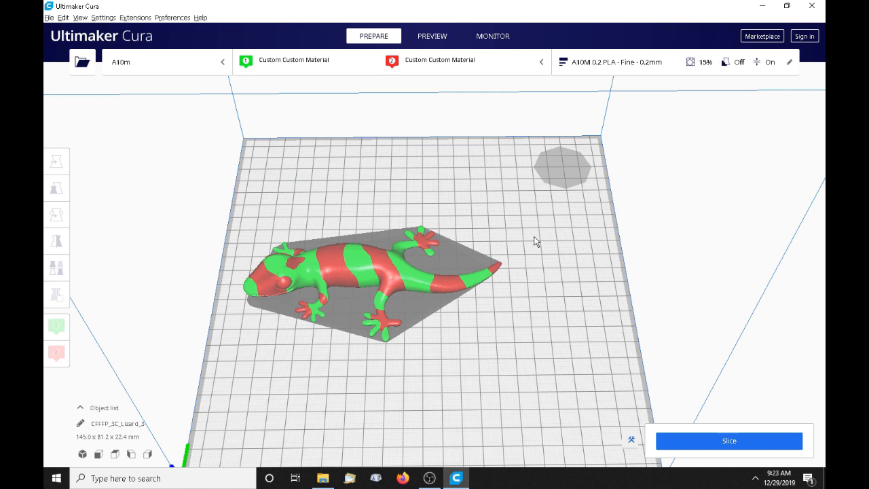
mouse_move(572, 167)
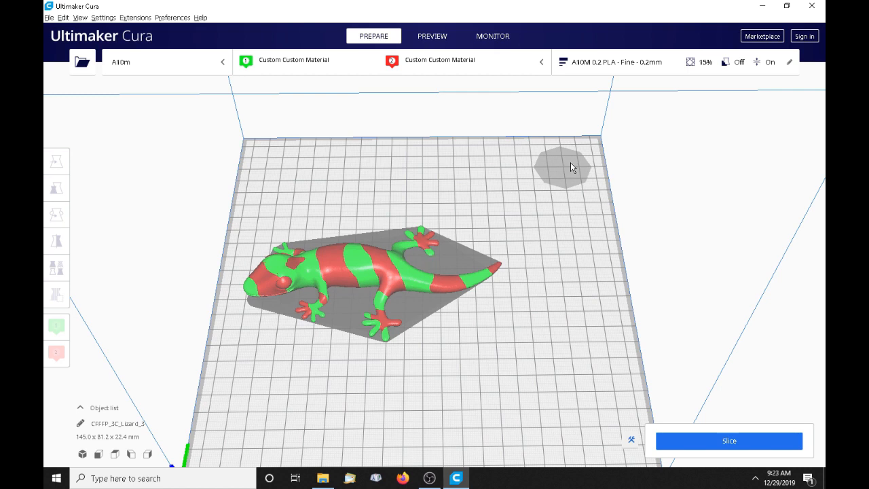
mouse_move(557, 173)
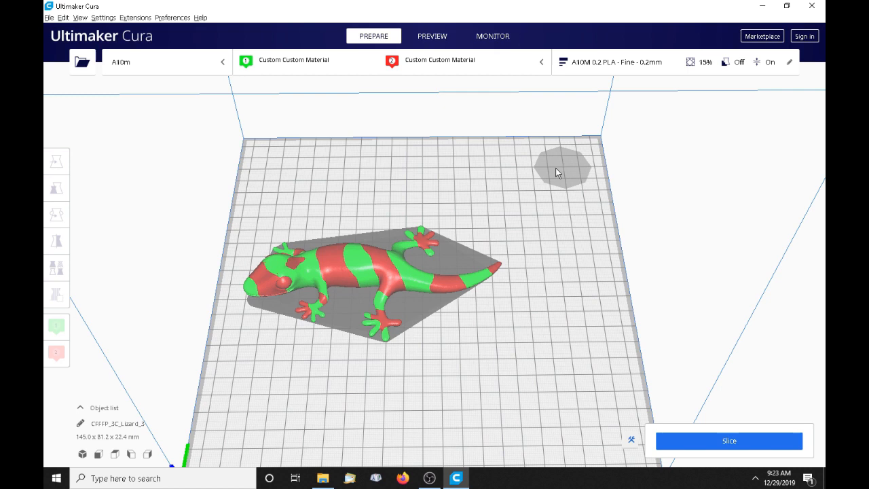
mouse_move(446, 125)
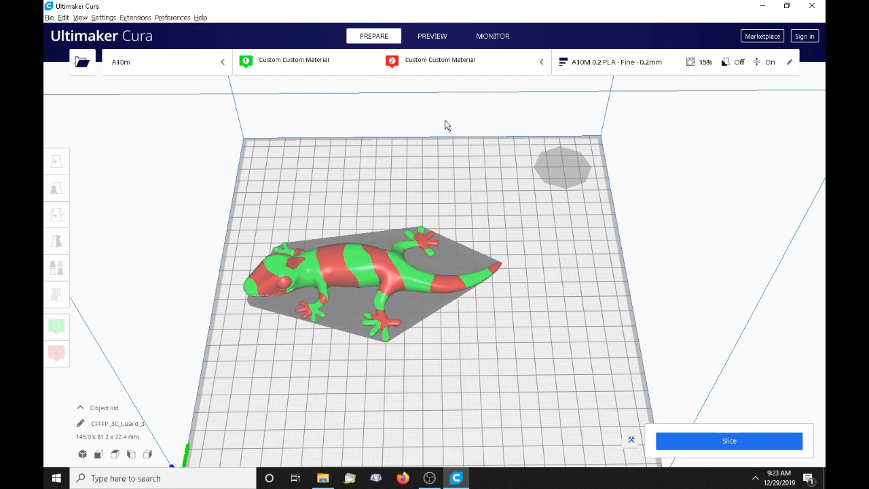
mouse_move(488, 184)
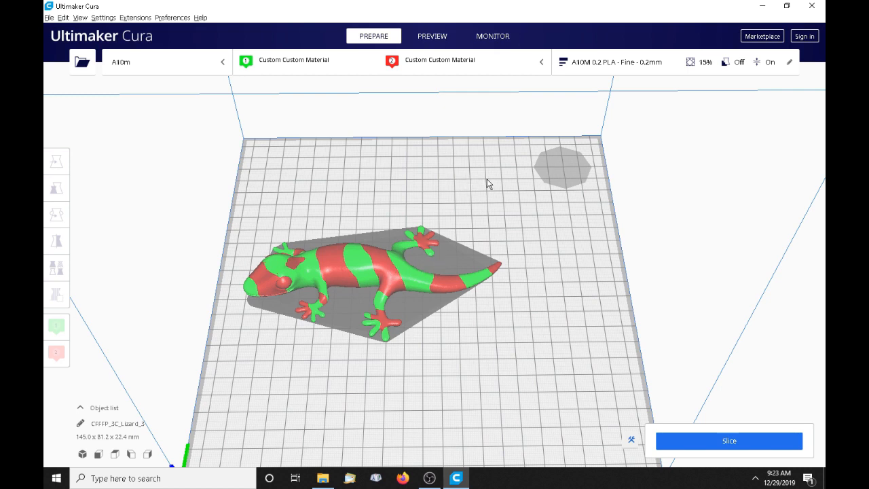
mouse_move(512, 188)
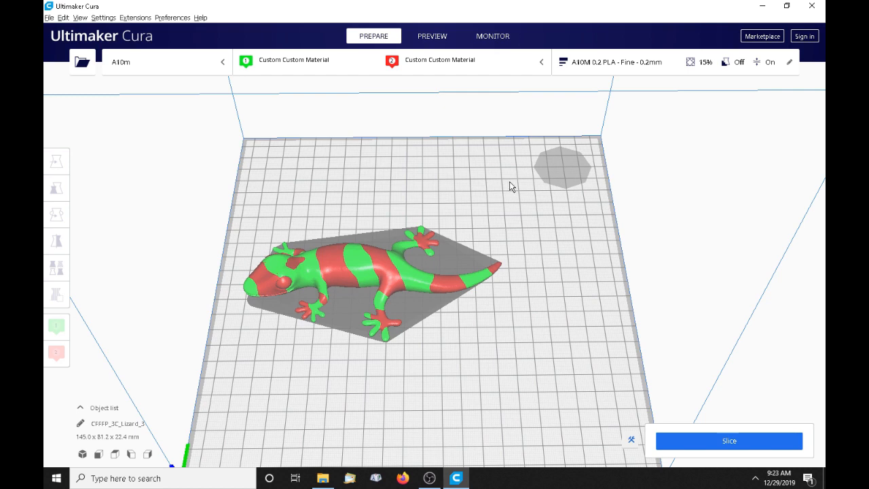
mouse_move(475, 204)
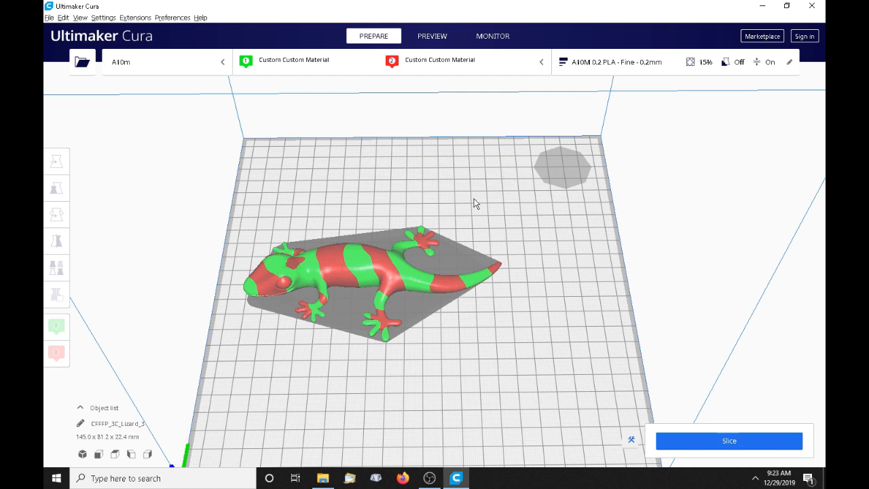
mouse_move(565, 163)
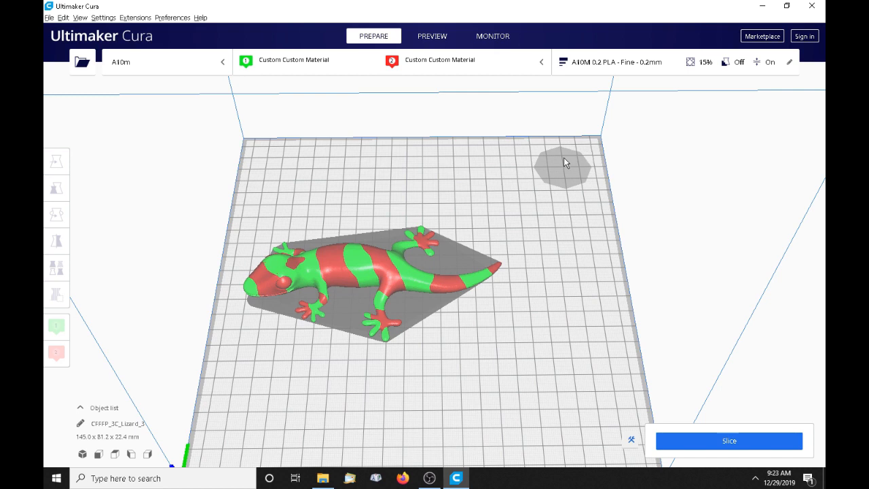
mouse_move(519, 174)
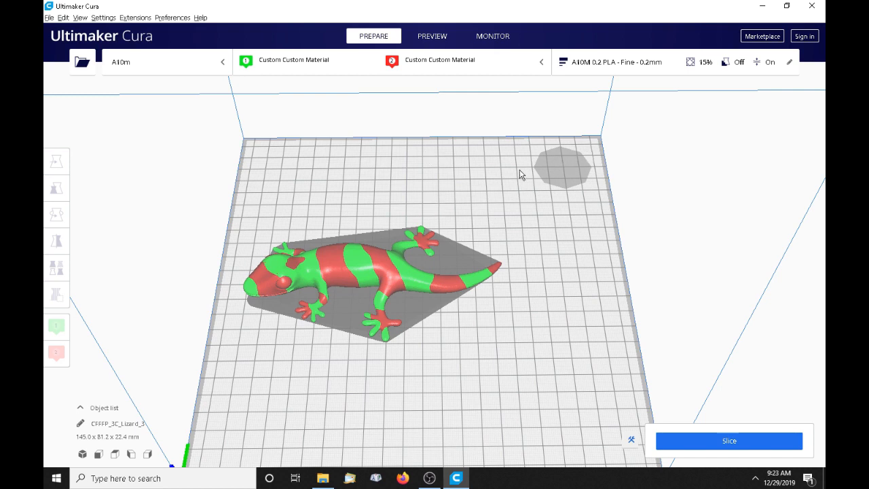
mouse_move(575, 188)
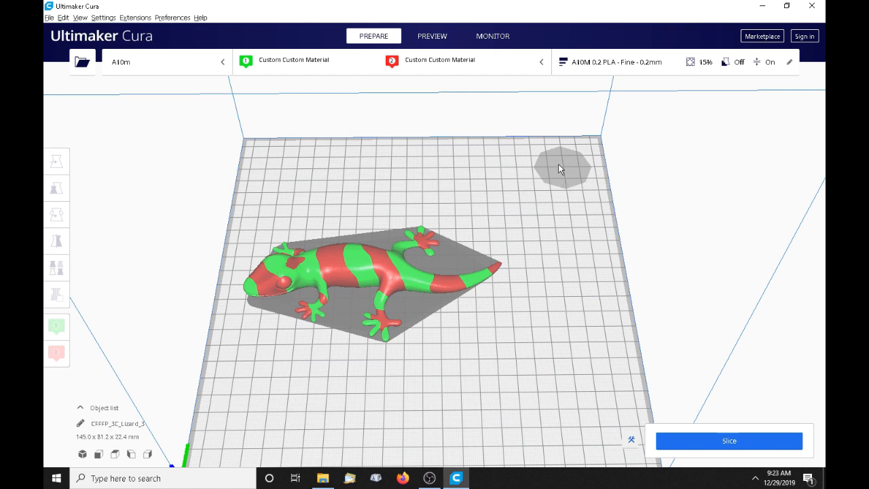
mouse_move(360, 283)
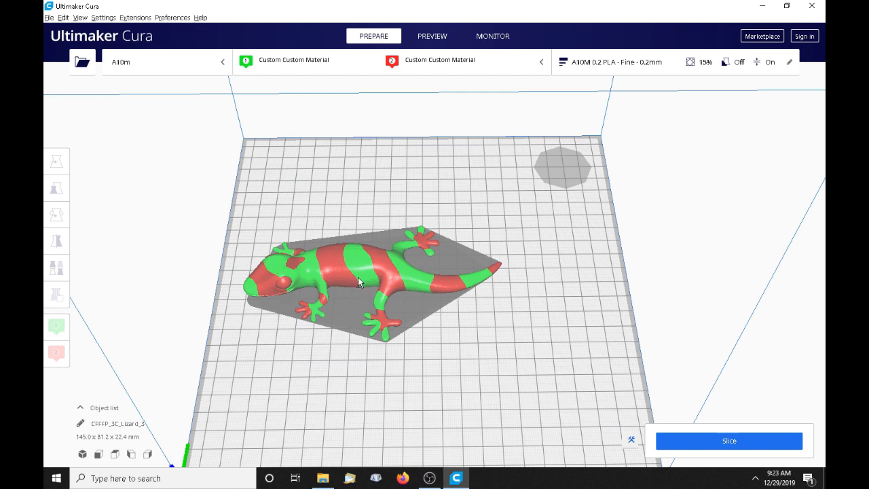
mouse_move(388, 274)
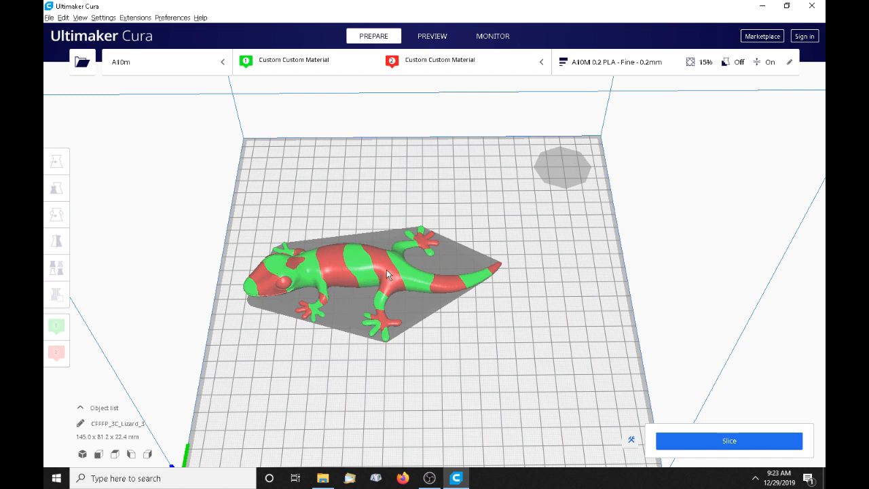
mouse_move(380, 250)
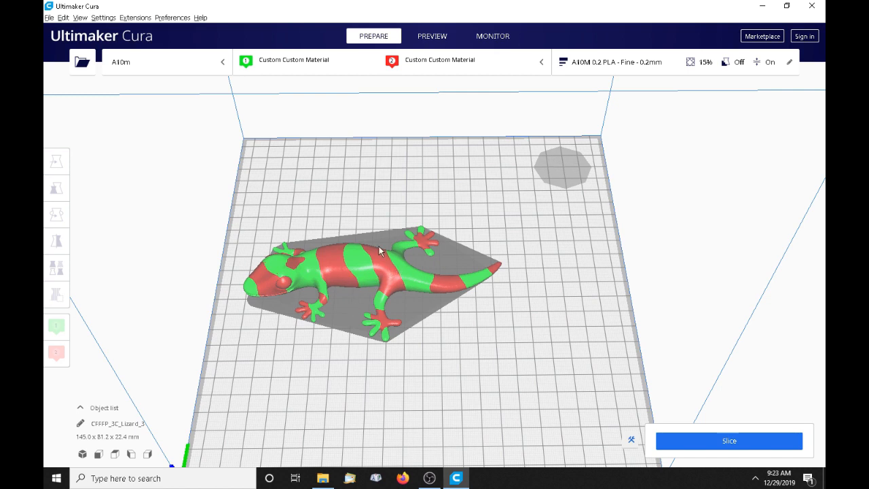
mouse_move(503, 199)
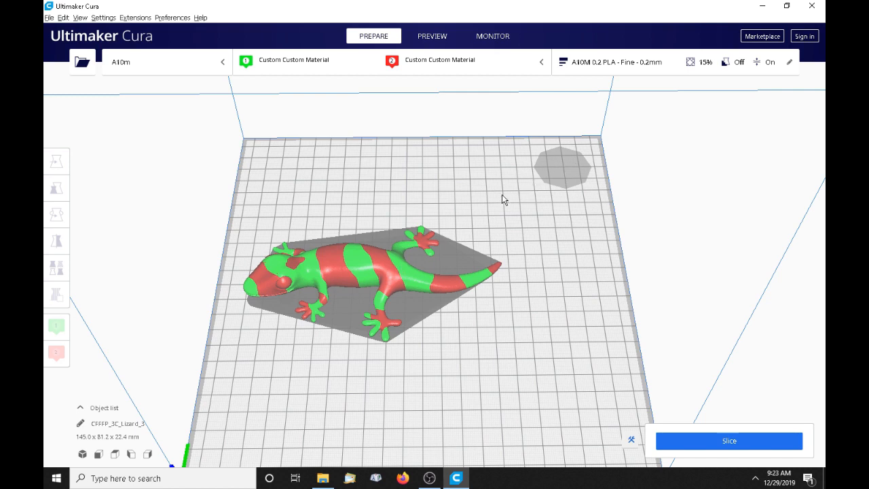
mouse_move(570, 172)
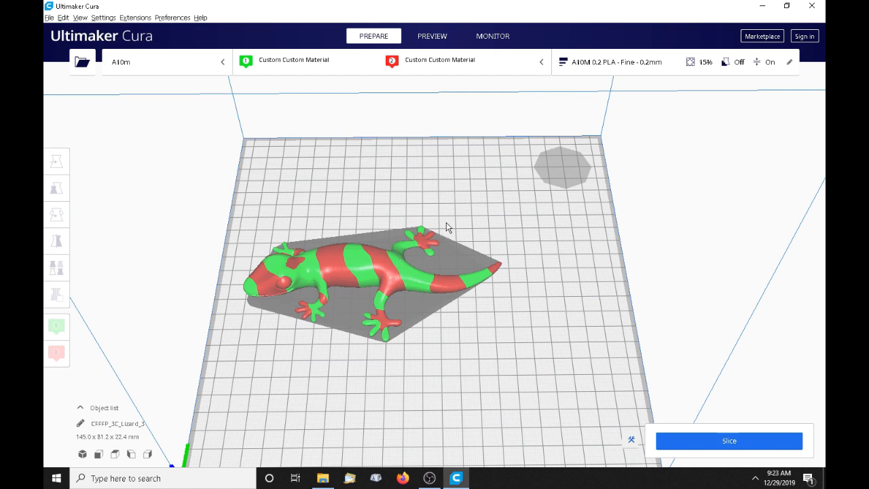
mouse_move(407, 271)
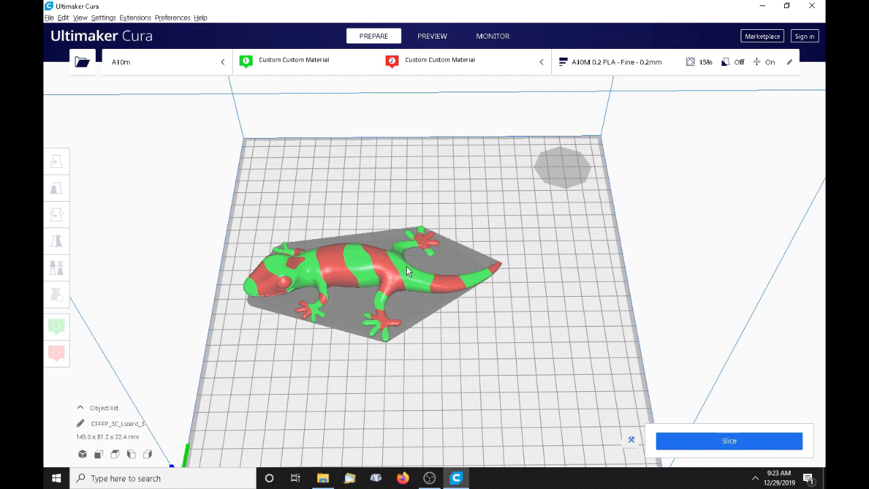
mouse_move(562, 173)
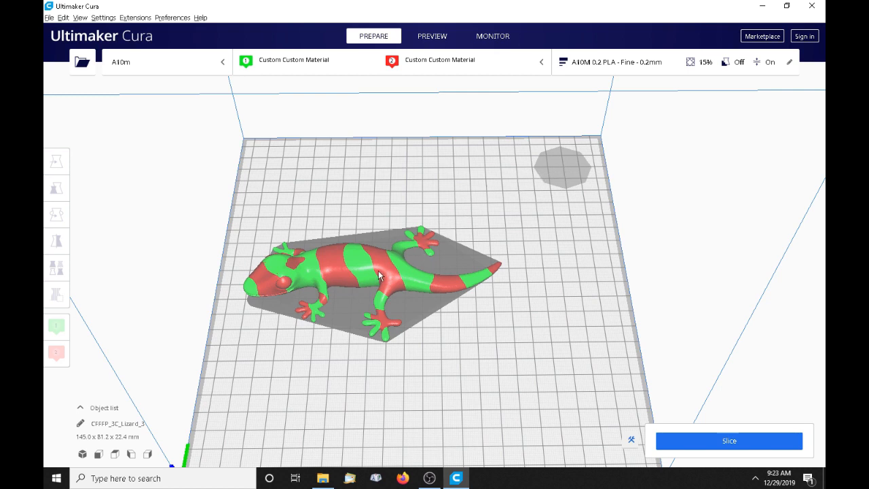
mouse_move(378, 252)
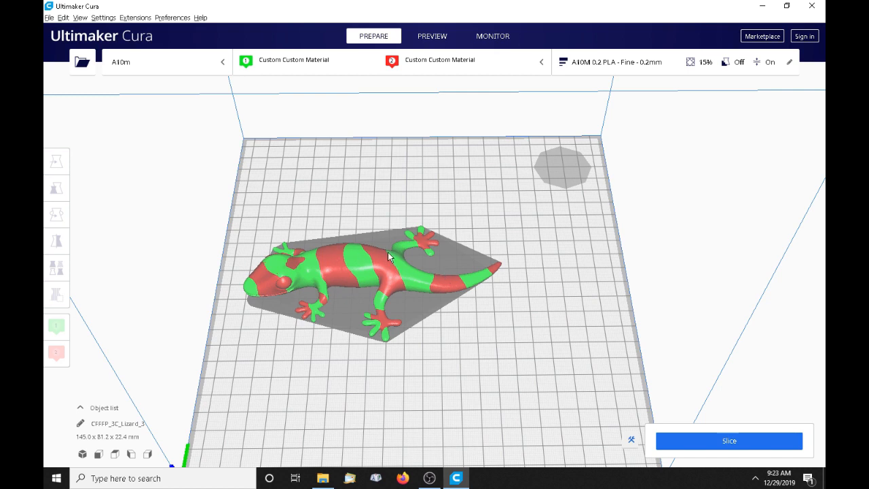
mouse_move(319, 255)
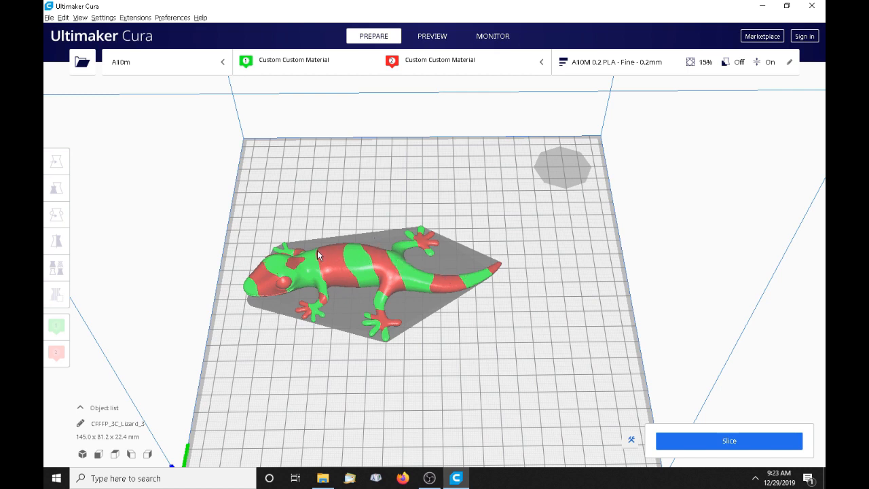
mouse_move(387, 249)
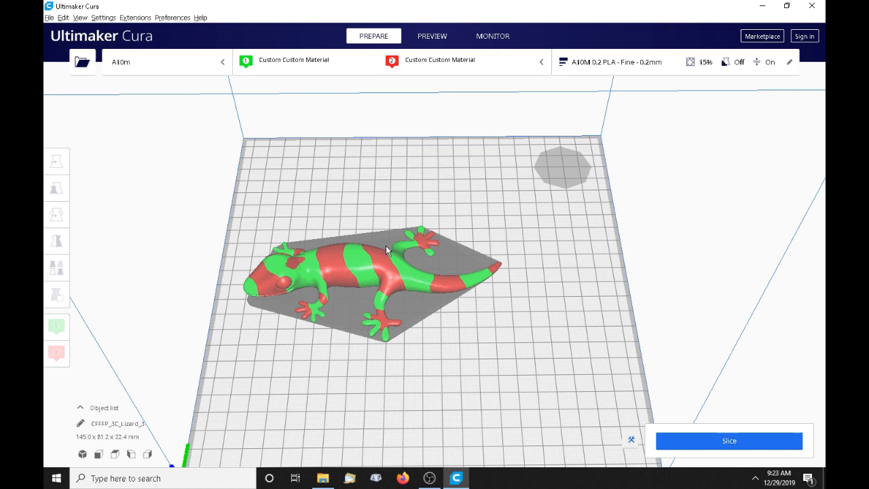
mouse_move(567, 158)
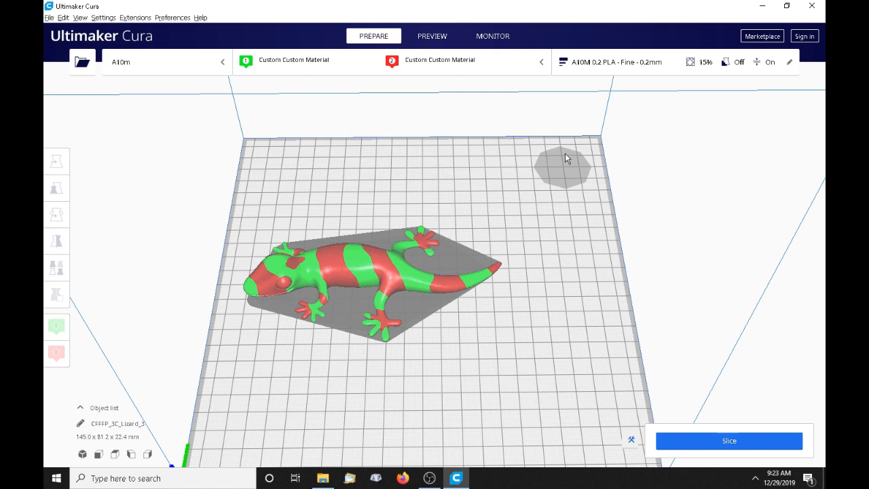
- Show the custom print settings panel beside the striped lizard
left_click(788, 62)
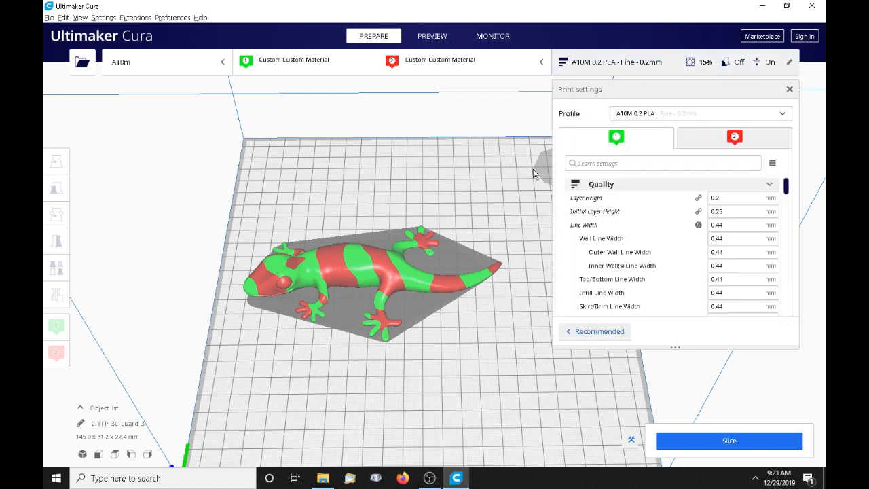
mouse_move(477, 255)
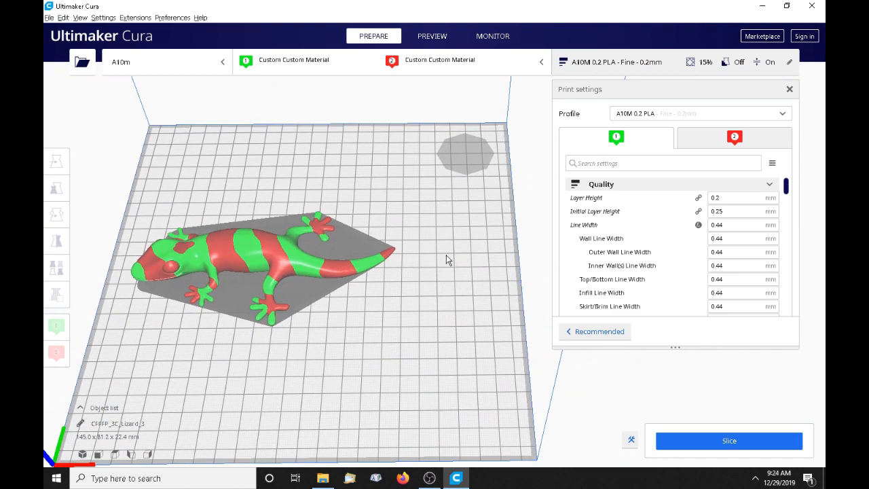
mouse_move(693, 368)
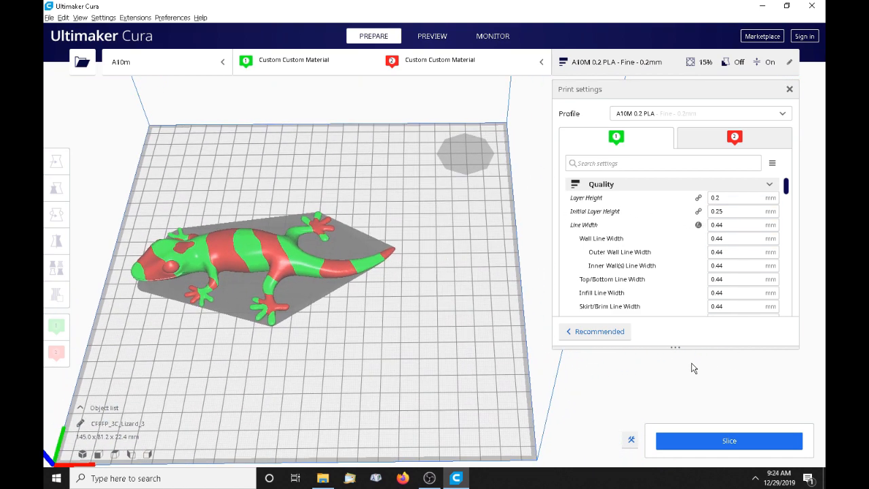
- Scroll down to the Dual Extrusion section showing the 32 mm prime tower
scroll("down", 3)
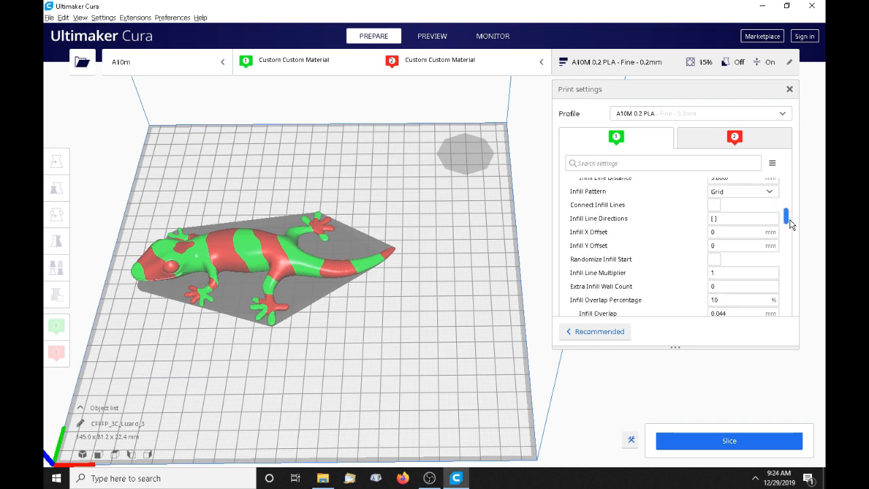
scroll("down", 3)
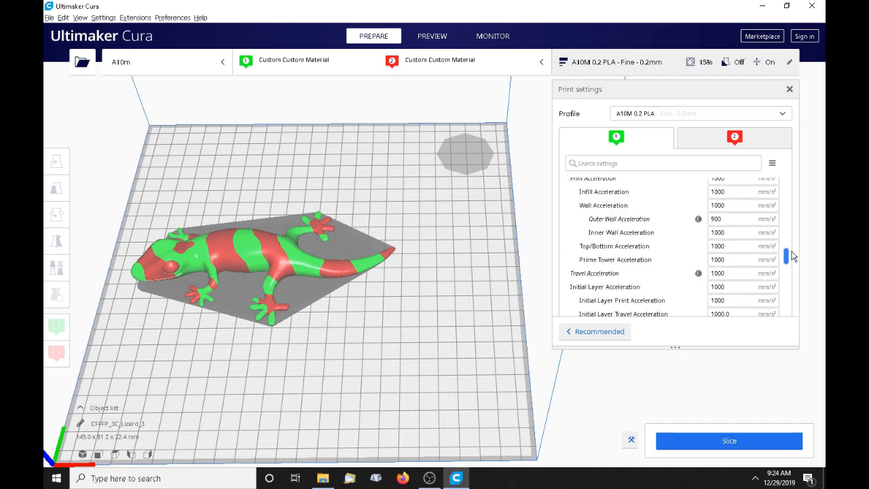
scroll("down", 3)
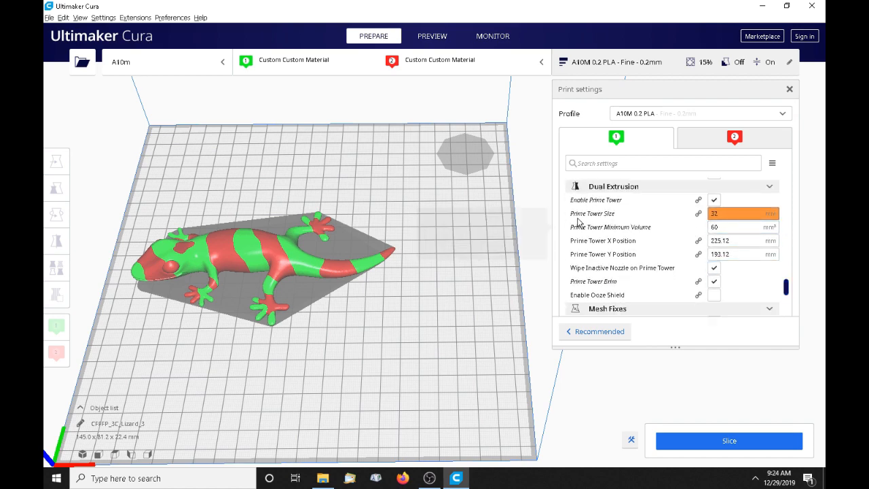
mouse_move(615, 240)
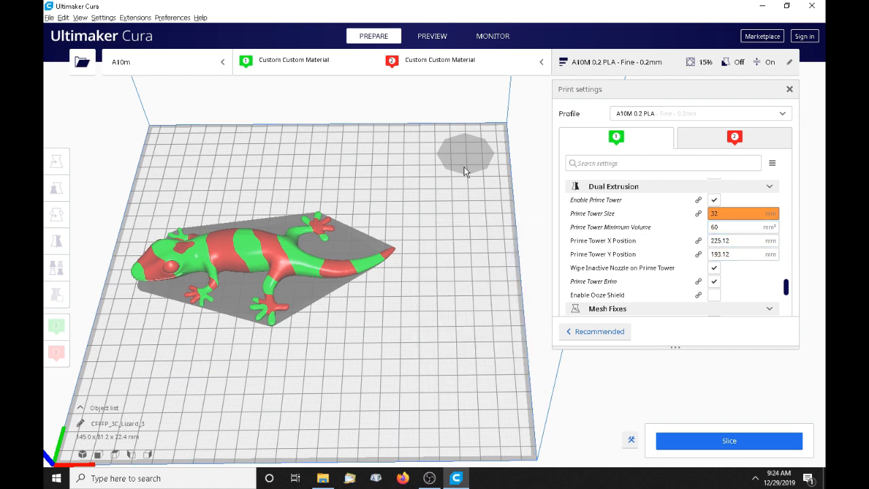
mouse_move(451, 261)
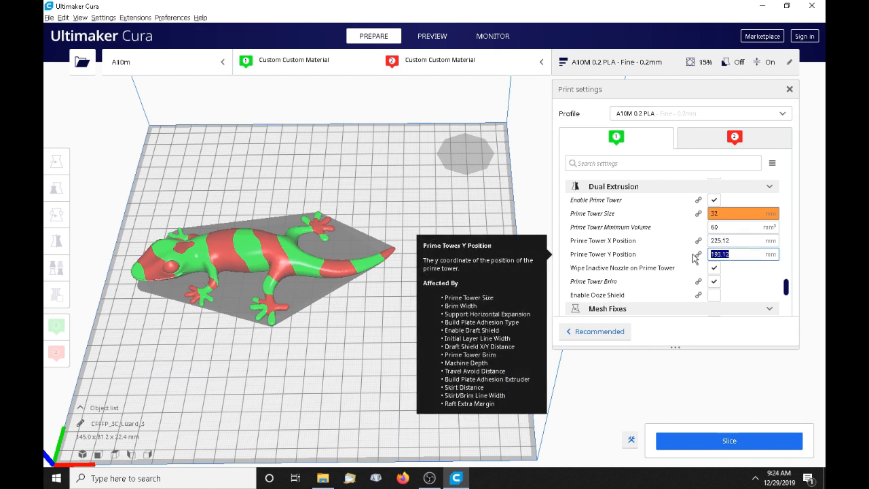
mouse_move(691, 257)
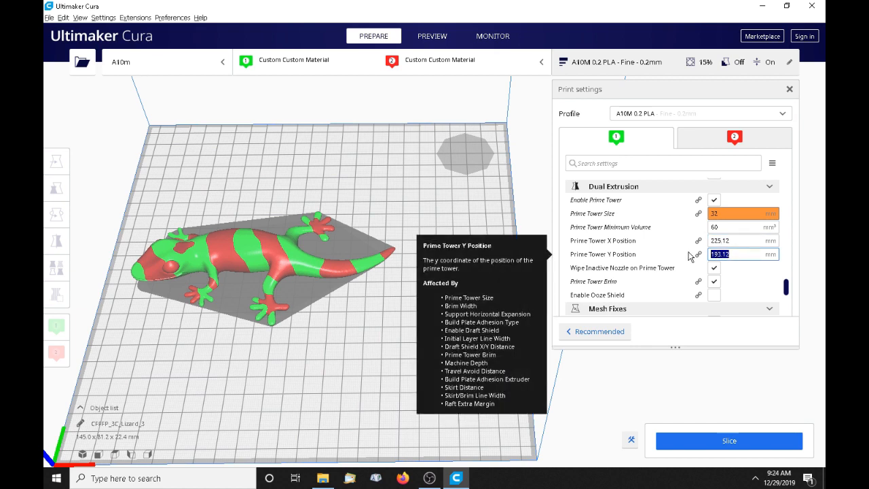
- Set Prime Tower Y Position to 115 and X Position to 210
type("1")
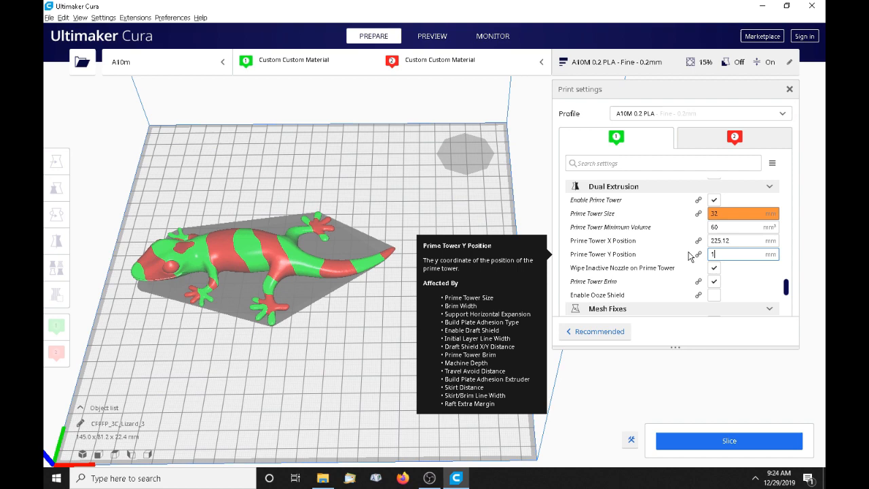
type("117.5")
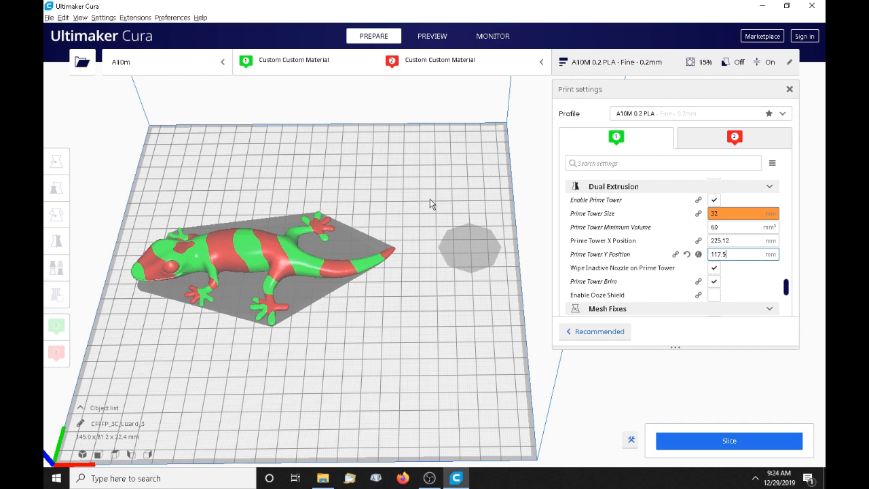
mouse_move(451, 273)
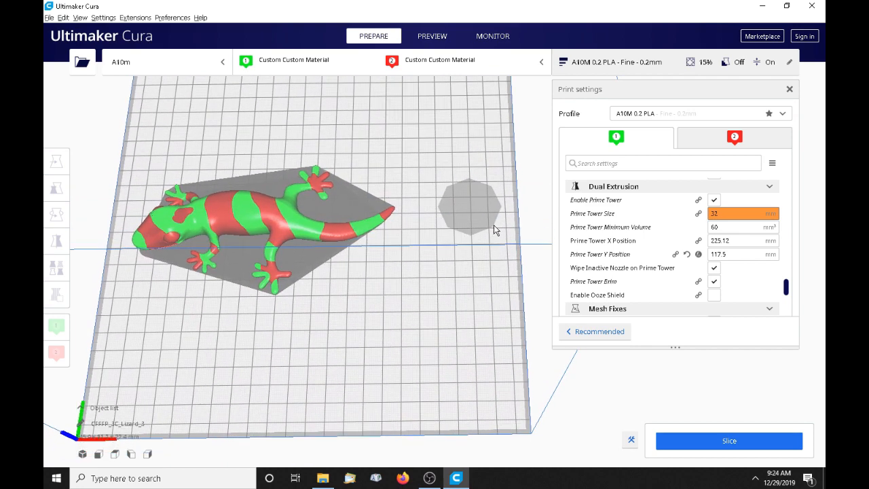
mouse_move(483, 234)
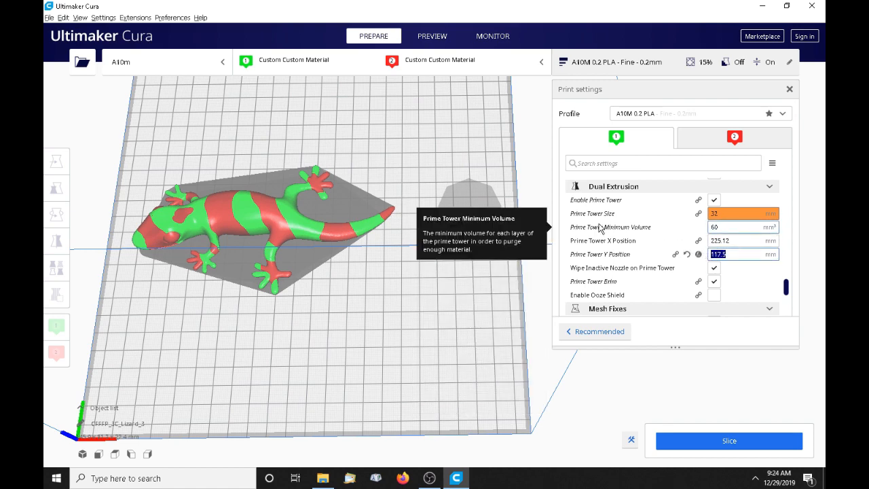
type("120")
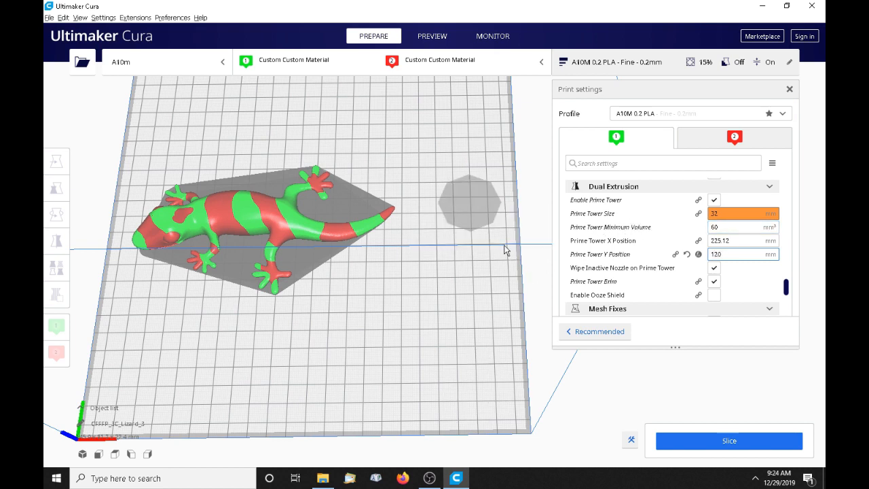
mouse_move(471, 270)
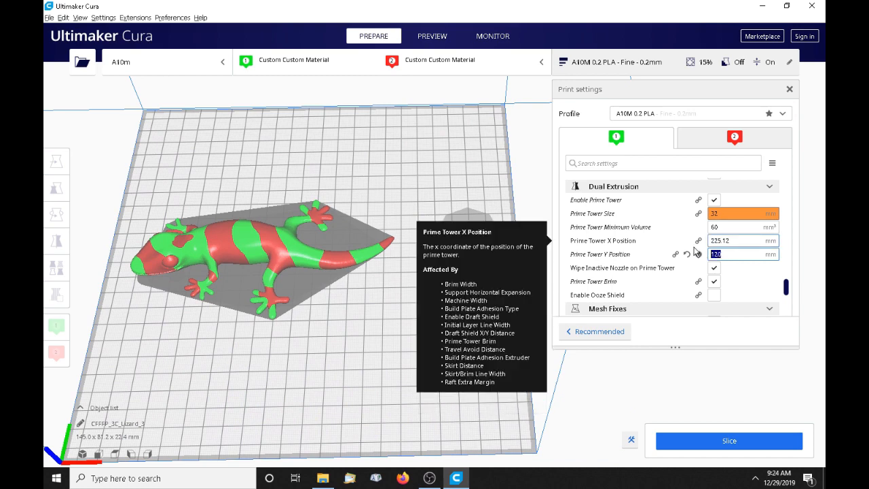
type("115")
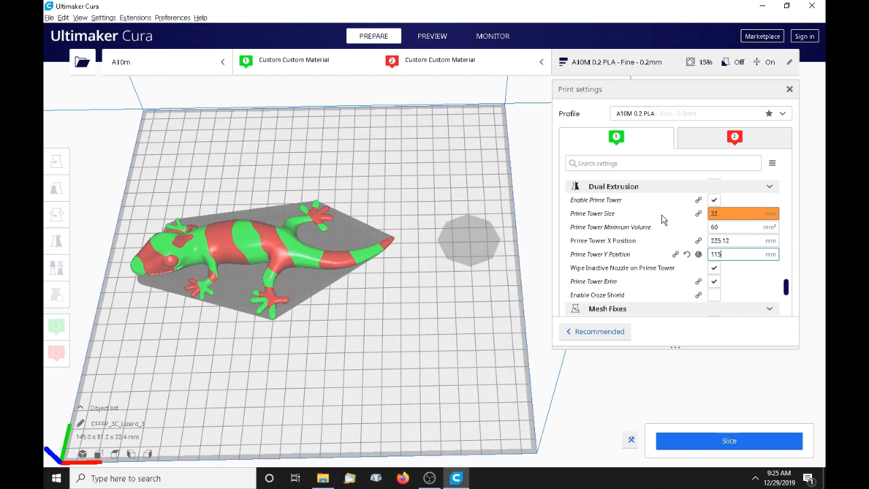
mouse_move(453, 233)
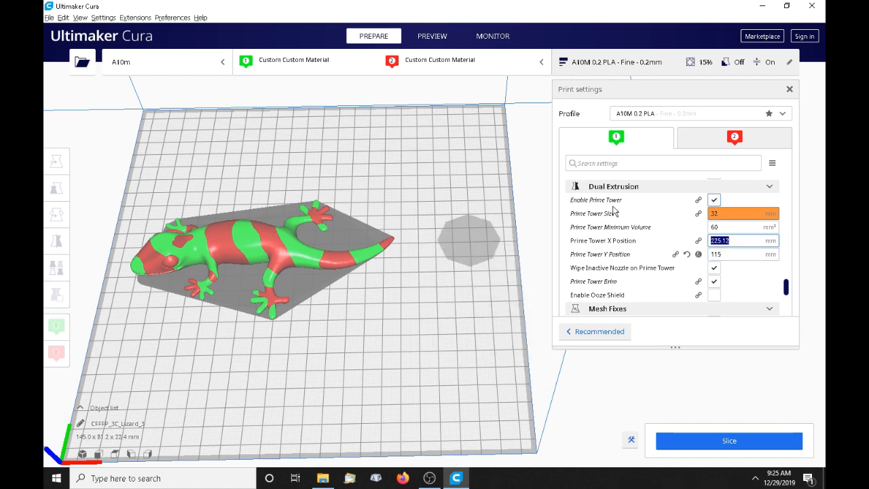
type("210")
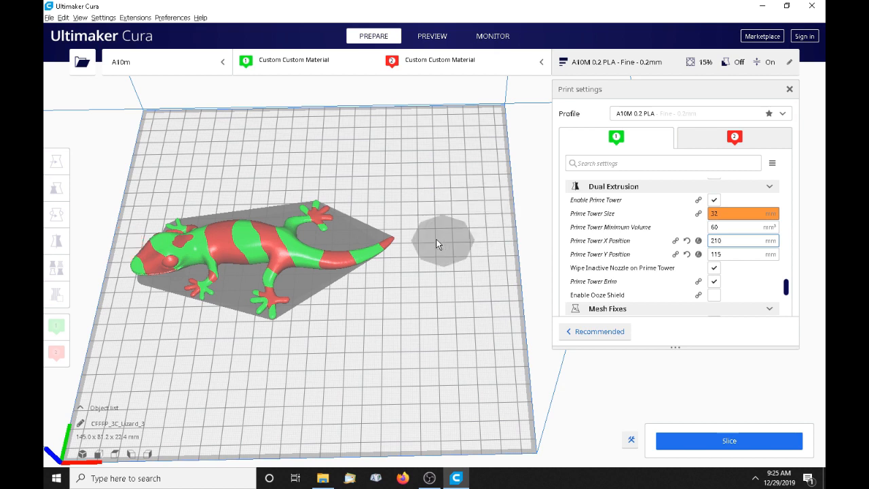
mouse_move(378, 308)
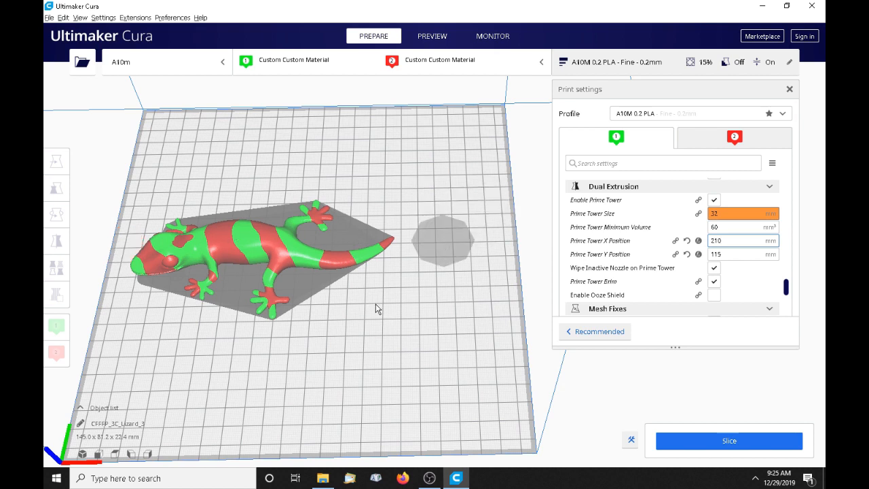
mouse_move(314, 319)
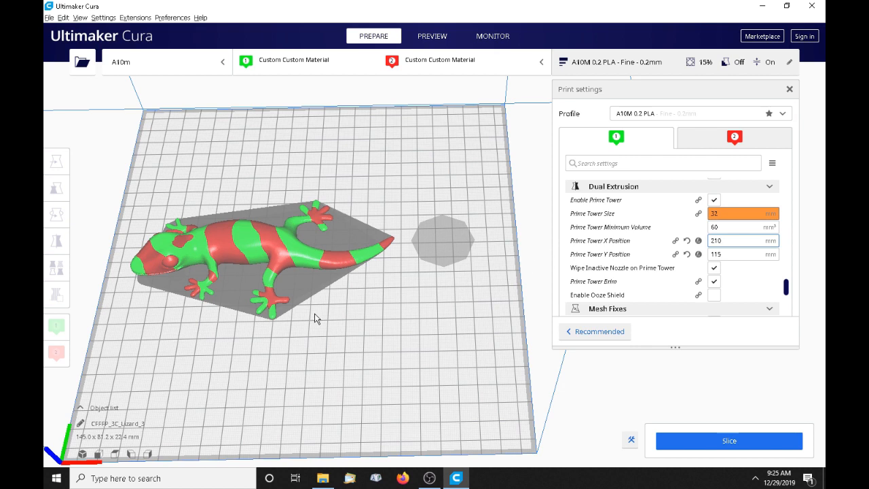
mouse_move(429, 242)
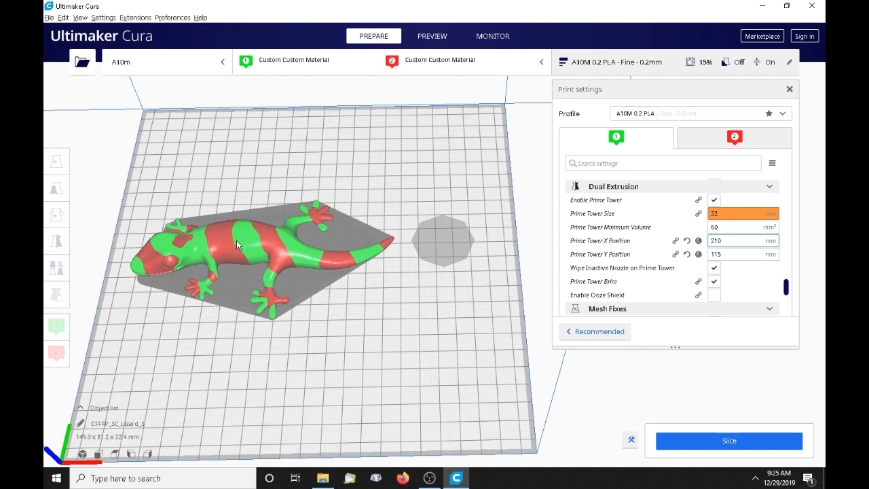
mouse_move(453, 234)
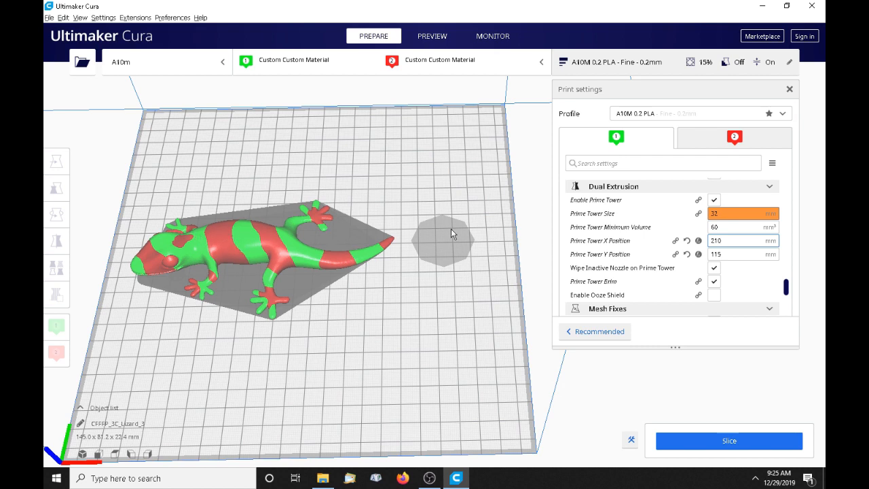
mouse_move(224, 245)
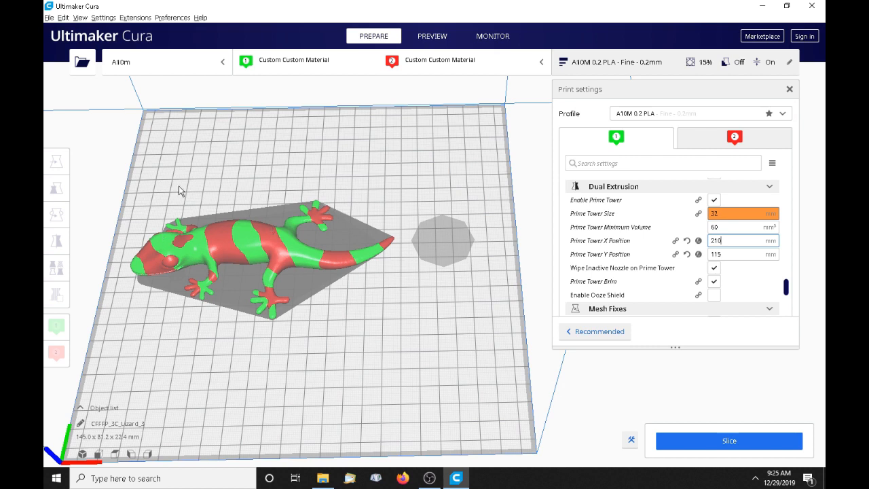
mouse_move(258, 235)
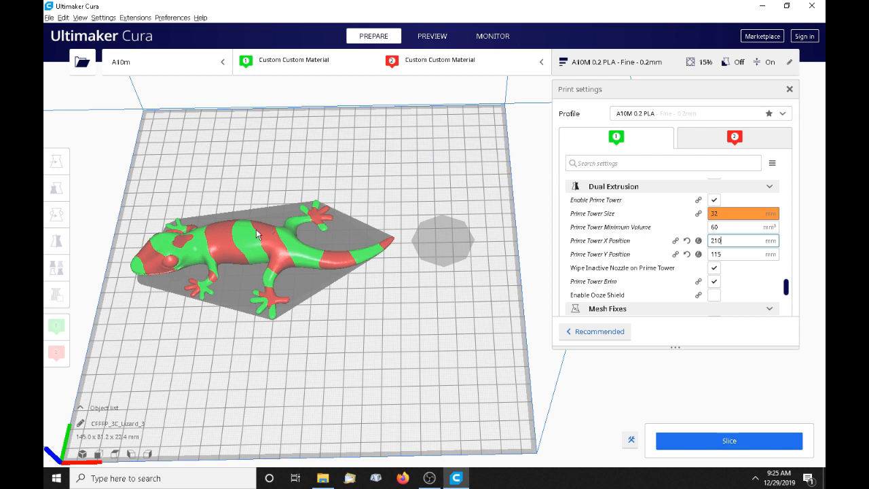
mouse_move(406, 226)
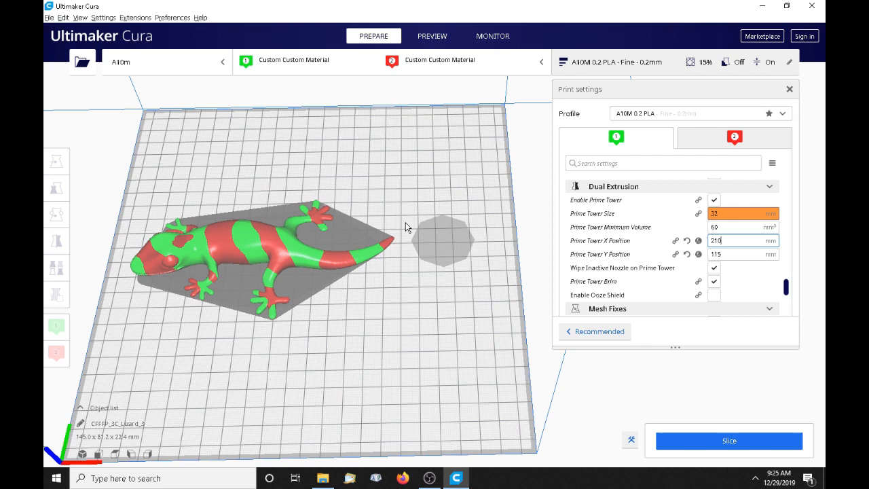
mouse_move(226, 243)
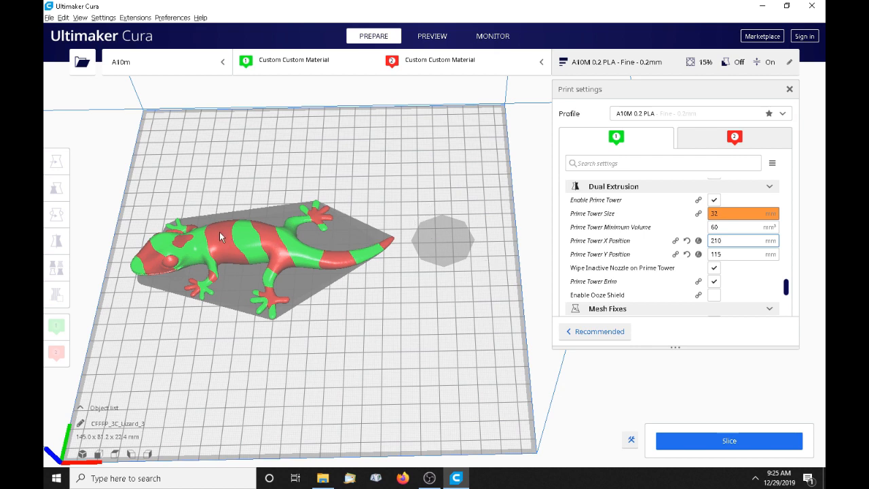
mouse_move(276, 224)
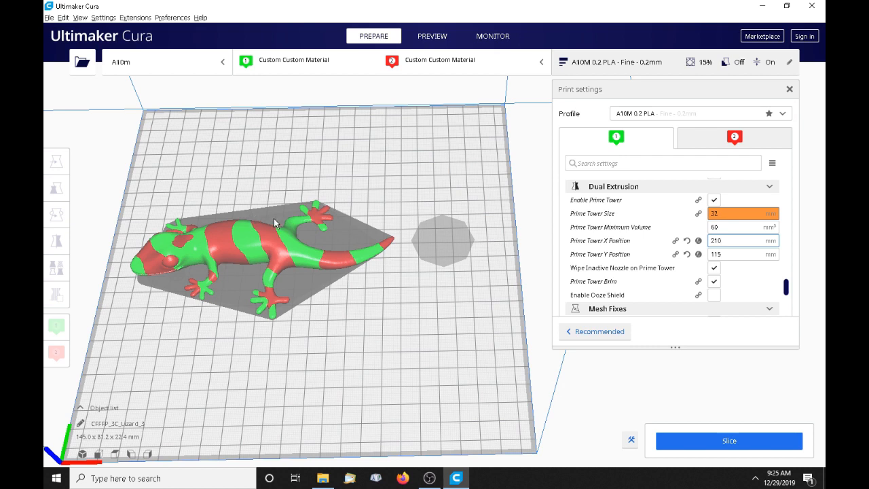
mouse_move(484, 318)
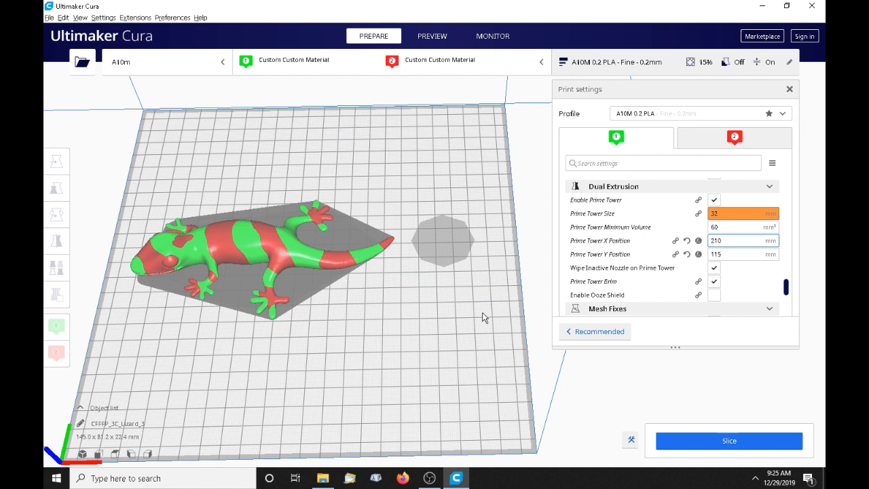
mouse_move(246, 233)
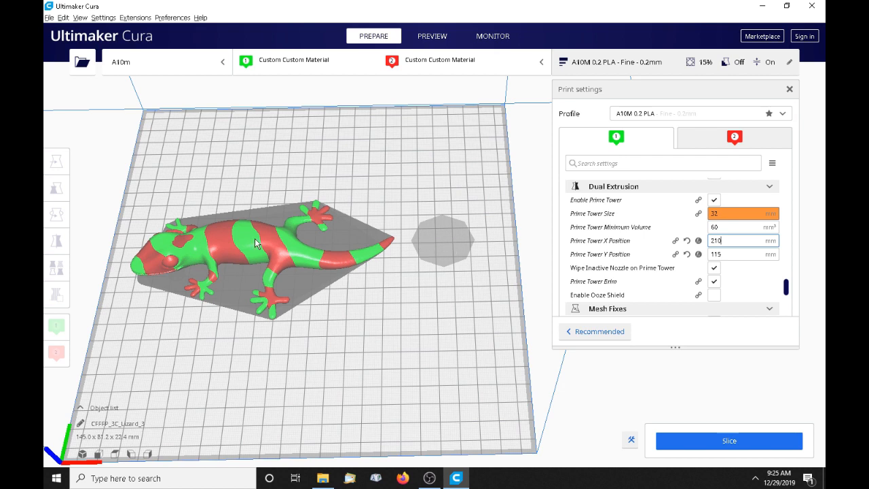
mouse_move(427, 358)
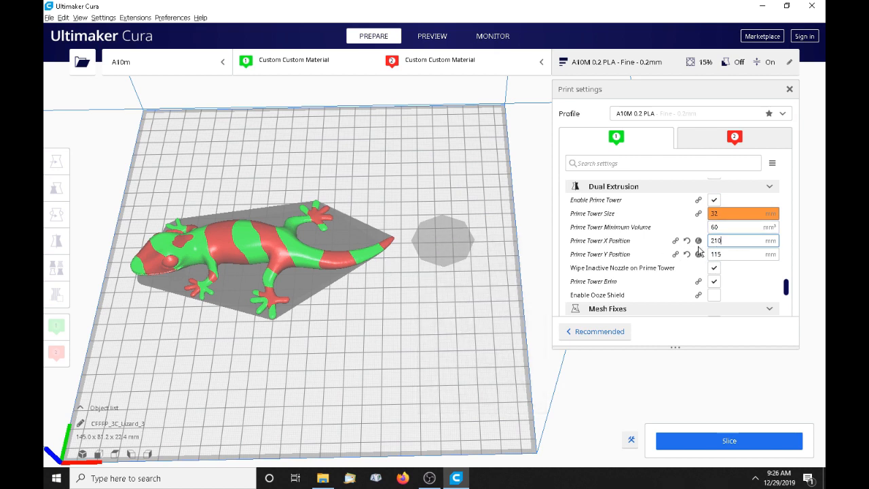
- Confirm the prime tower stays at X 210, Y 115 in Dual Extrusion settings
left_click(713, 281)
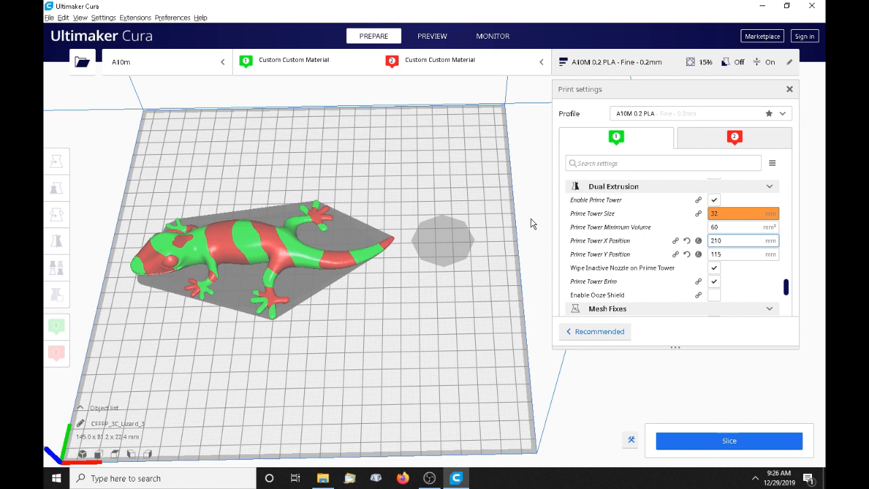
mouse_move(733, 226)
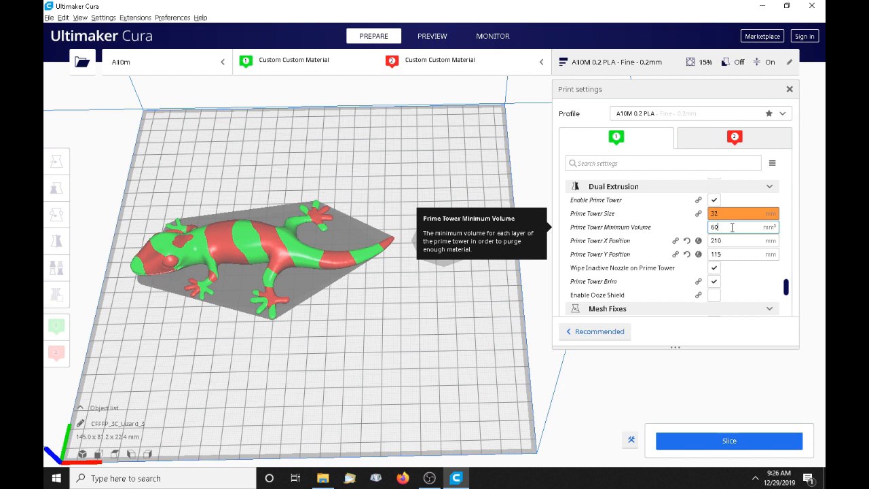
mouse_move(559, 246)
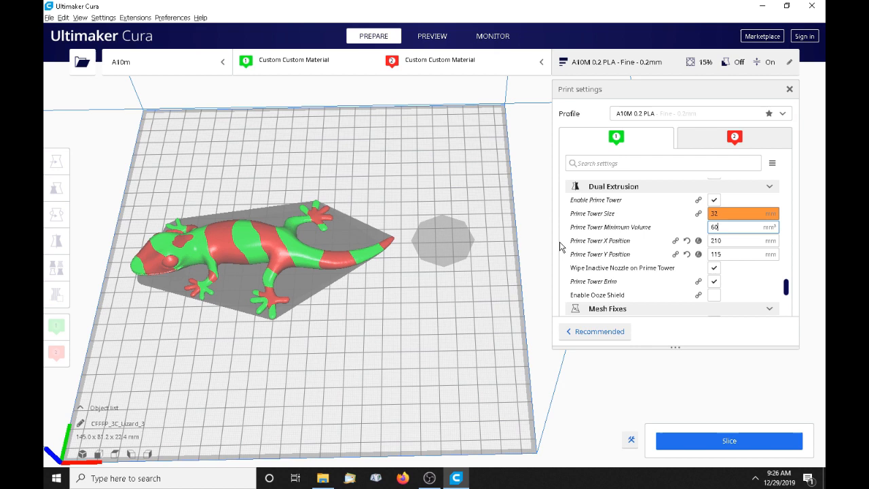
mouse_move(617, 214)
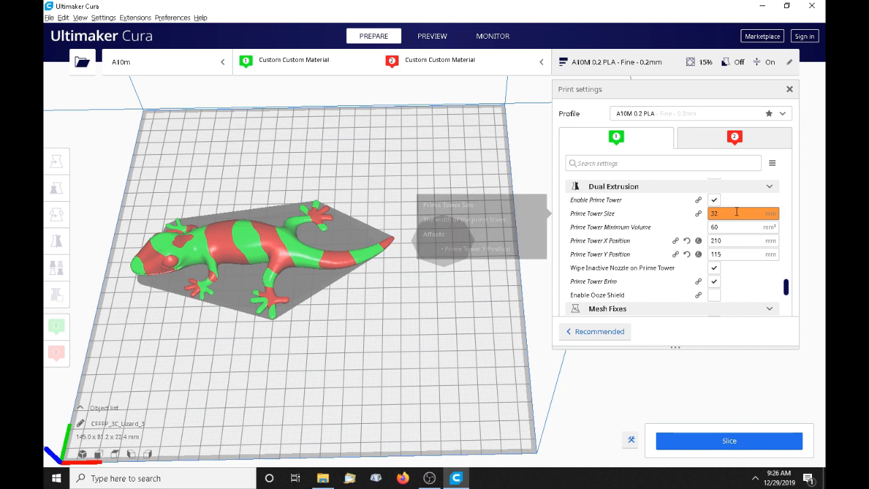
mouse_move(592, 218)
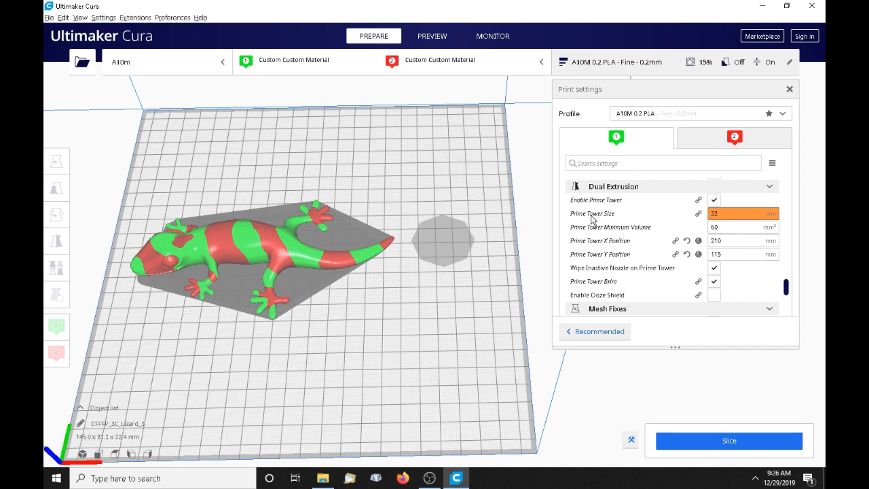
mouse_move(738, 185)
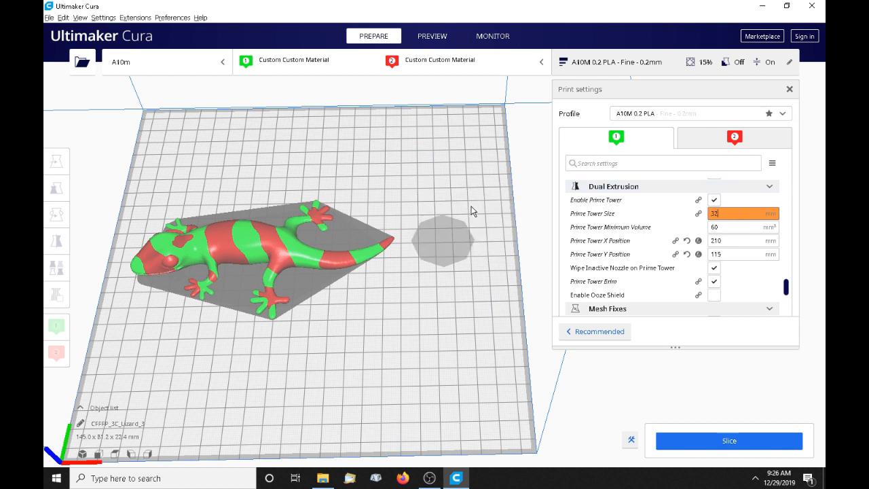
mouse_move(549, 209)
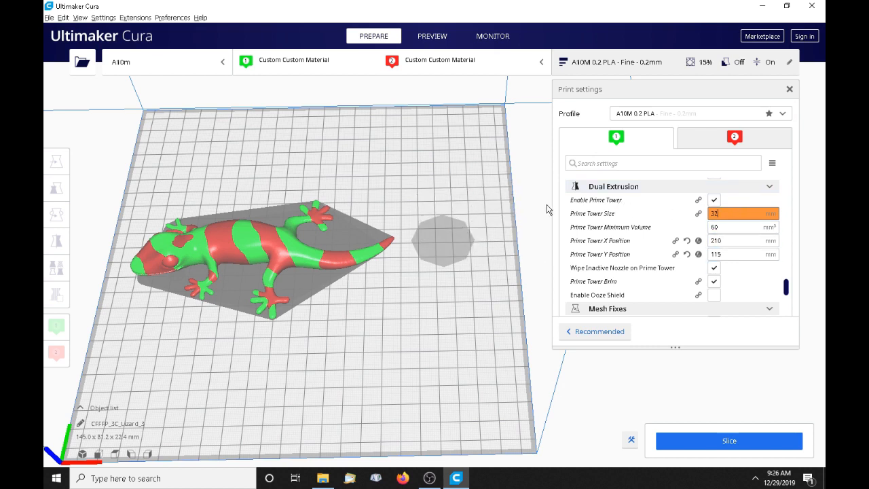
- Slice the striped lizard together with its prime tower
left_click(728, 440)
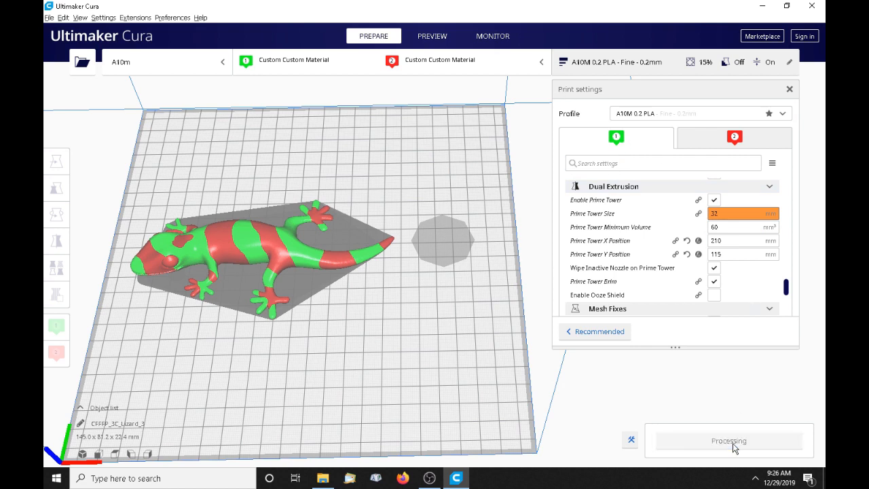
mouse_move(441, 360)
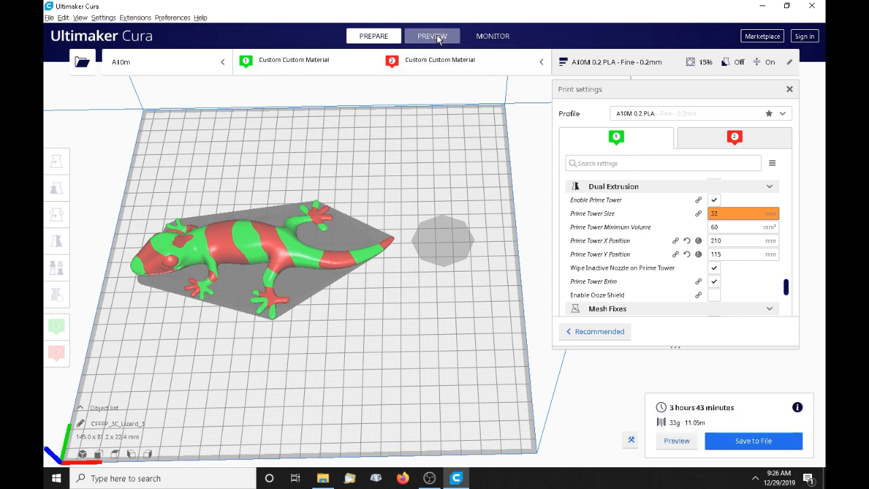
- Switch to Preview to see the sliced lizard and prime tower layer by layer
left_click(431, 36)
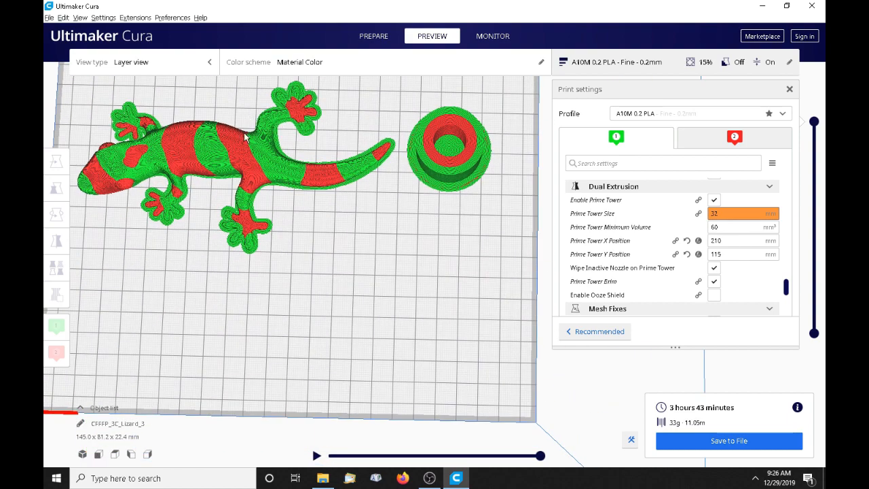
mouse_move(262, 175)
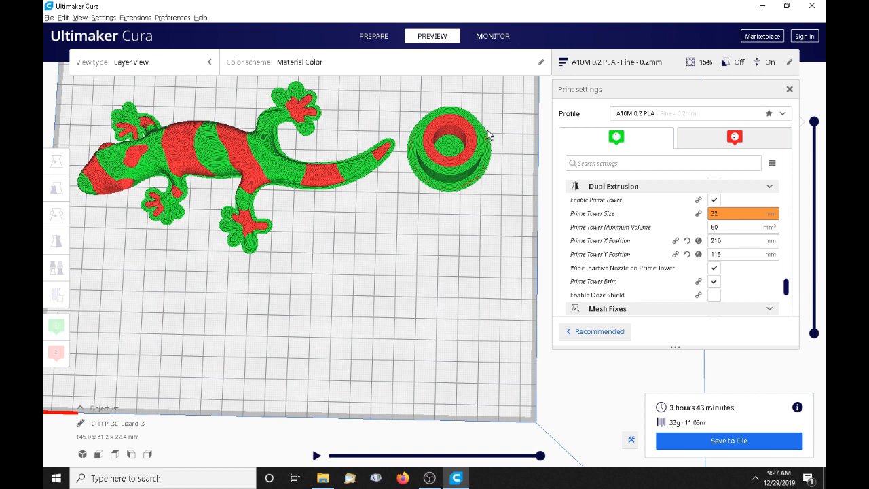
mouse_move(456, 144)
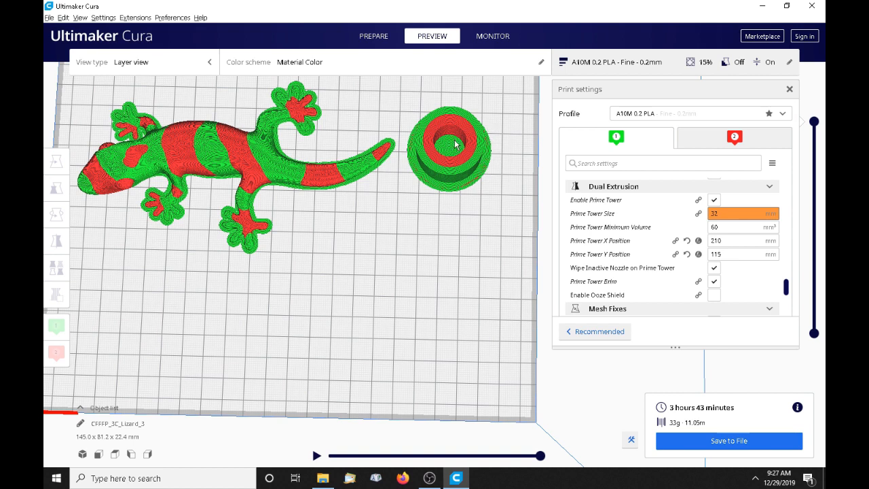
mouse_move(452, 151)
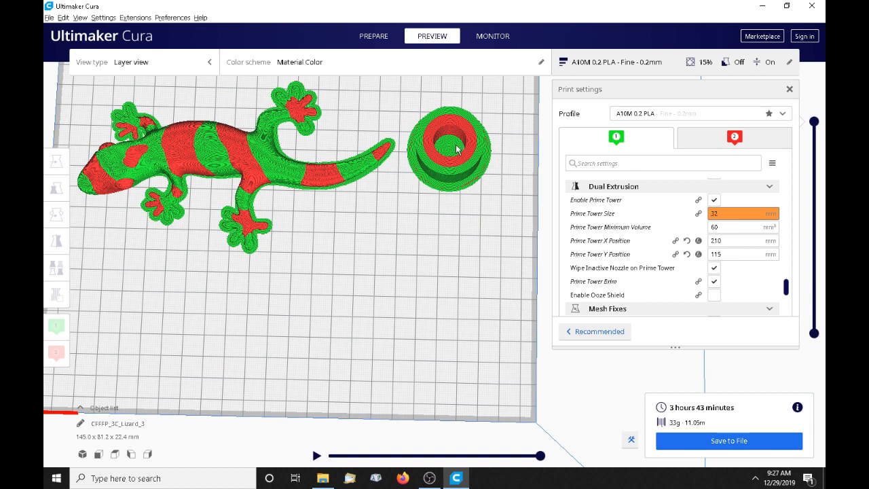
mouse_move(451, 146)
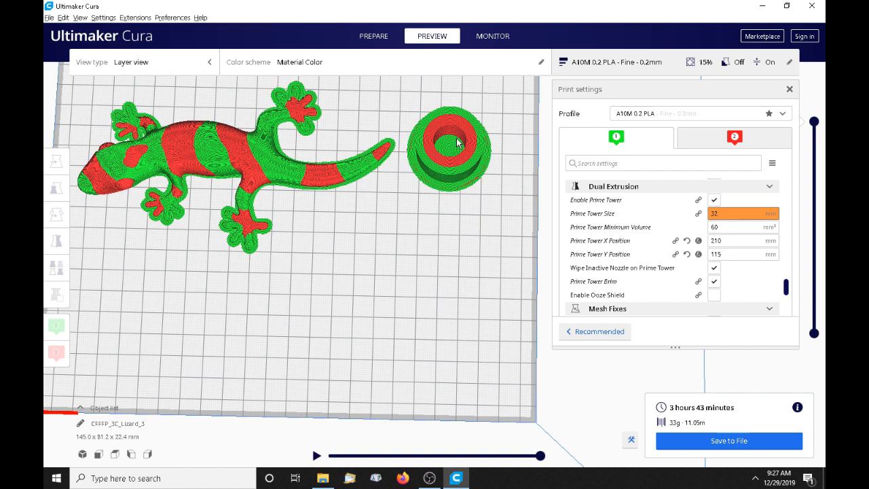
mouse_move(460, 121)
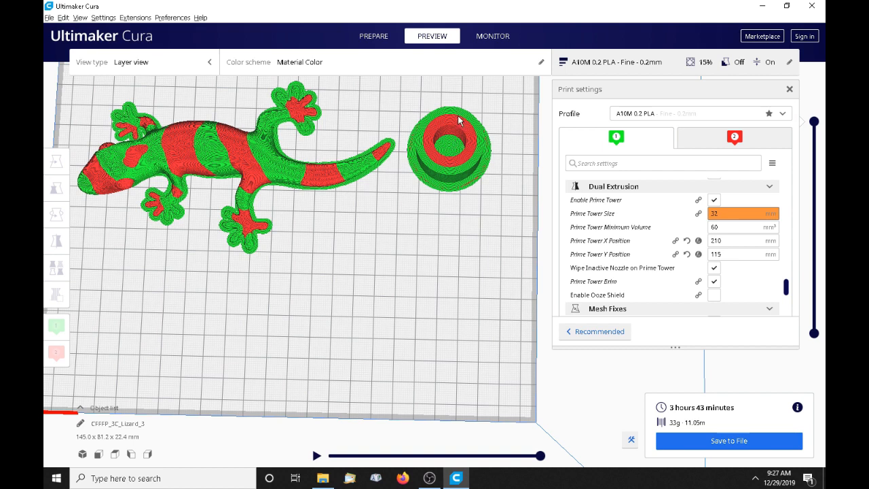
mouse_move(456, 143)
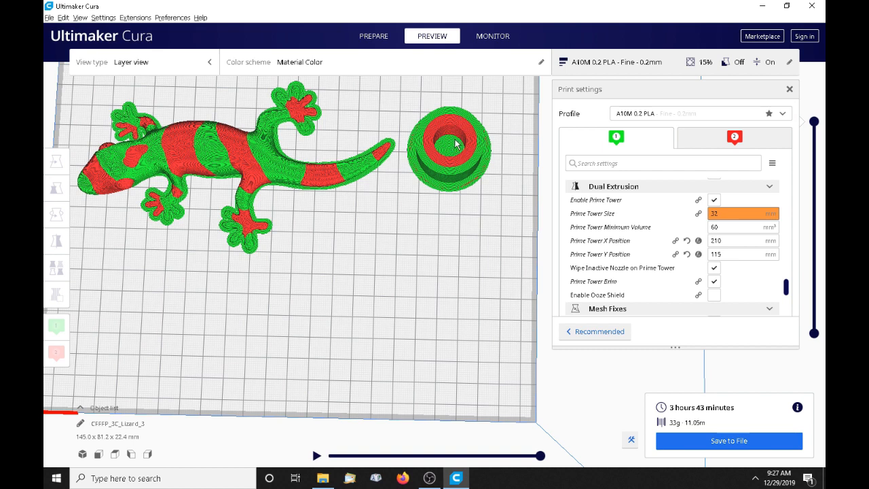
mouse_move(465, 144)
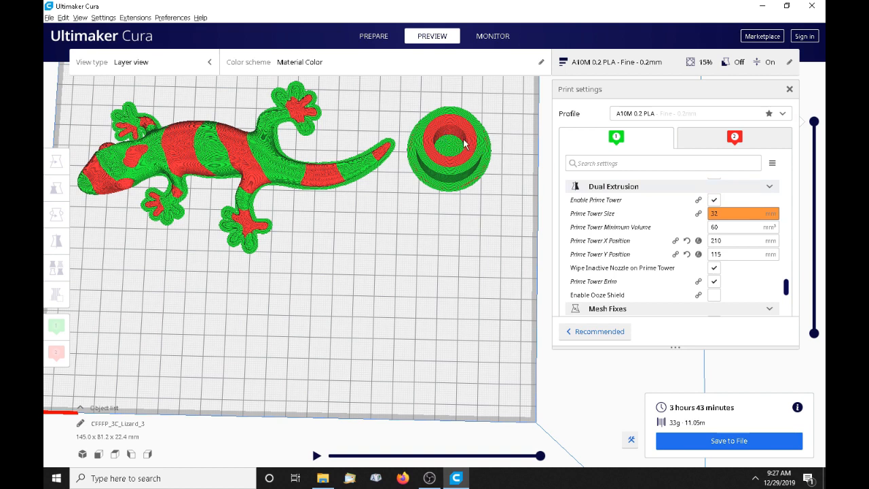
mouse_move(483, 182)
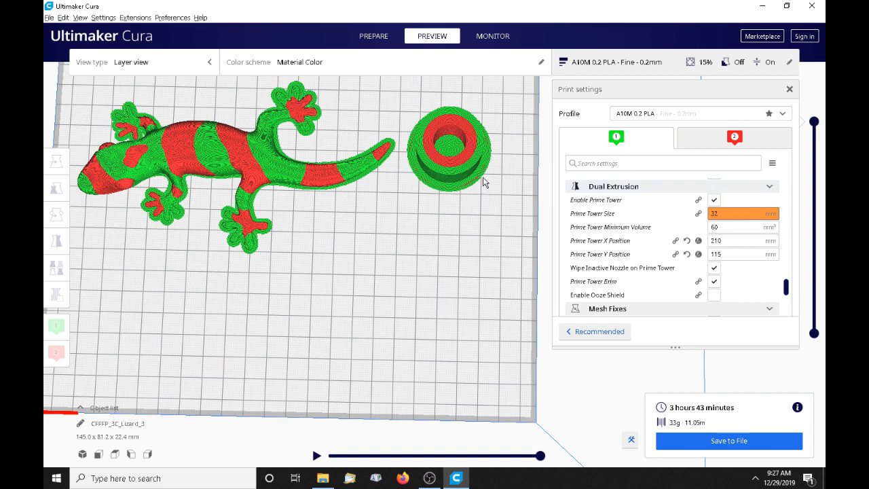
mouse_move(431, 161)
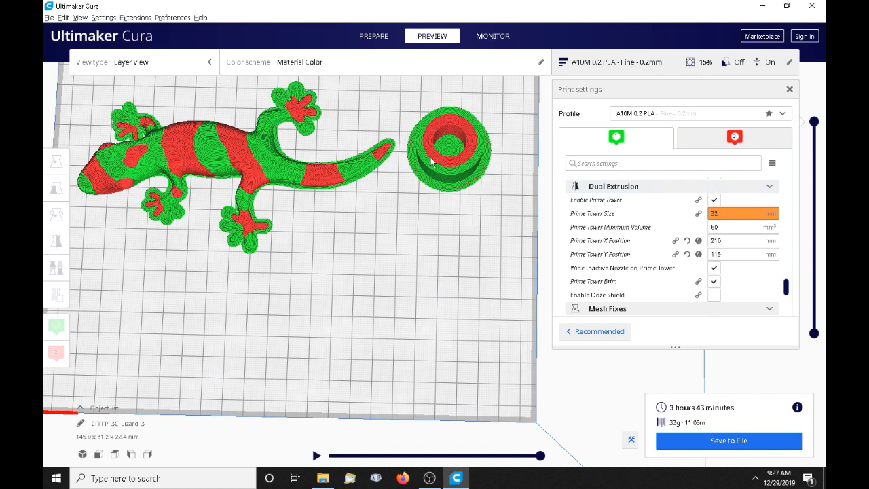
mouse_move(485, 127)
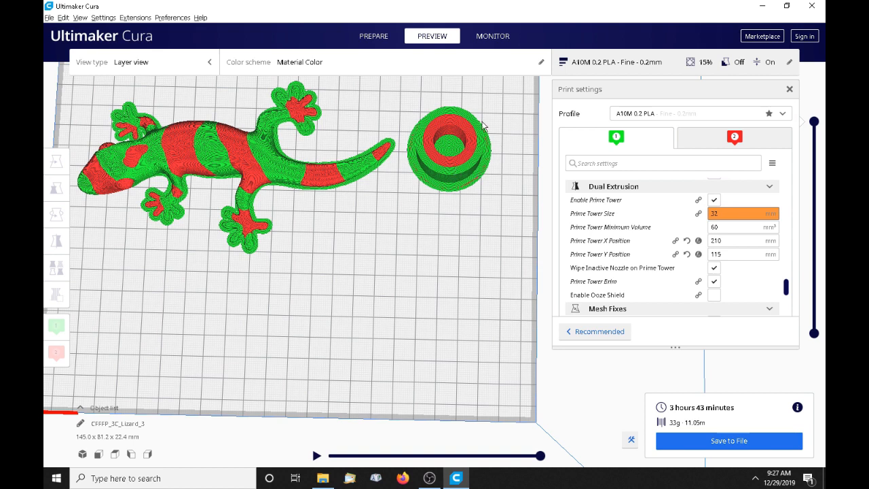
- Change Prime Tower Size from 32 to 30 mm and re-slice
left_click(740, 227)
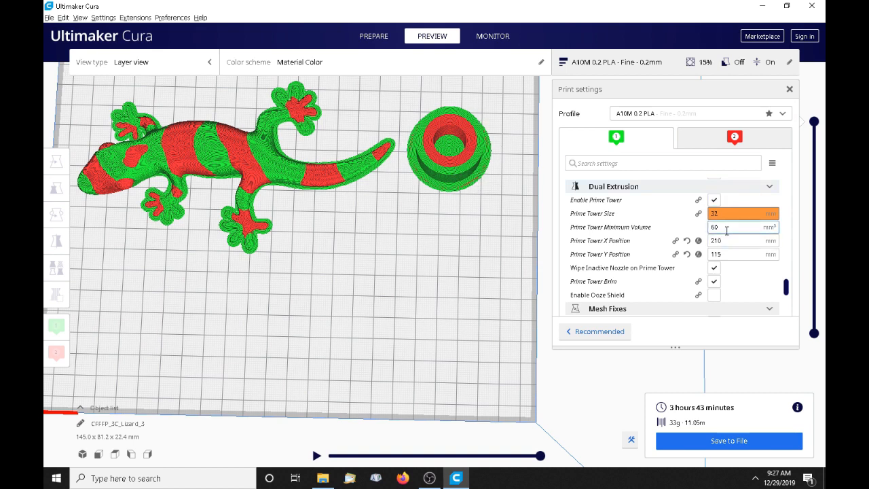
mouse_move(706, 217)
type("30")
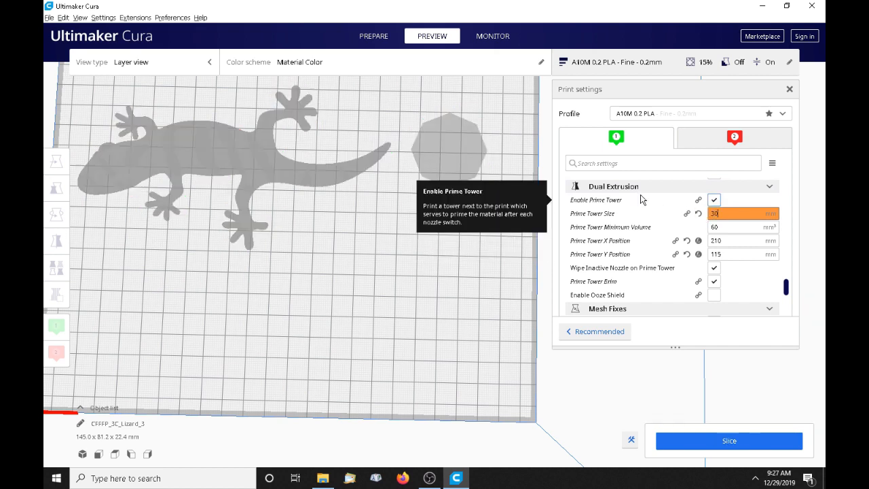
right_click(742, 213)
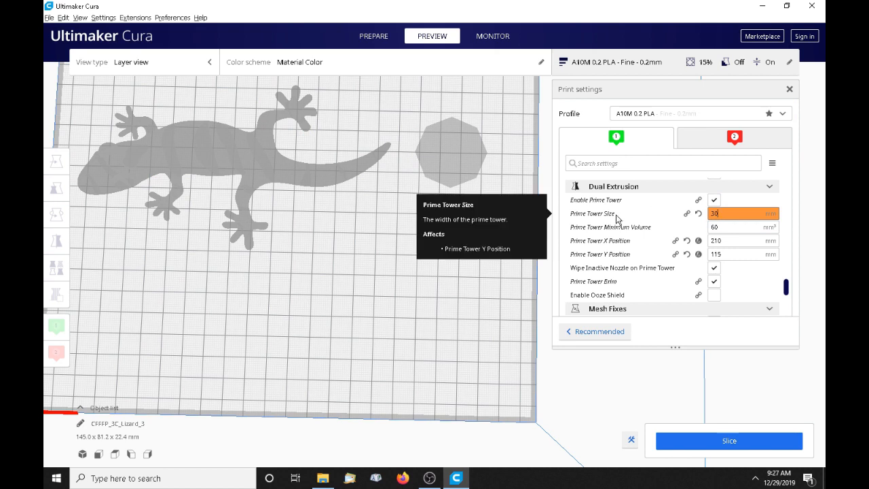
left_click(729, 440)
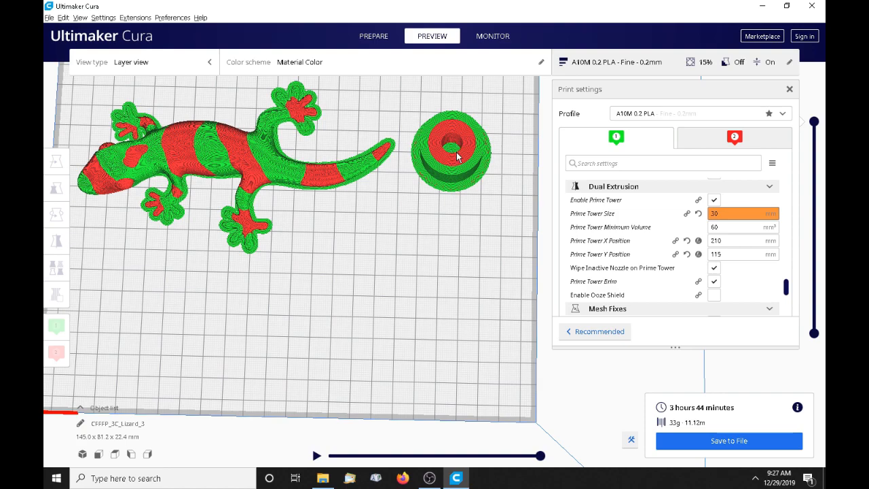
mouse_move(321, 281)
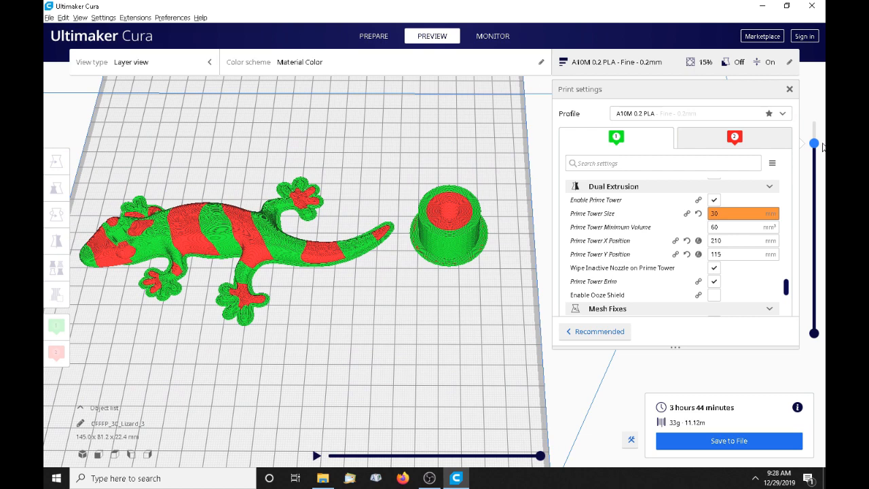
- Scrub the layer slider to inspect the bottom and lower-middle layers
left_click_drag(814, 144, 813, 224)
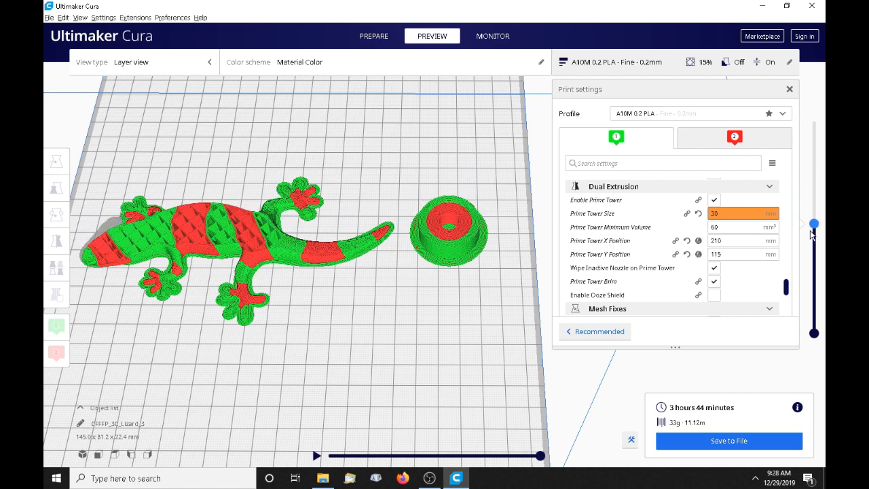
left_click_drag(813, 224, 813, 326)
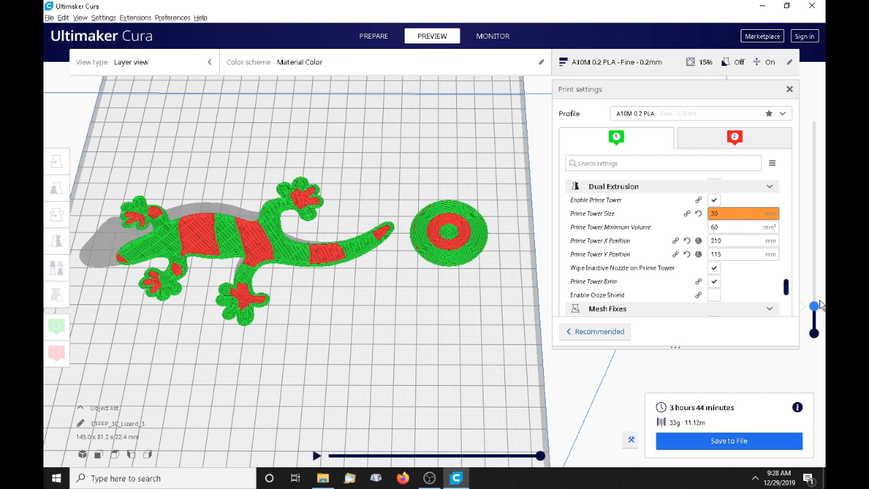
left_click_drag(814, 306, 813, 322)
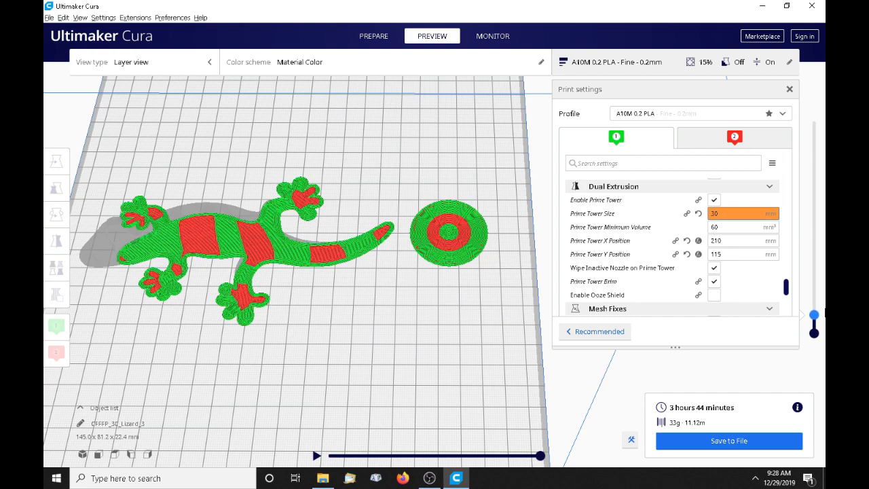
left_click_drag(814, 314, 813, 277)
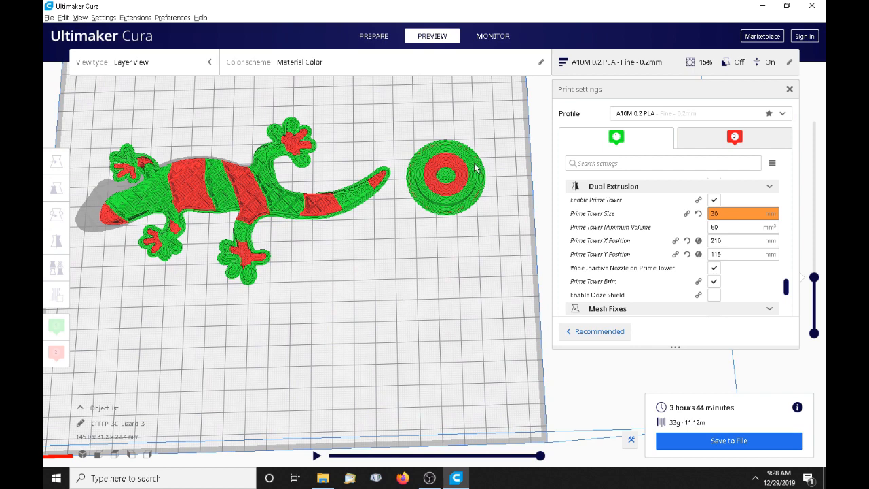
mouse_move(360, 255)
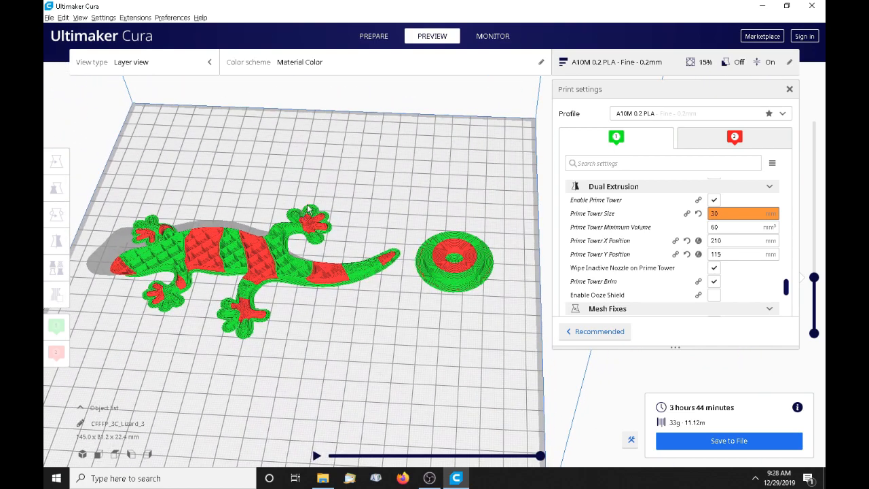
mouse_move(353, 283)
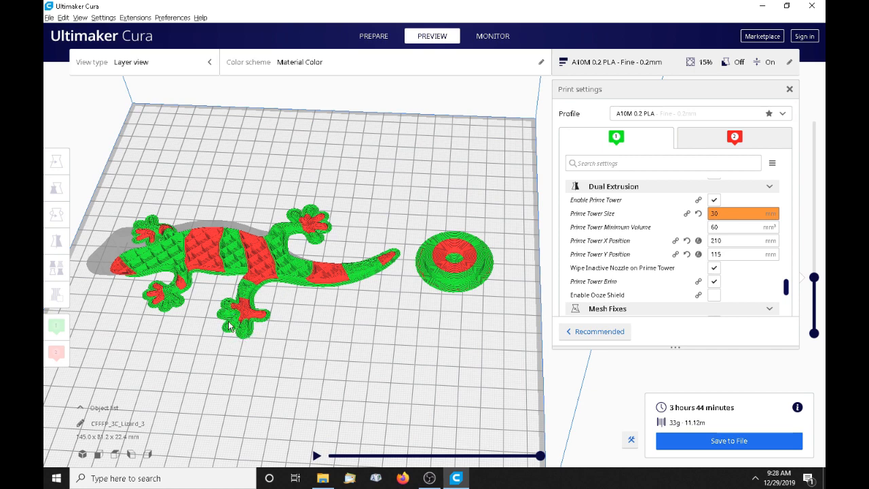
mouse_move(383, 278)
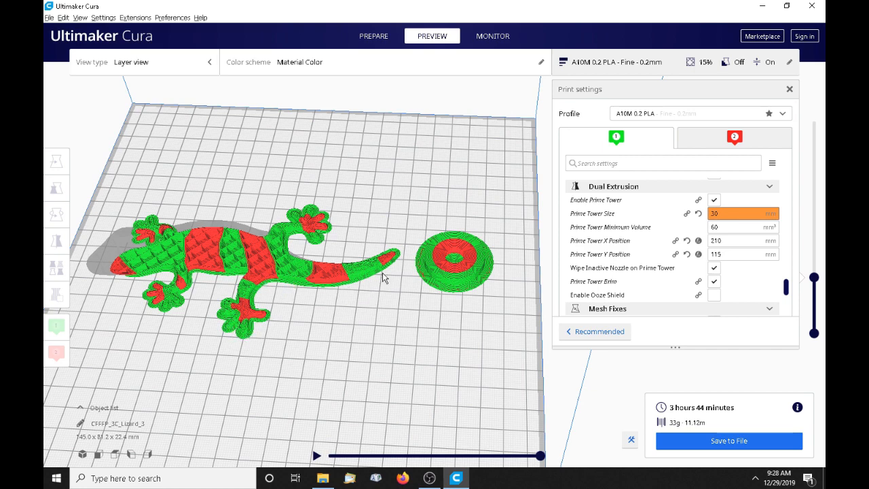
mouse_move(188, 265)
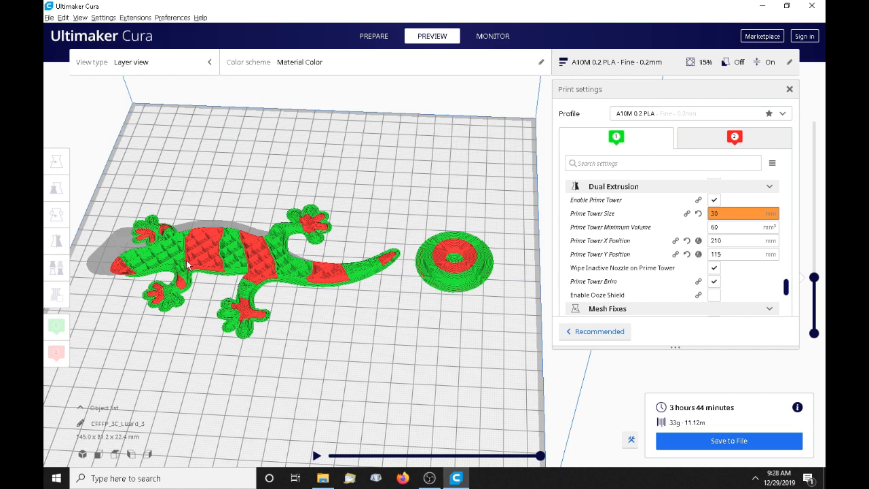
mouse_move(256, 326)
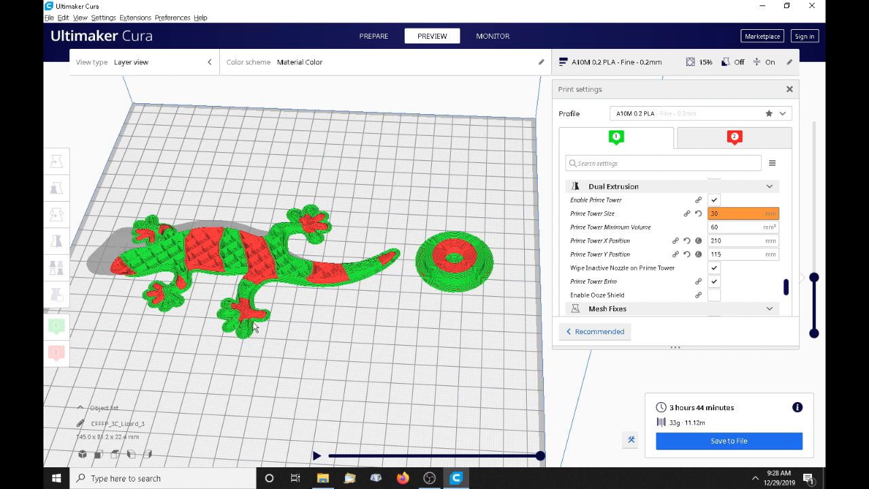
mouse_move(359, 287)
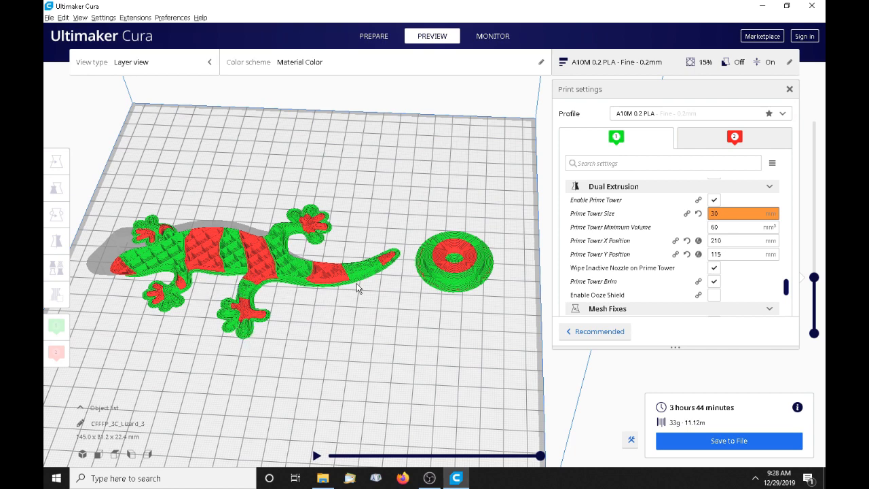
mouse_move(210, 247)
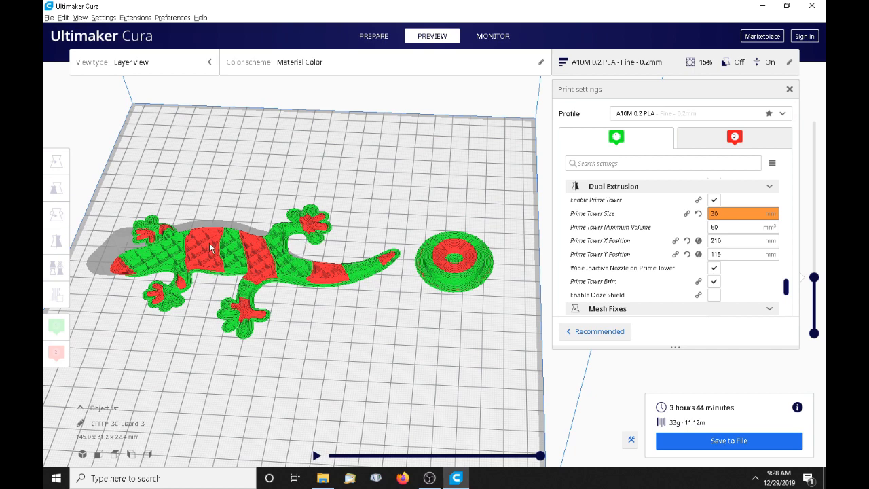
mouse_move(369, 219)
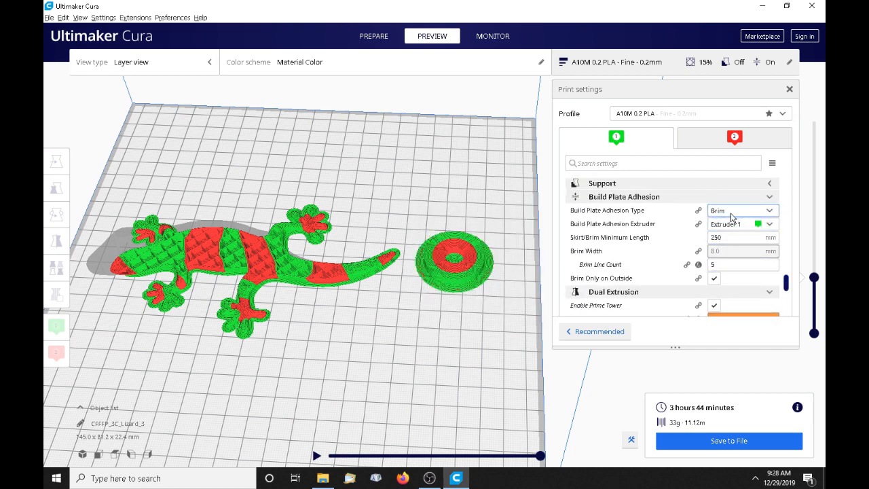
- Switch Build Plate Adhesion Type from Brim to Skirt and re-slice
left_click(739, 211)
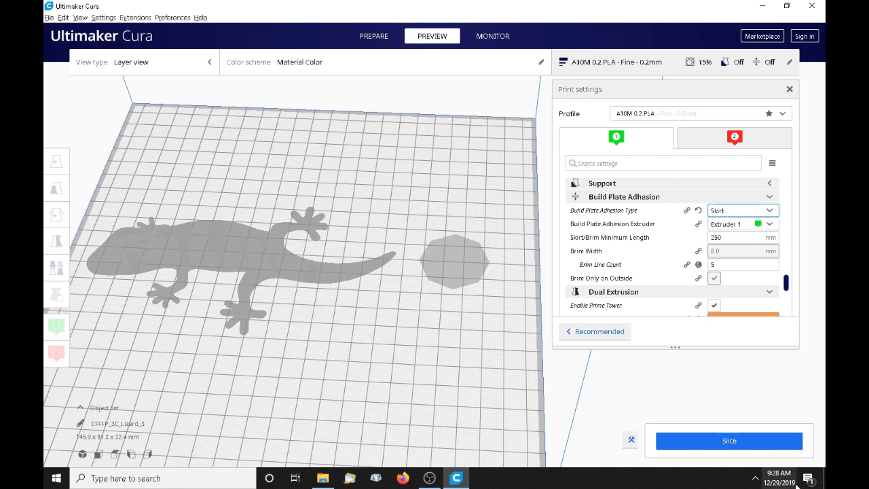
right_click(603, 210)
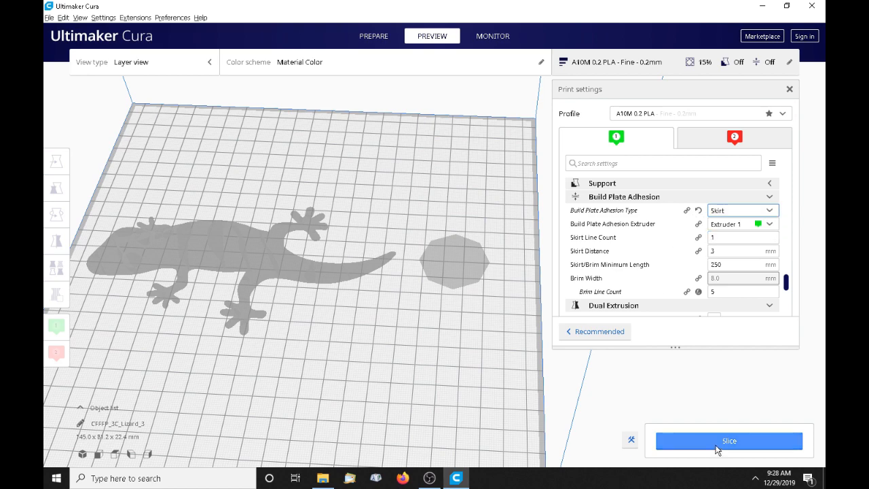
left_click(728, 440)
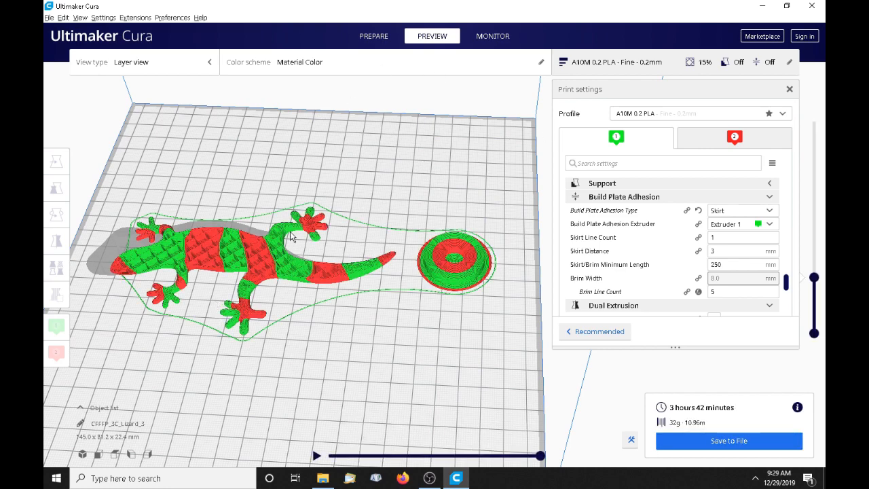
mouse_move(295, 290)
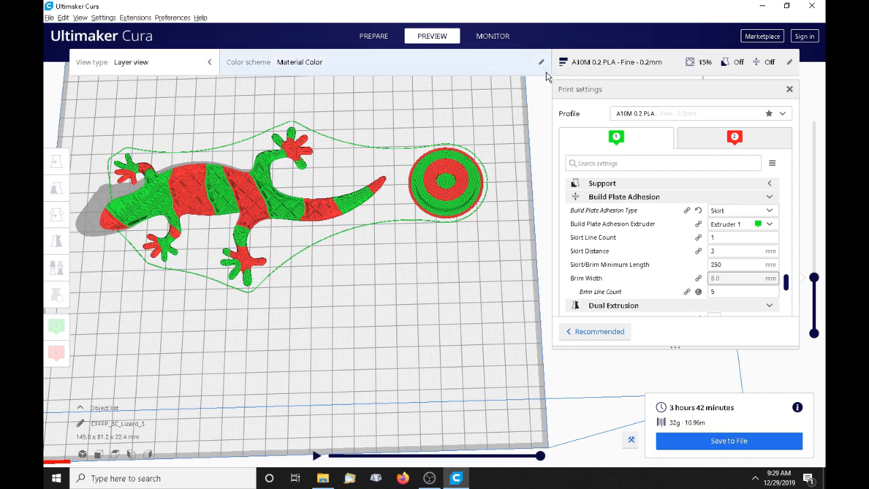
mouse_move(685, 180)
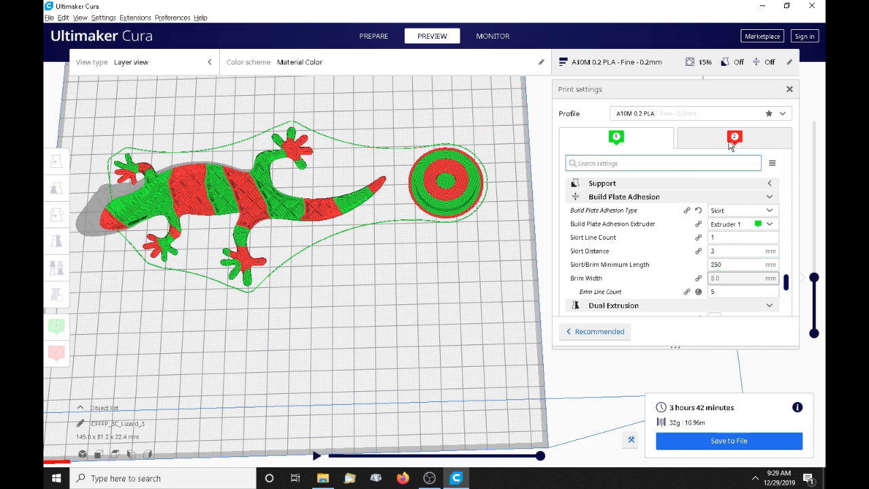
mouse_move(665, 184)
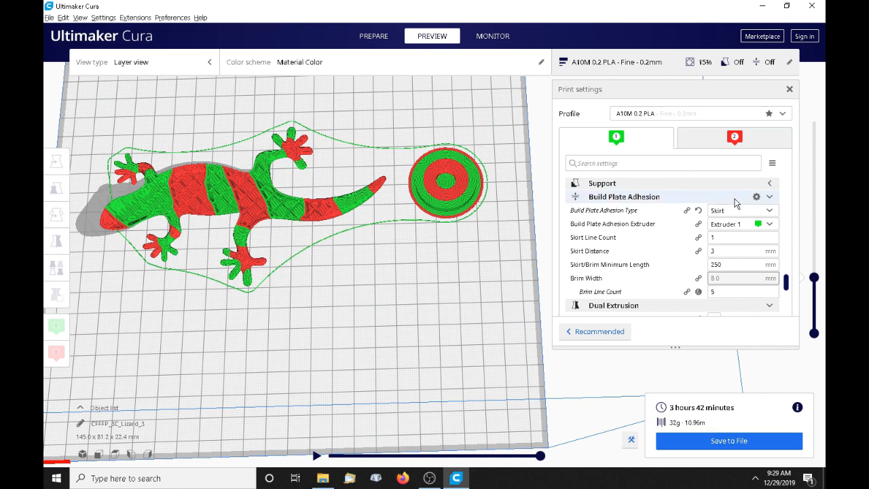
scroll("down", 3)
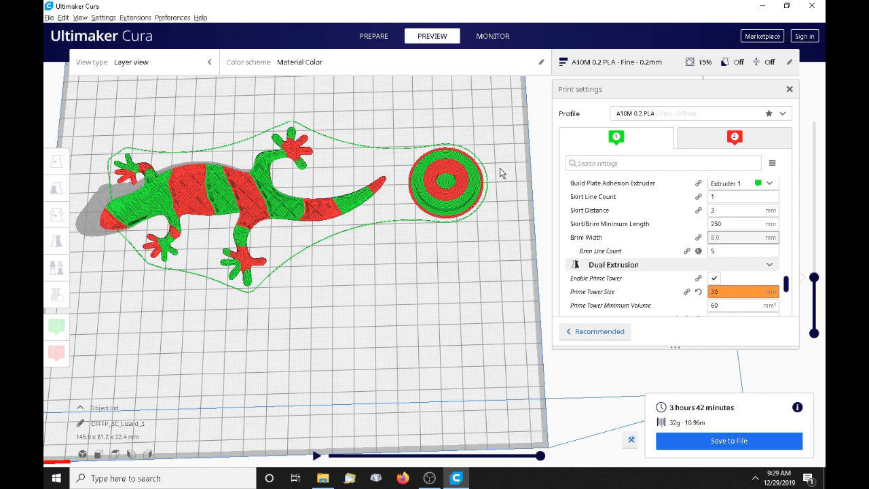
mouse_move(425, 333)
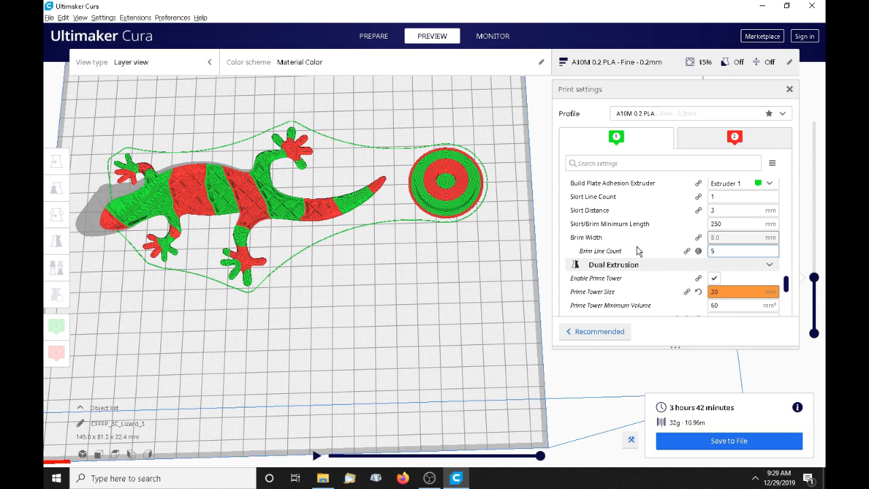
scroll("down", 3)
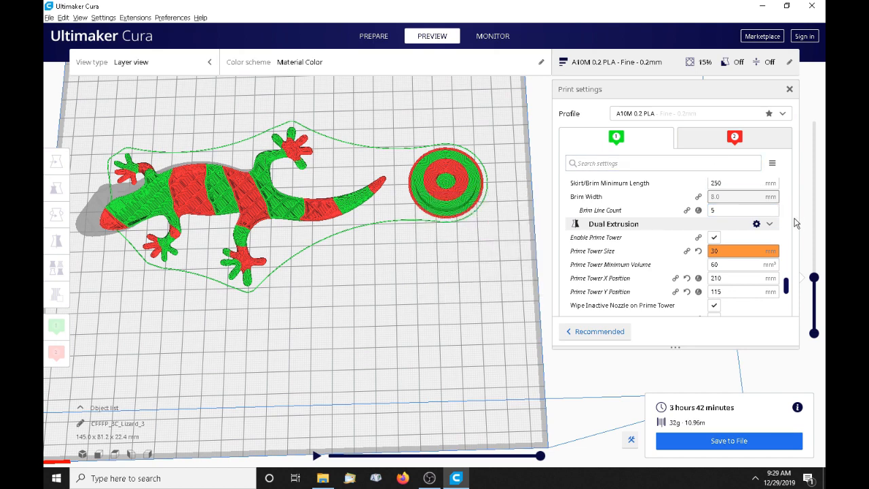
mouse_move(793, 223)
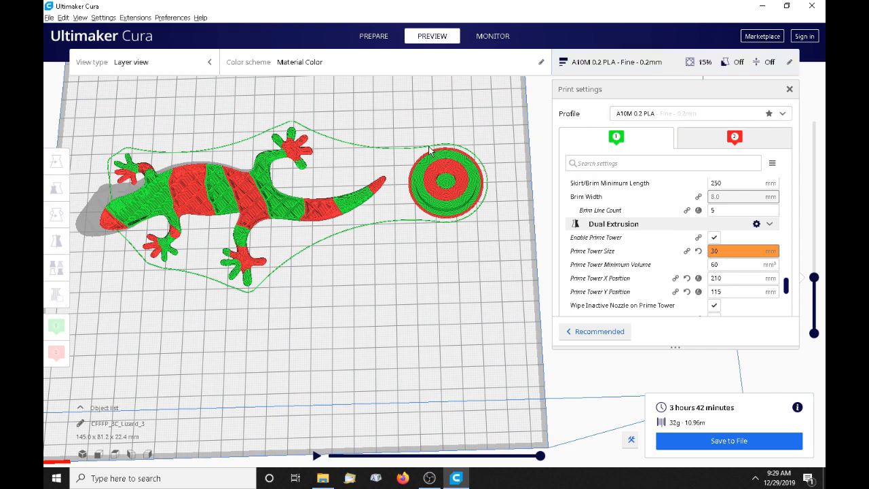
mouse_move(698, 251)
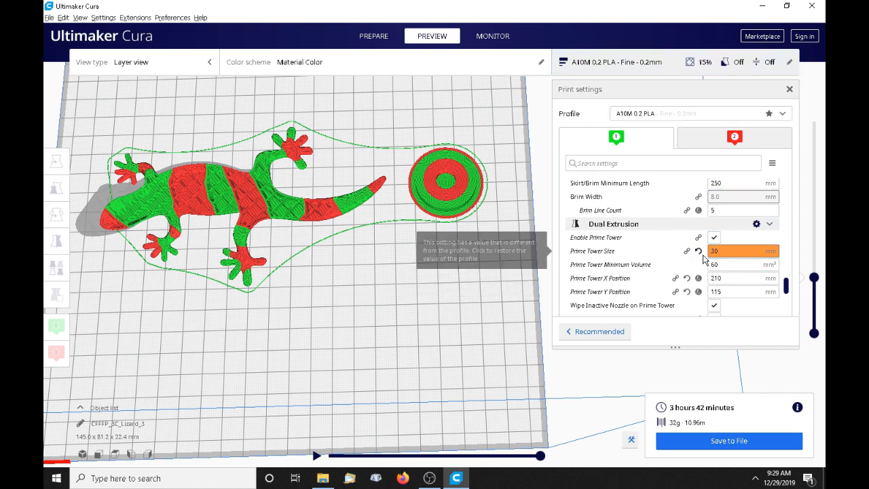
mouse_move(609, 264)
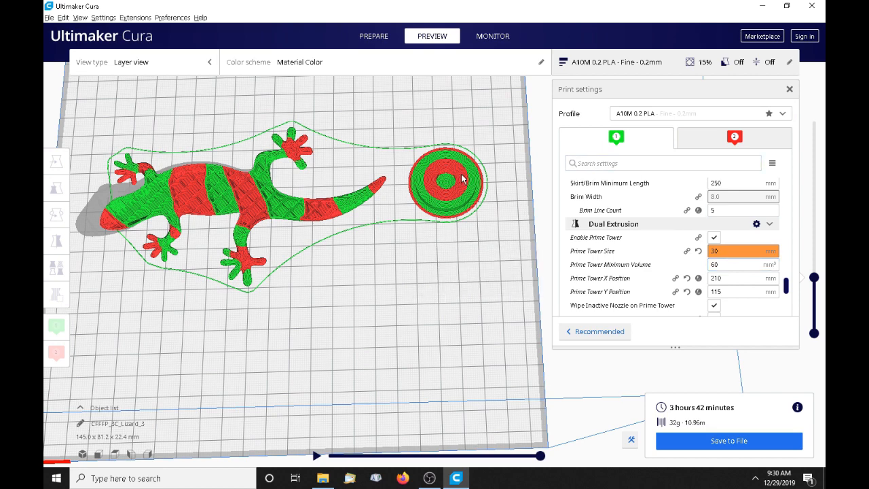
mouse_move(412, 166)
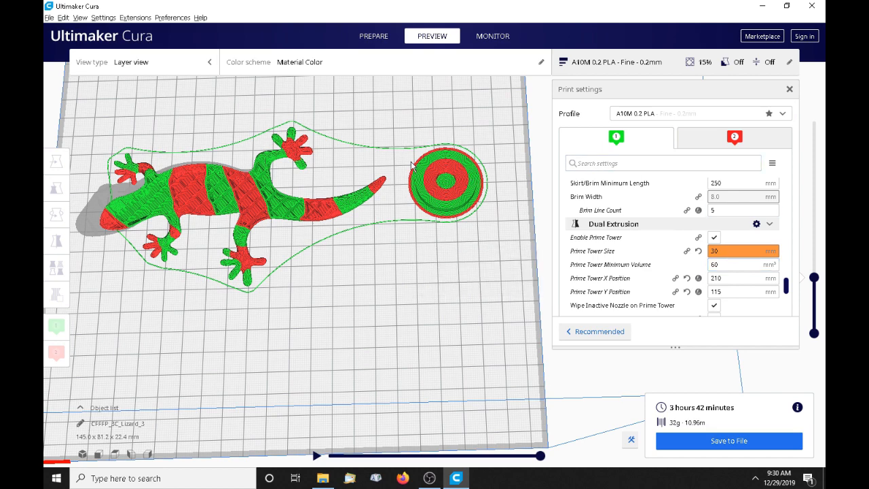
mouse_move(448, 199)
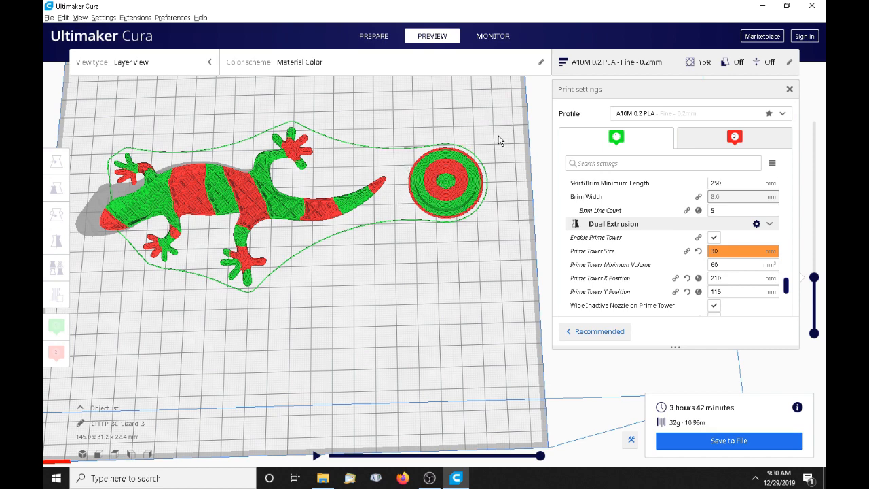
left_click_drag(498, 139, 380, 324)
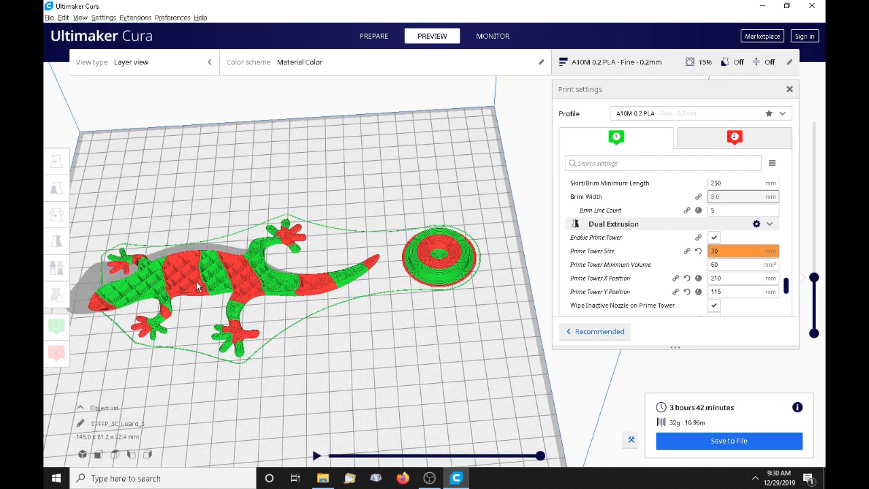
mouse_move(189, 282)
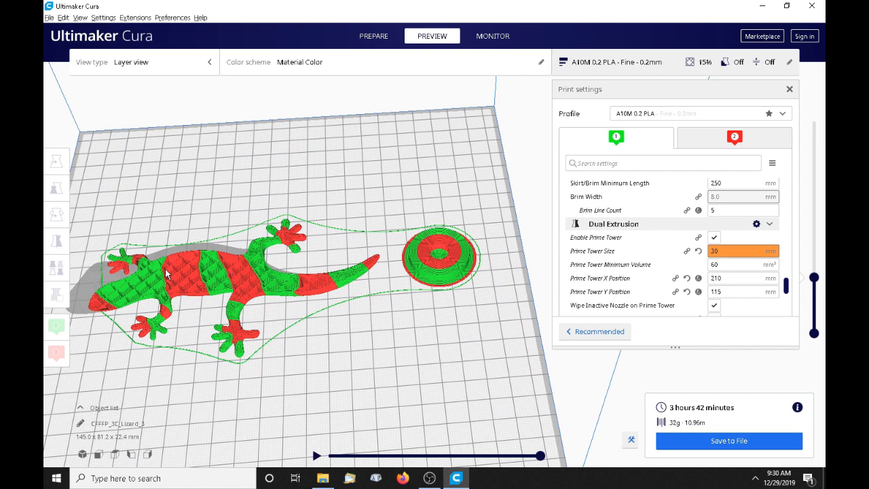
mouse_move(509, 215)
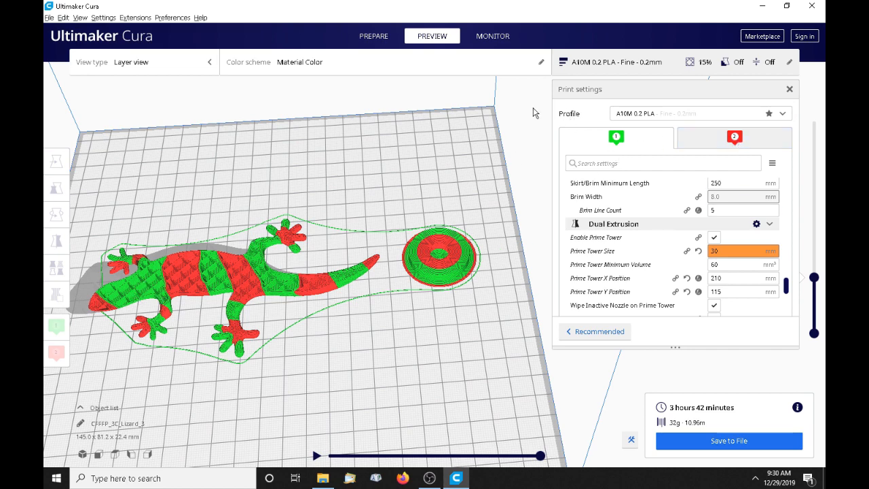
mouse_move(405, 294)
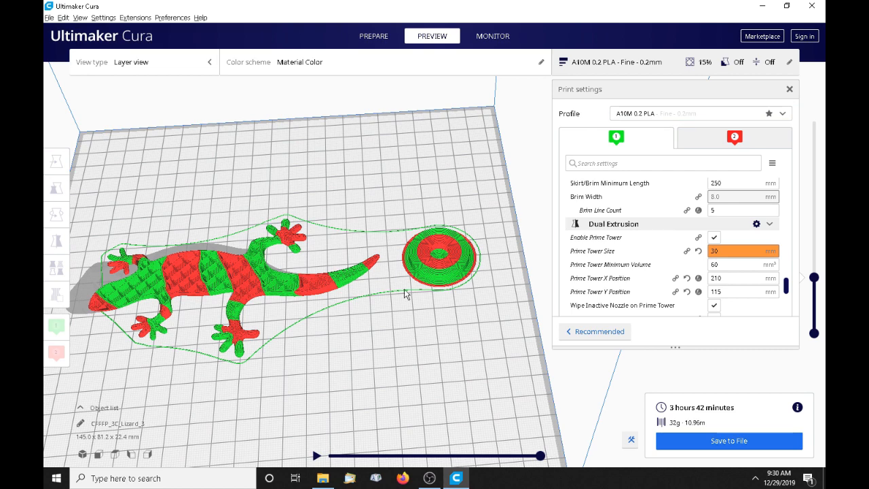
mouse_move(491, 224)
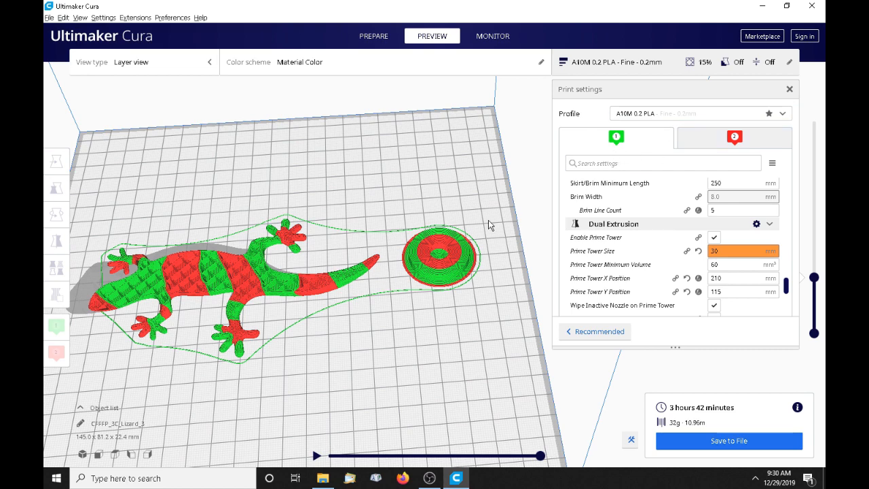
mouse_move(313, 330)
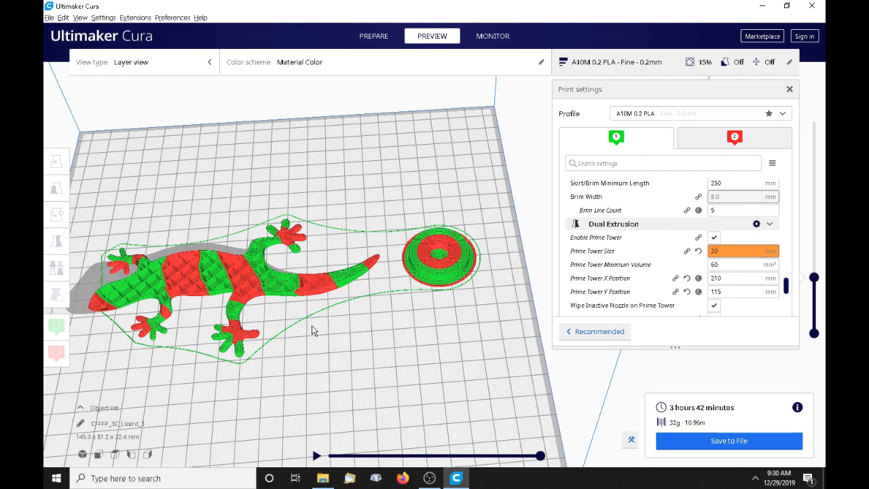
mouse_move(288, 293)
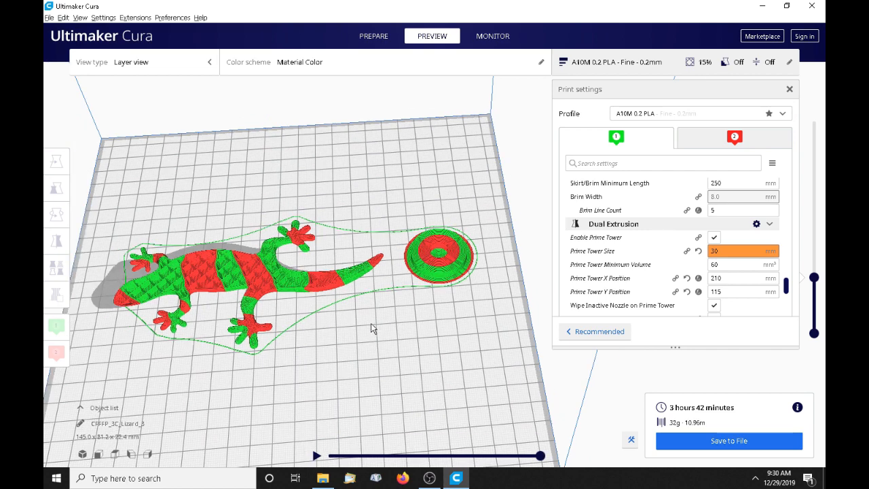
mouse_move(388, 310)
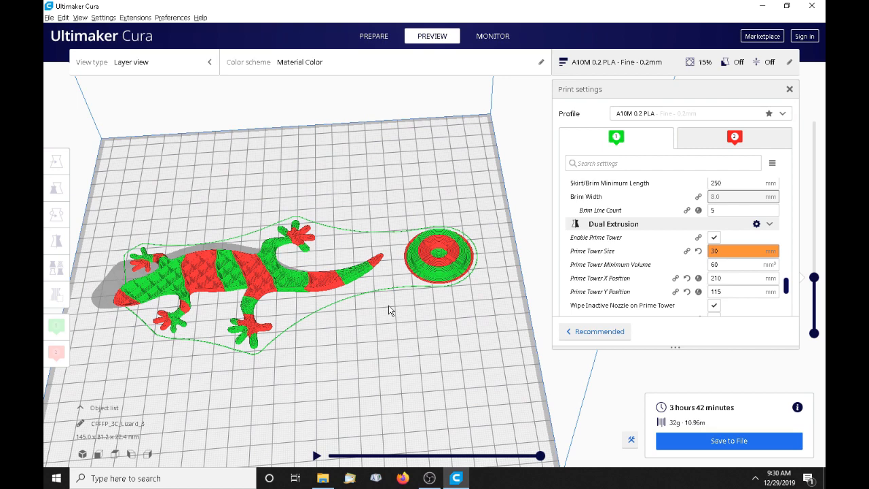
mouse_move(440, 153)
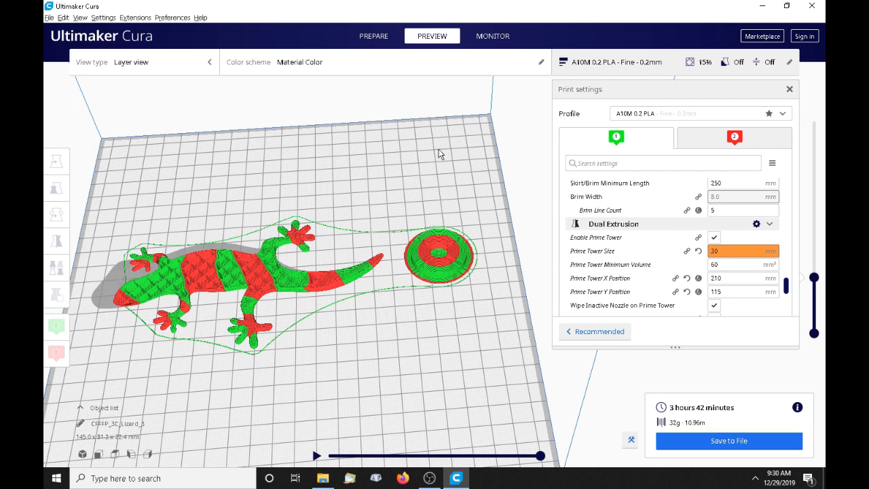